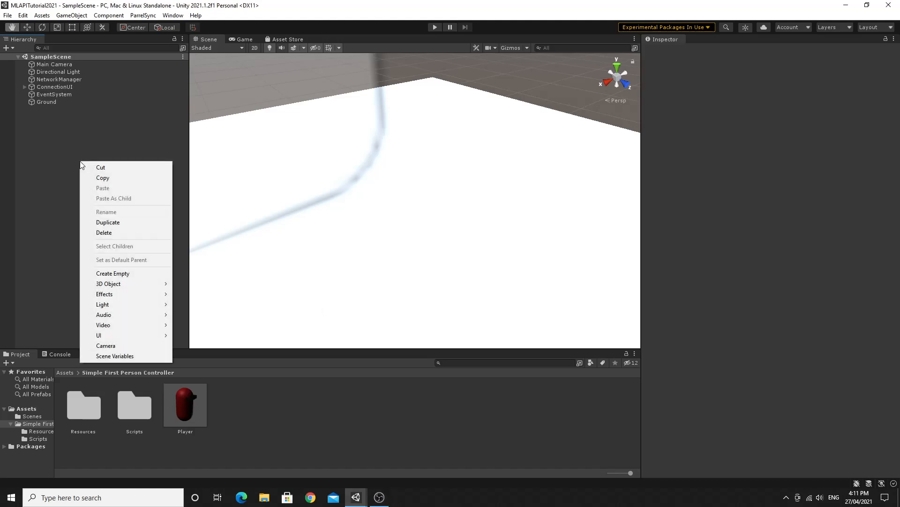
mouse_move(106, 345)
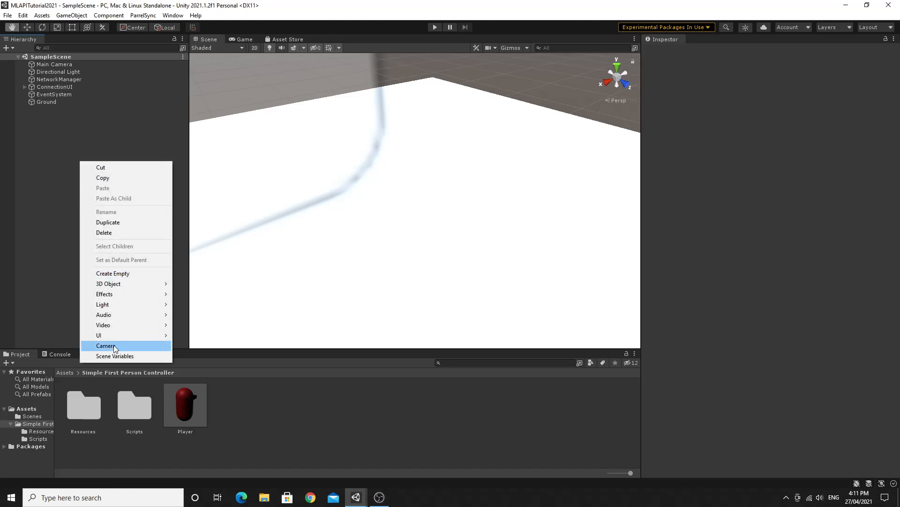
mouse_move(104, 294)
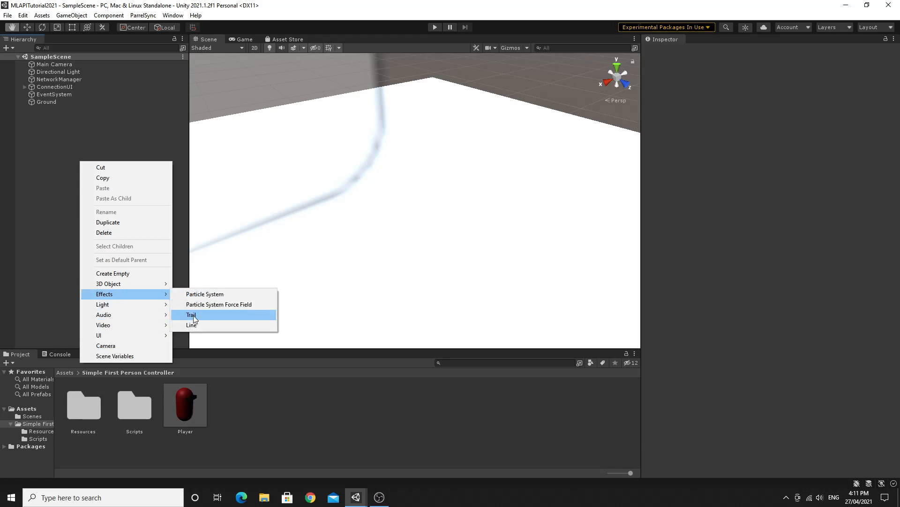
- Add a Trail effect to the scene and name it BulletTrail
left_click(191, 315)
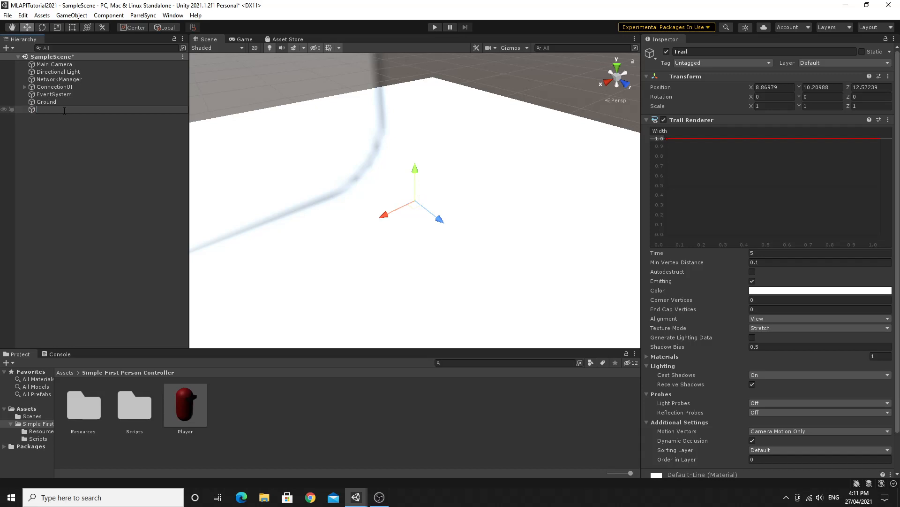
type("BulletTrail")
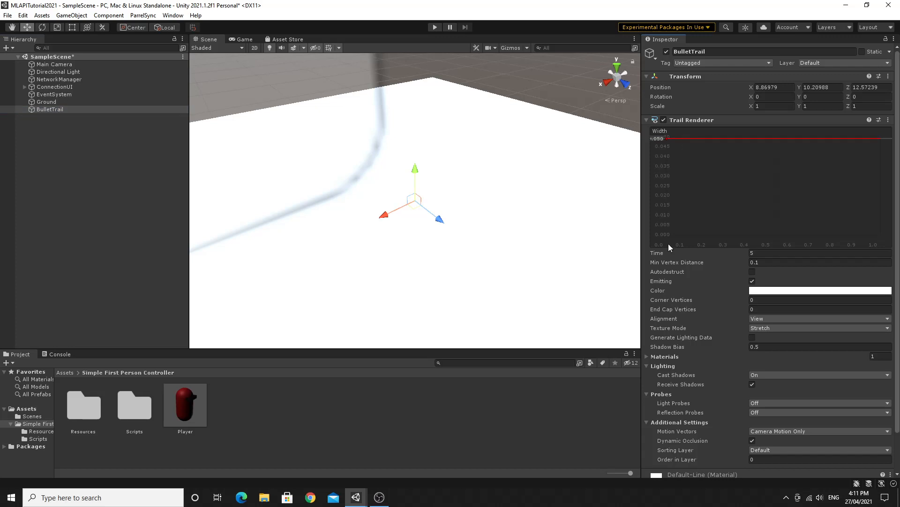
- Set the trail Time to 0.2 and enable Autodestruct, dragging the object to preview the streak
left_click(818, 252)
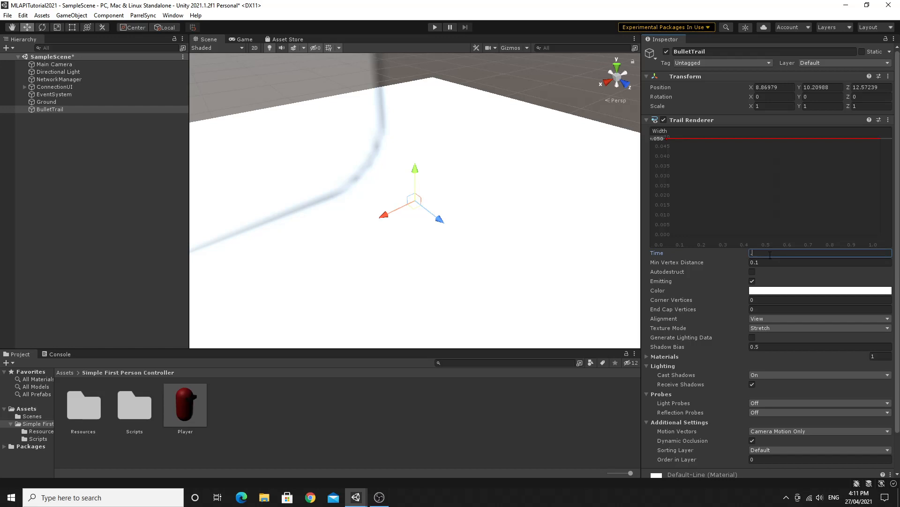
type("0.2")
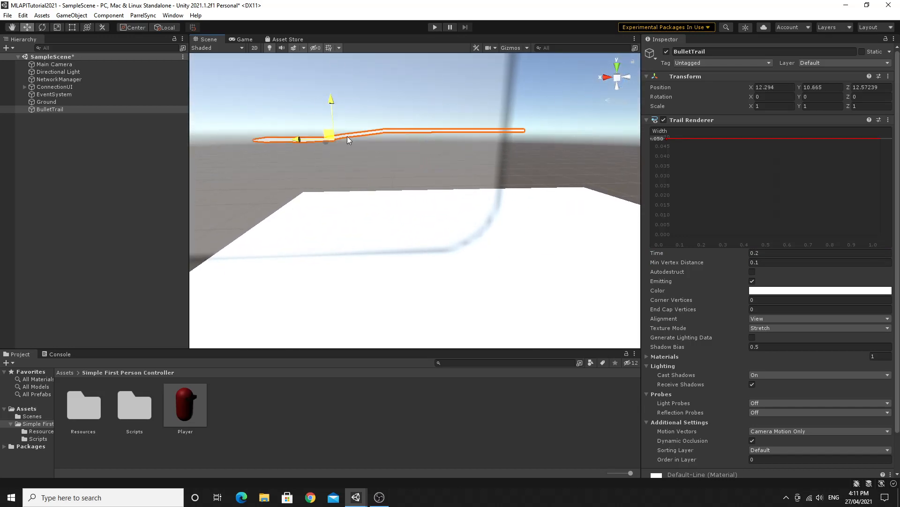
left_click_drag(330, 135, 309, 95)
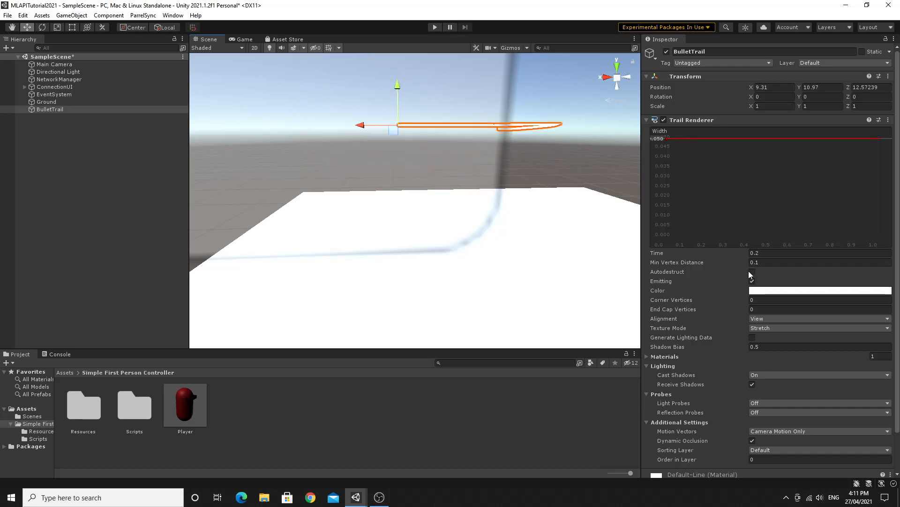
left_click(751, 271)
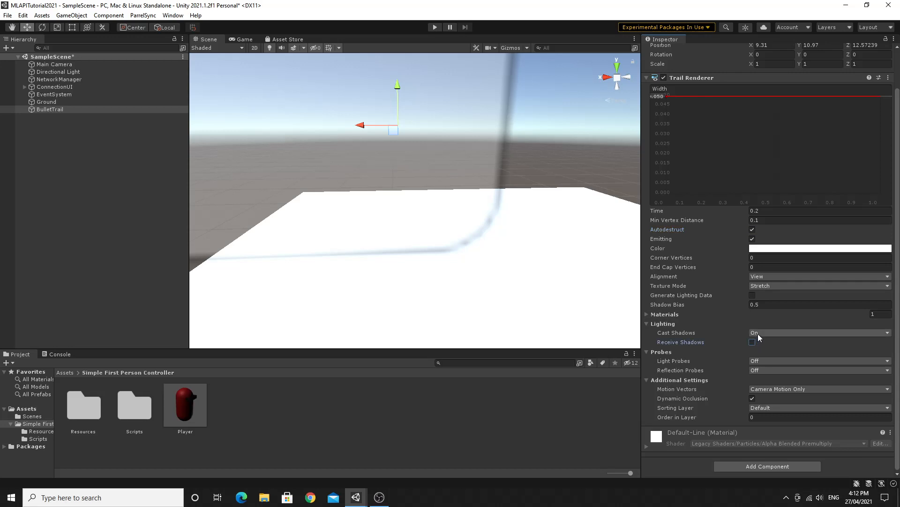
- Turn off shadow casting and receiving, set corner and end-cap vertices to 3, and preview again
left_click(819, 332)
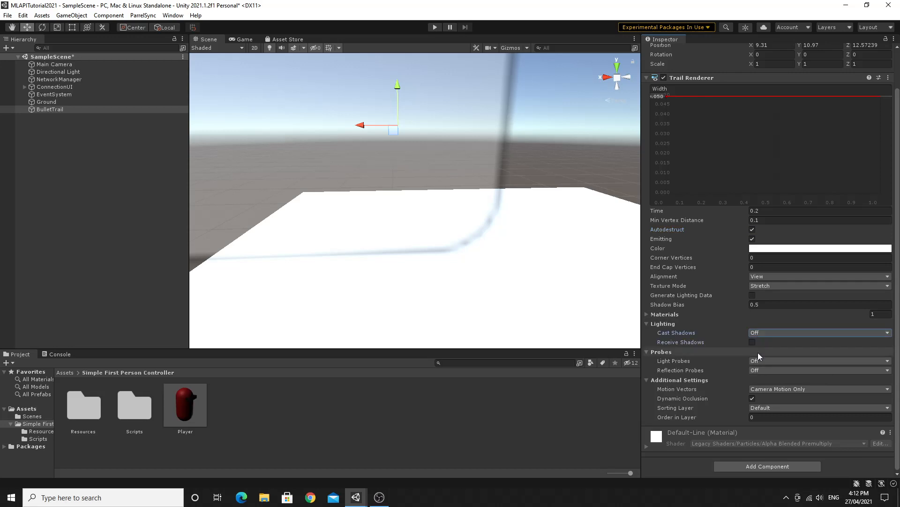
mouse_move(710, 404)
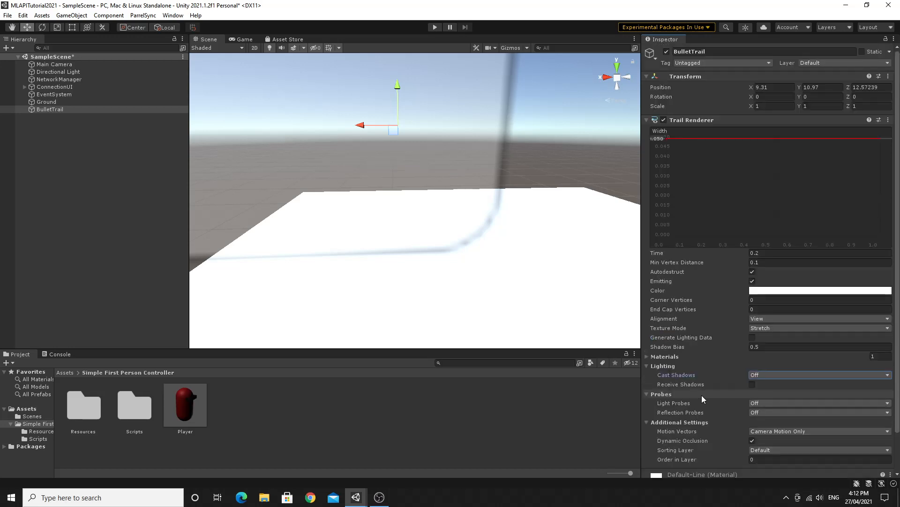
scroll("down", 3)
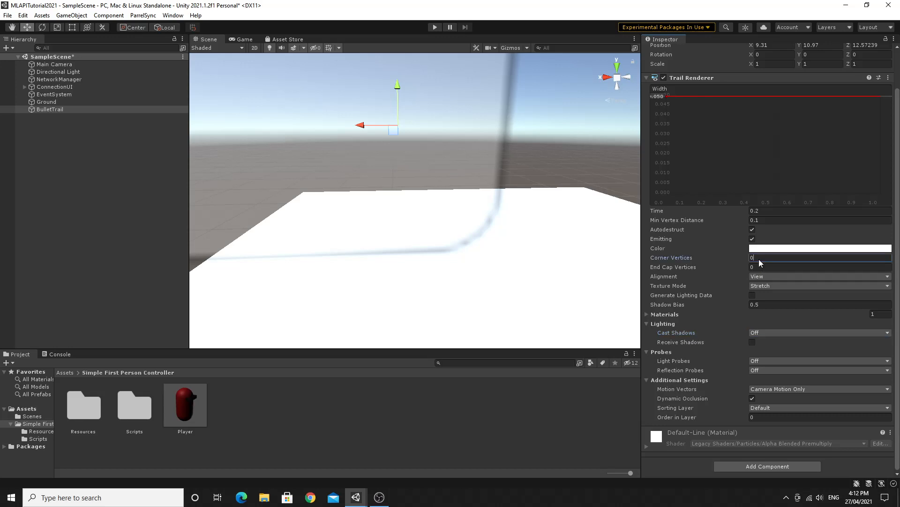
type("3")
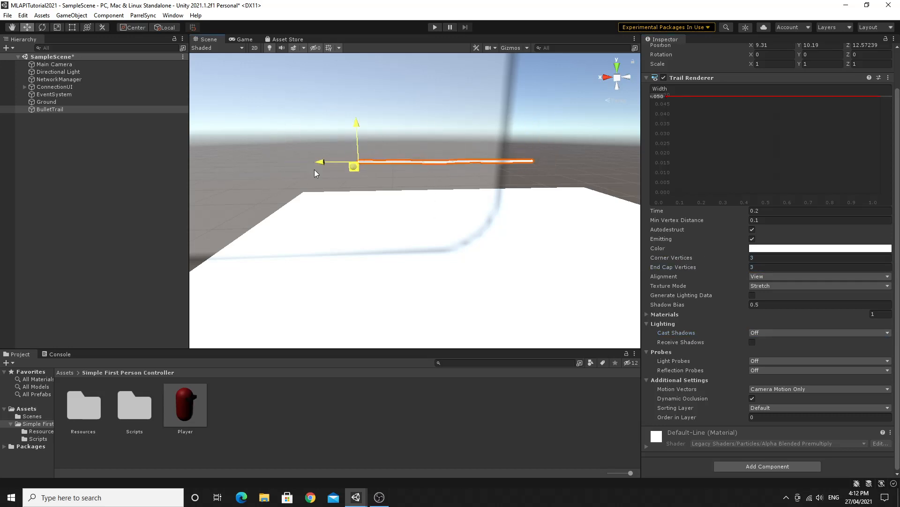
left_click_drag(354, 167, 575, 142)
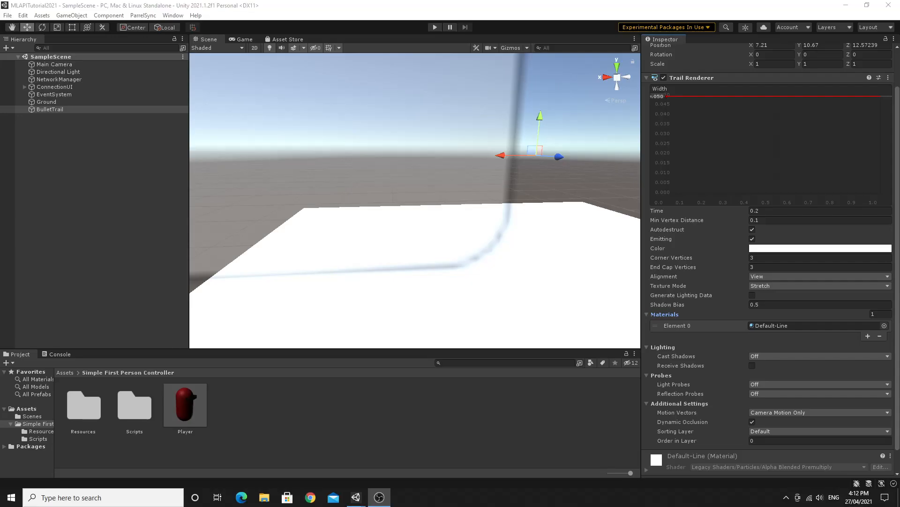
- Create a new C# script named PlayerShooting in the Scripts folder
double_click(134, 405)
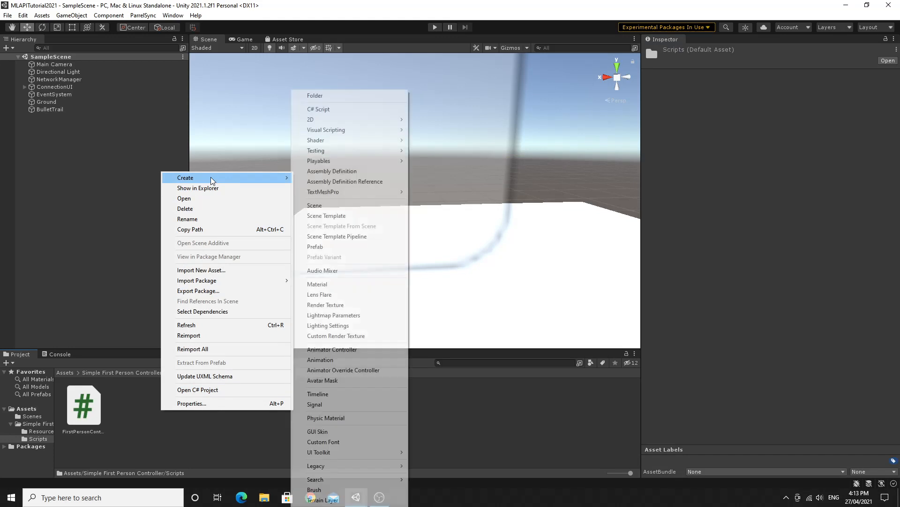
left_click(318, 108)
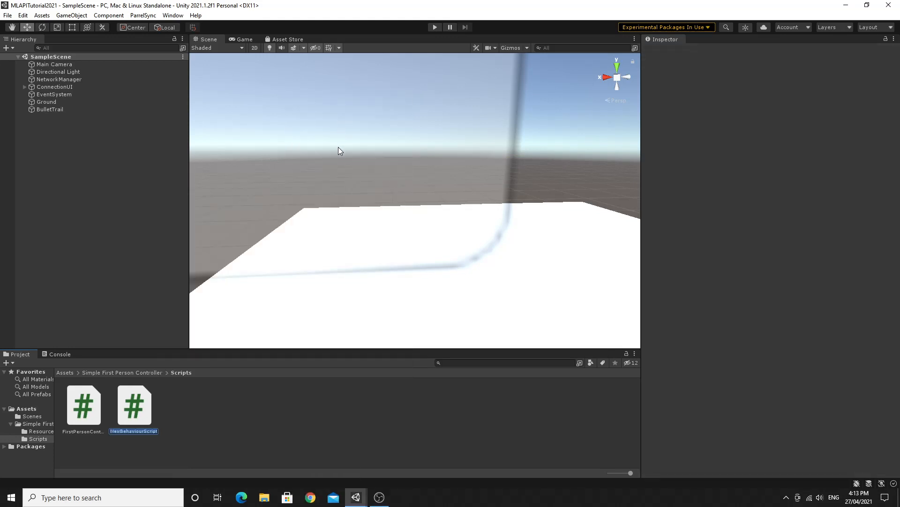
type("Player")
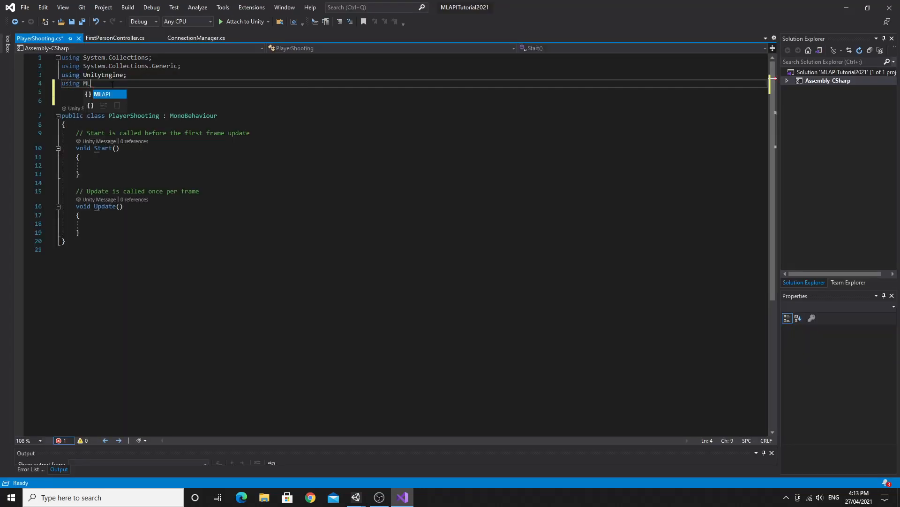
- Import MLAPI and change the base class from MonoBehaviour to NetworkBehaviour
type("API;")
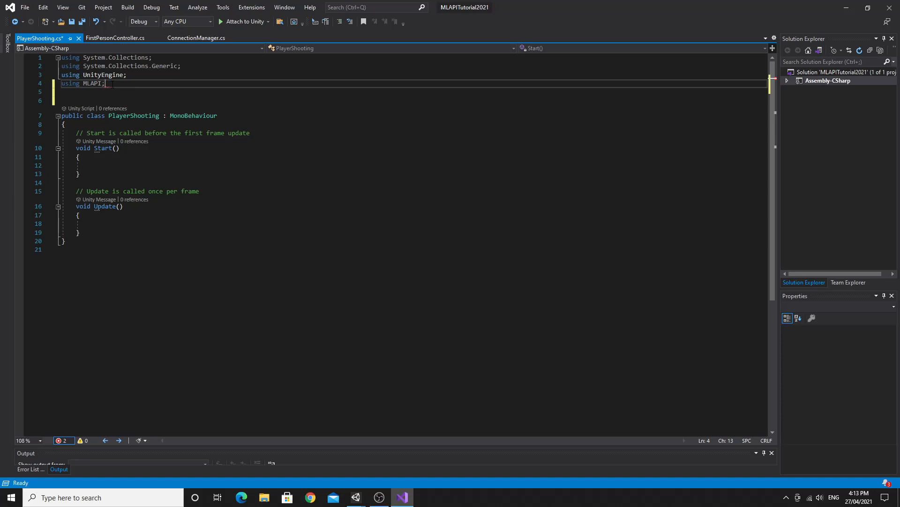
double_click(134, 116)
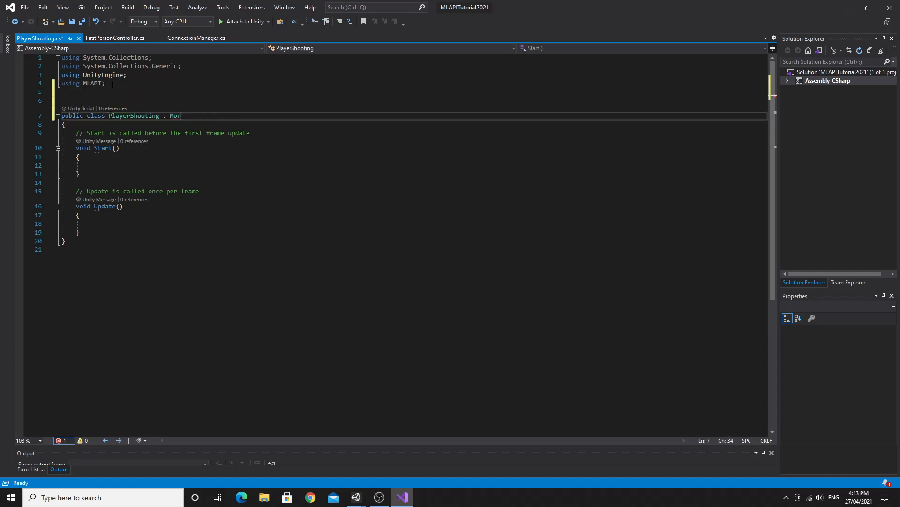
type("NetworkBehaviour")
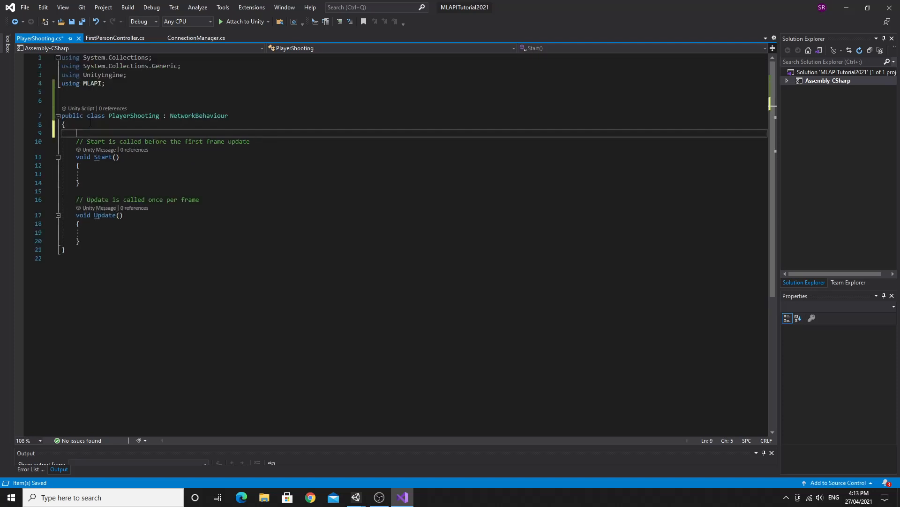
key("enter")
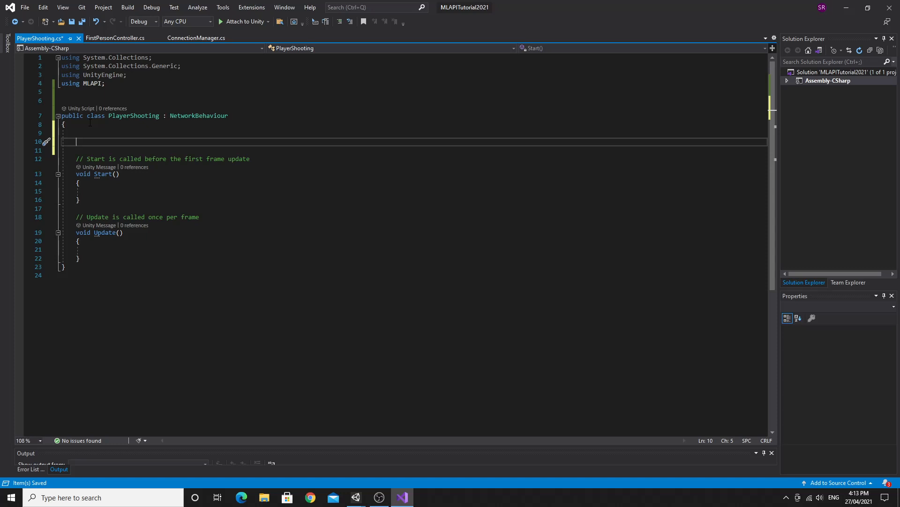
- Declare a public TrailRenderer bulletTrail field and move into the Update method
type("T")
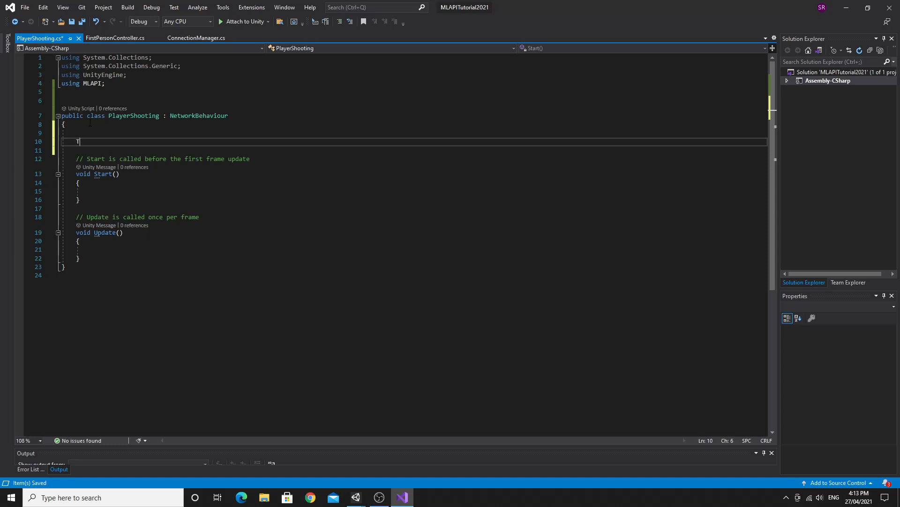
type("TrailRenderer")
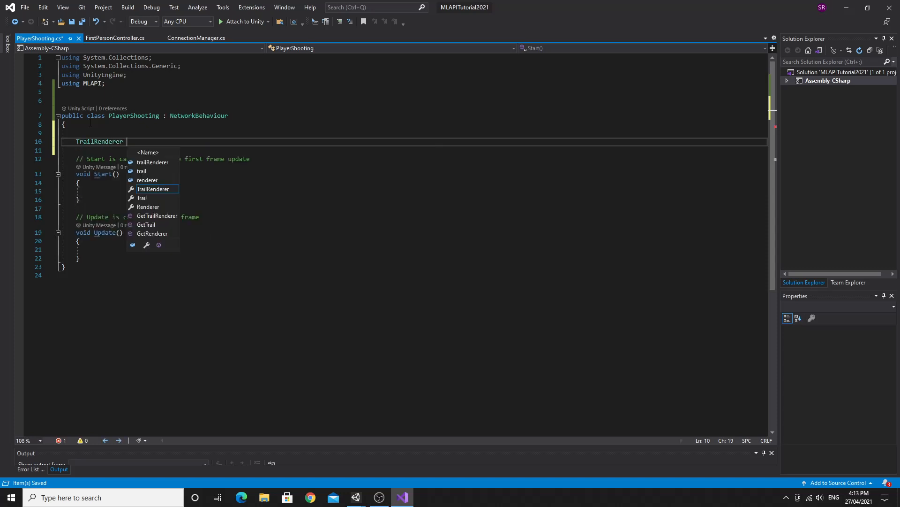
type("bullet")
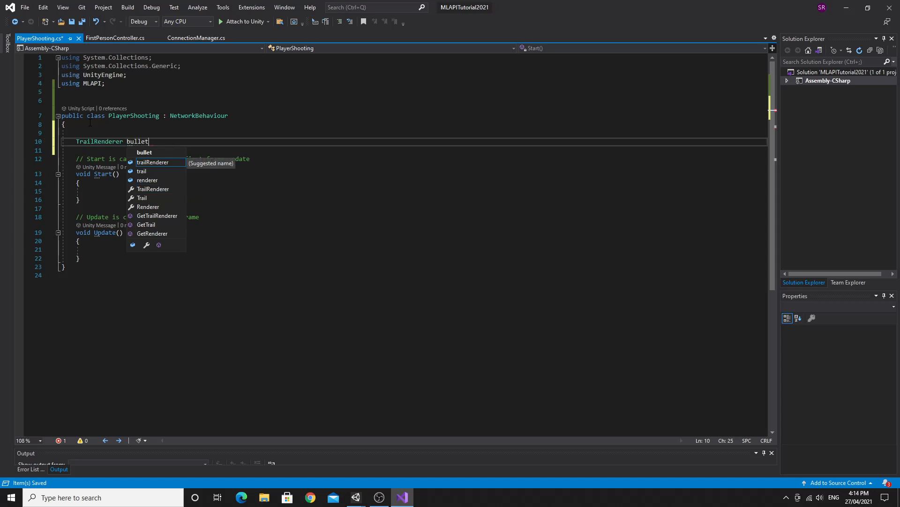
type("Trail;")
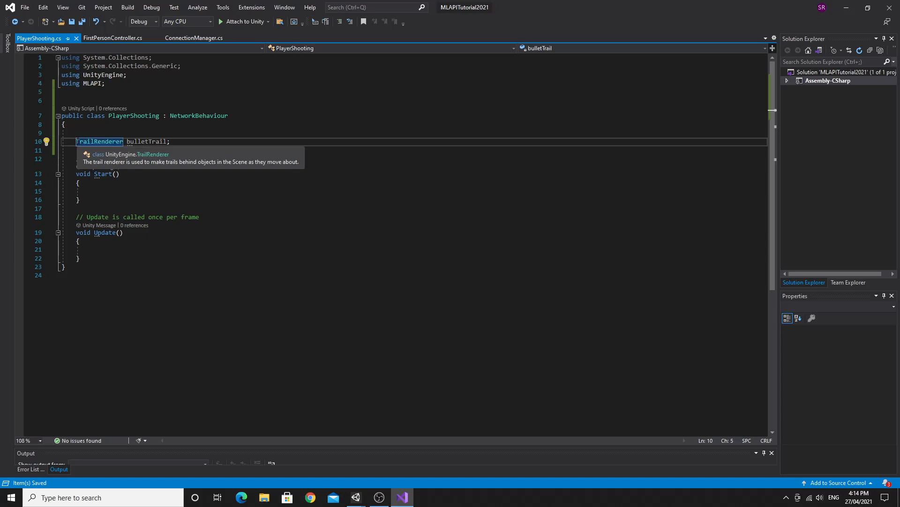
type("public")
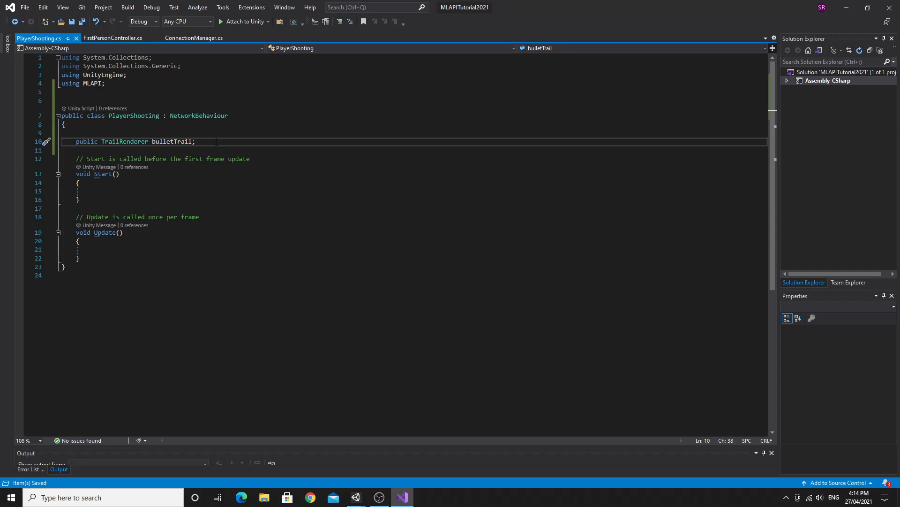
double_click(172, 142)
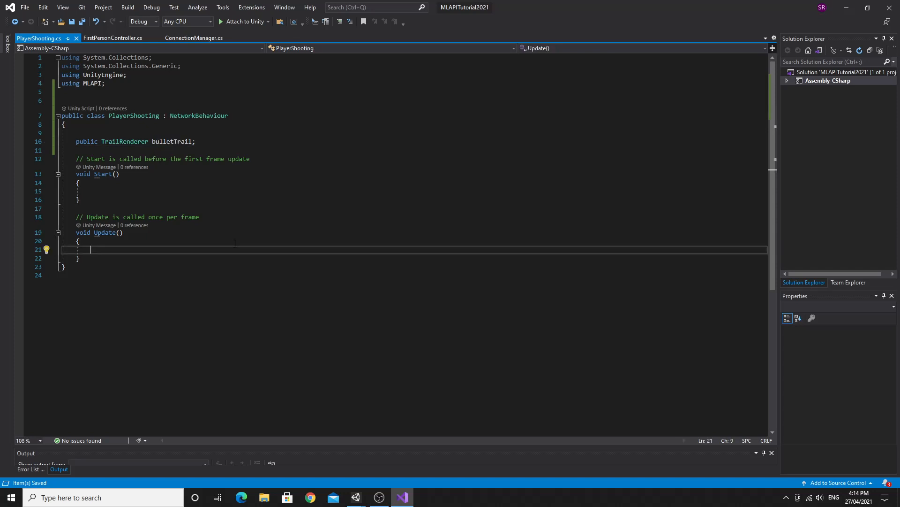
- In Update, check IsLocalPlayer and a GetButtonDown("Fire1") press with a shoot comment
type("if")
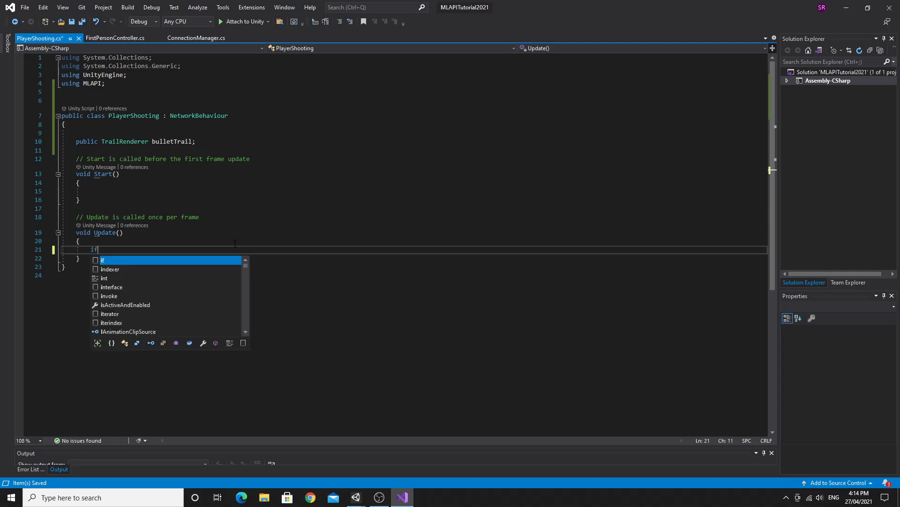
type("(is")
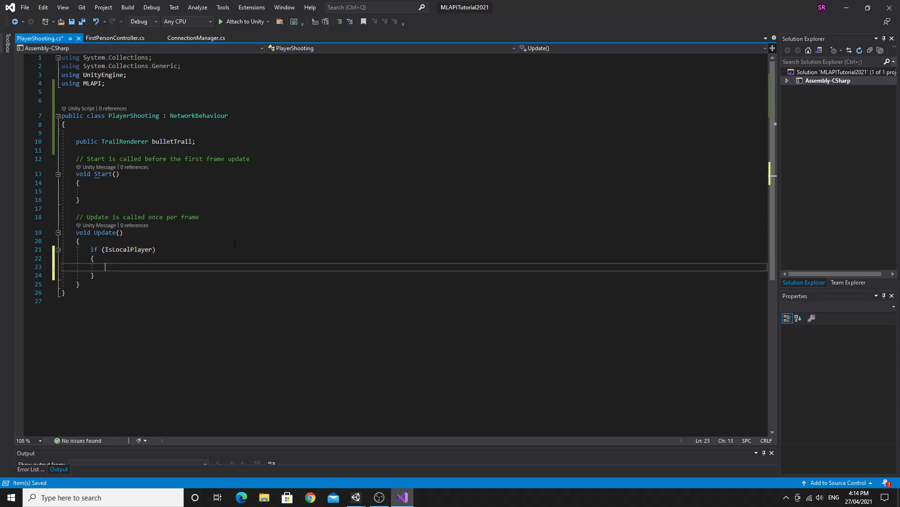
type("//sh")
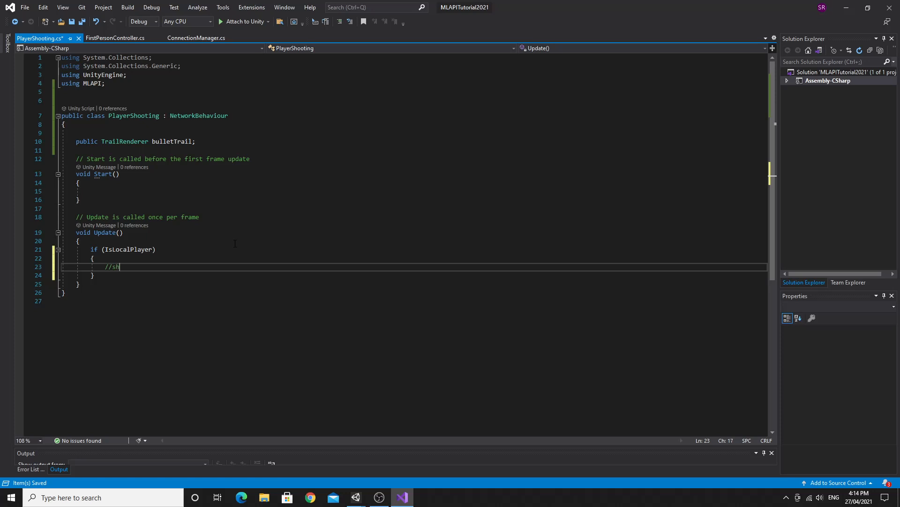
type("oot")
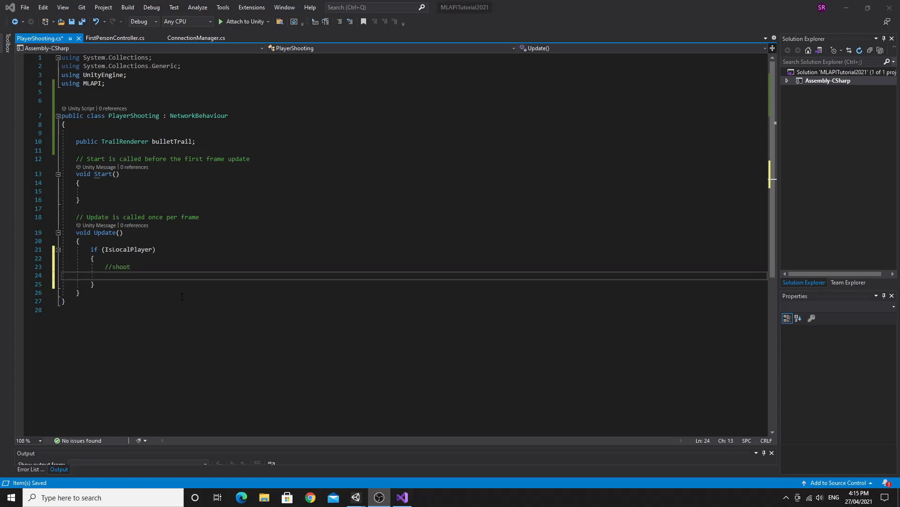
type("if")
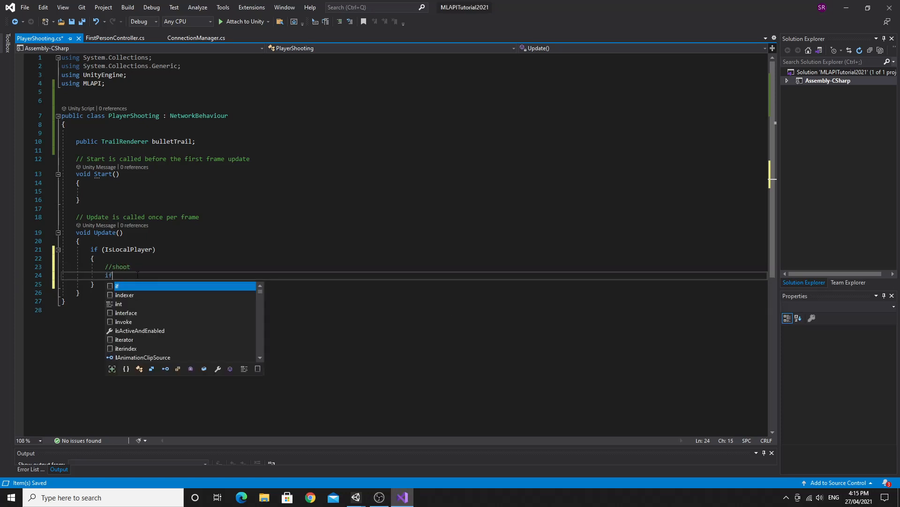
type("(Inp")
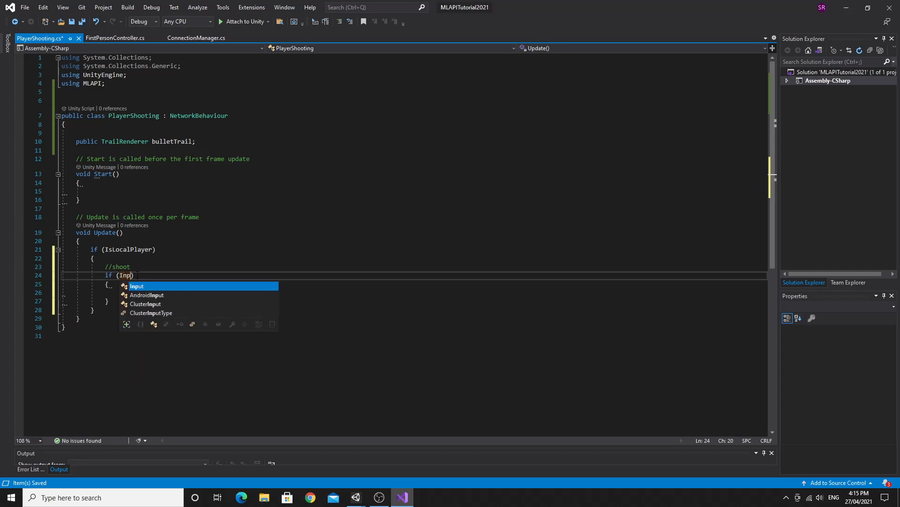
type(".")
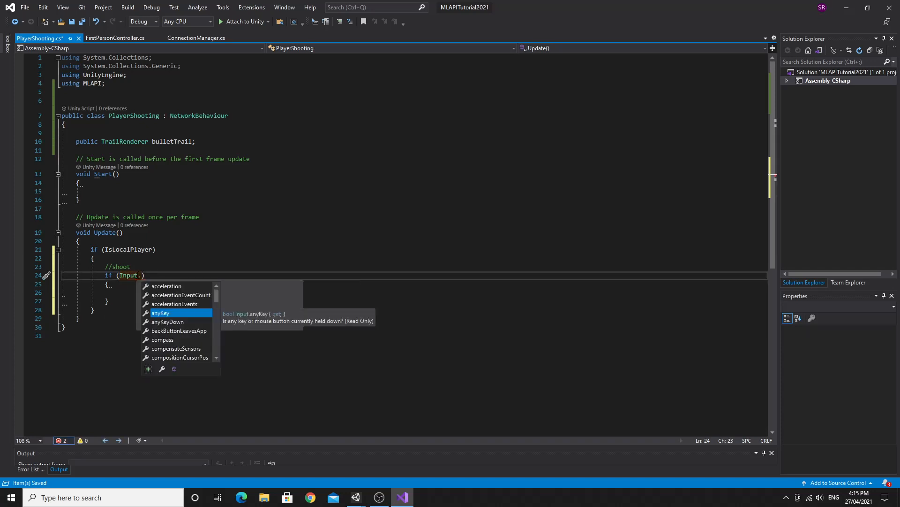
type("GetButtonDown")
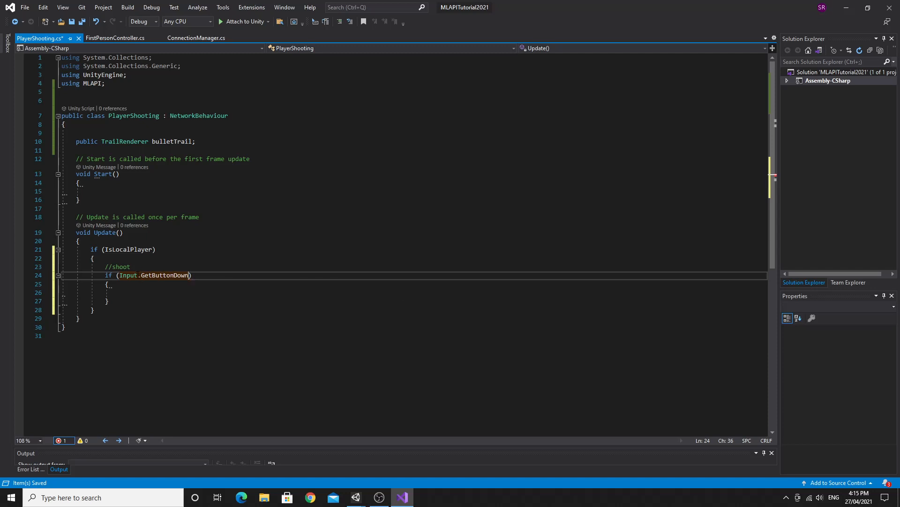
type("\"Fire1")
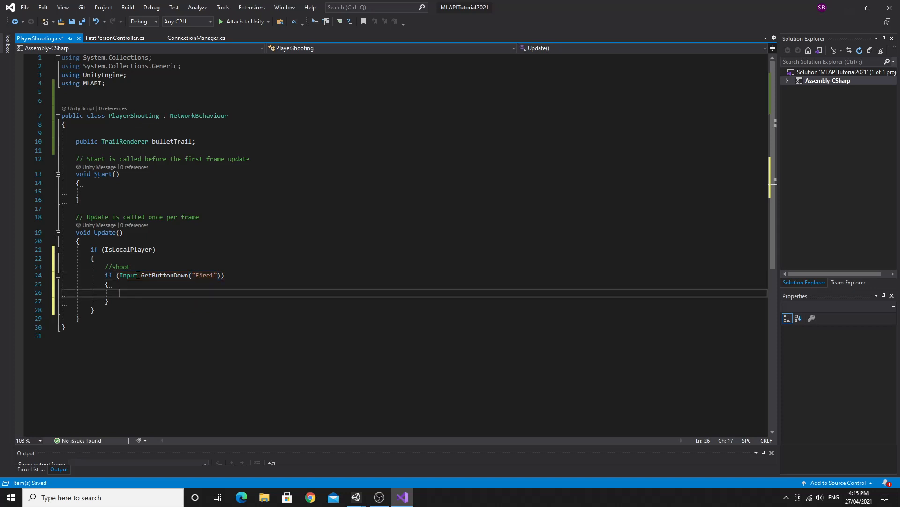
- Comment that the server must be told the player shot, and begin a 'using MLAPI' line
type("//actually shoot- tell the se")
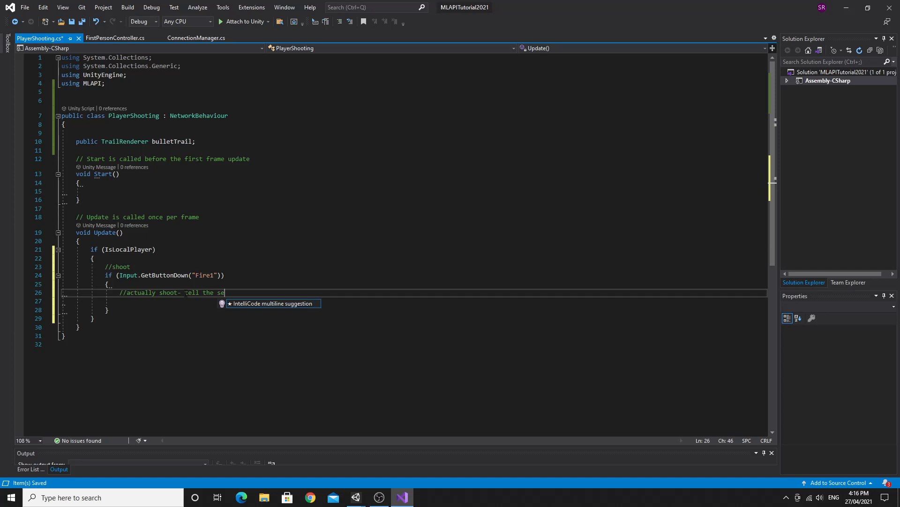
type("rver we we have shot")
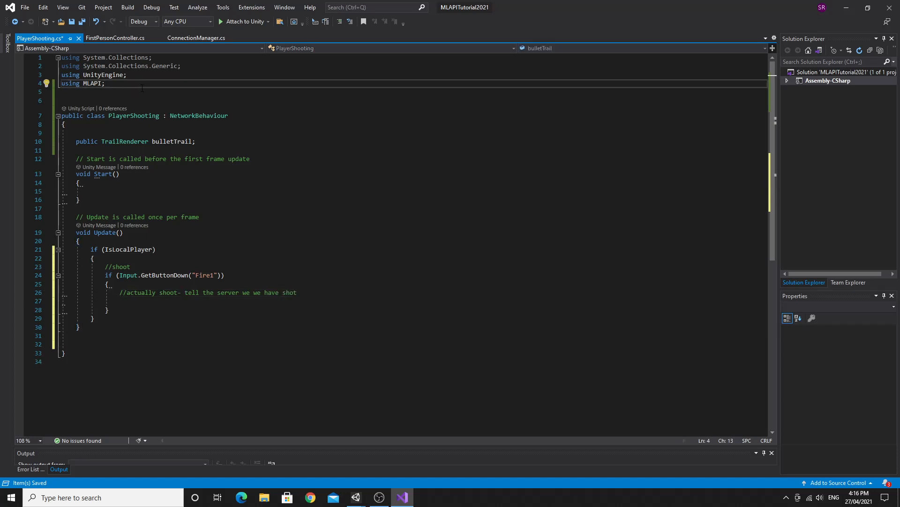
type("using")
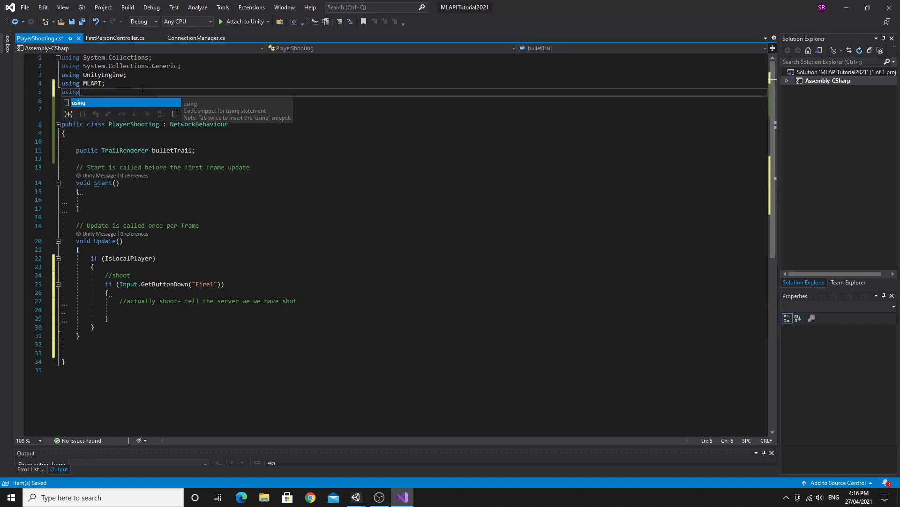
type("MLAPI")
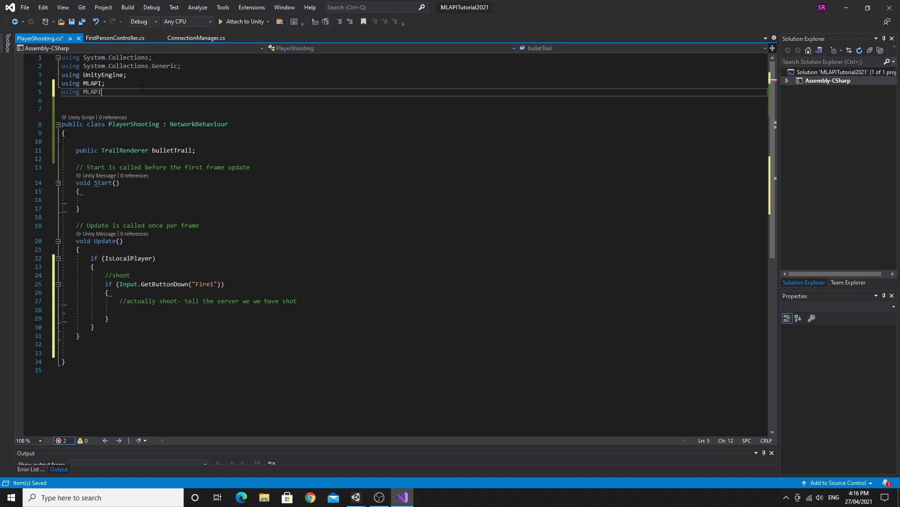
- Complete 'using MLAPI.Messaging;' and move below Update for new code
type(".Messaging")
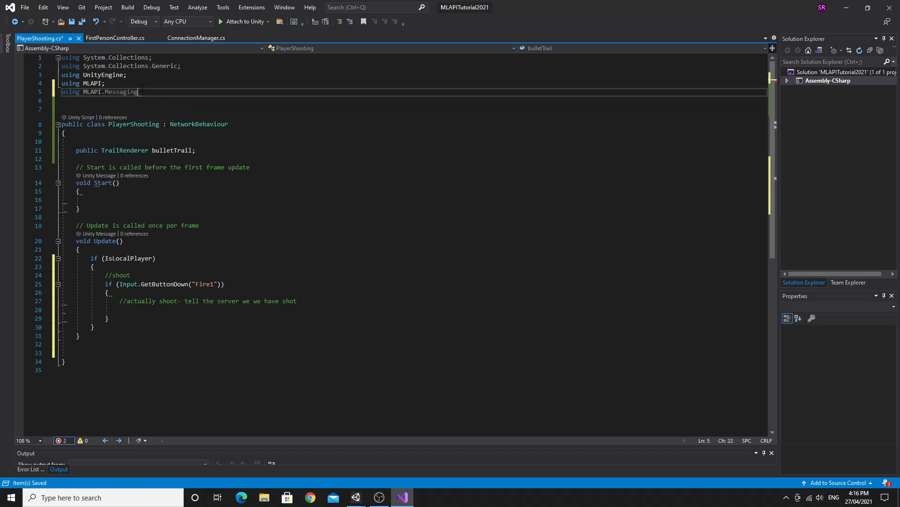
type(";")
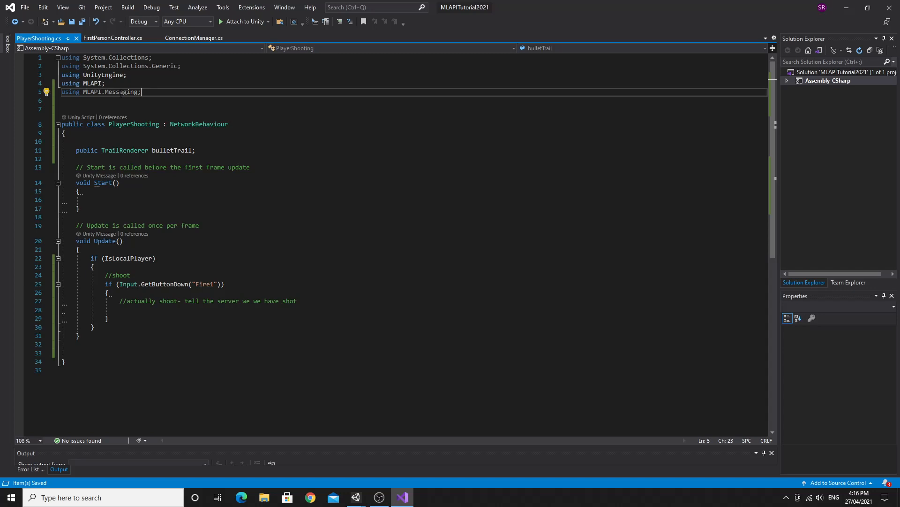
double_click(121, 92)
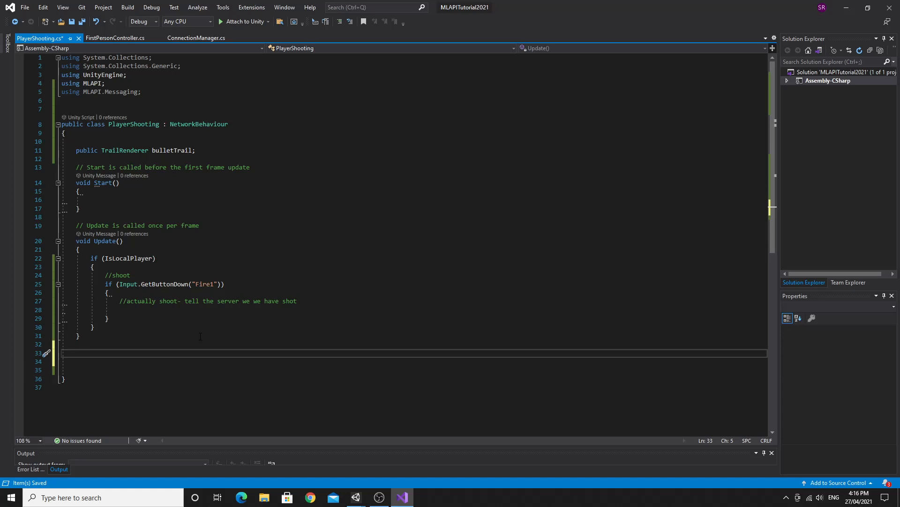
- Write a [ServerRpc] attribute with a 'these run client => server' comment
type("[]")
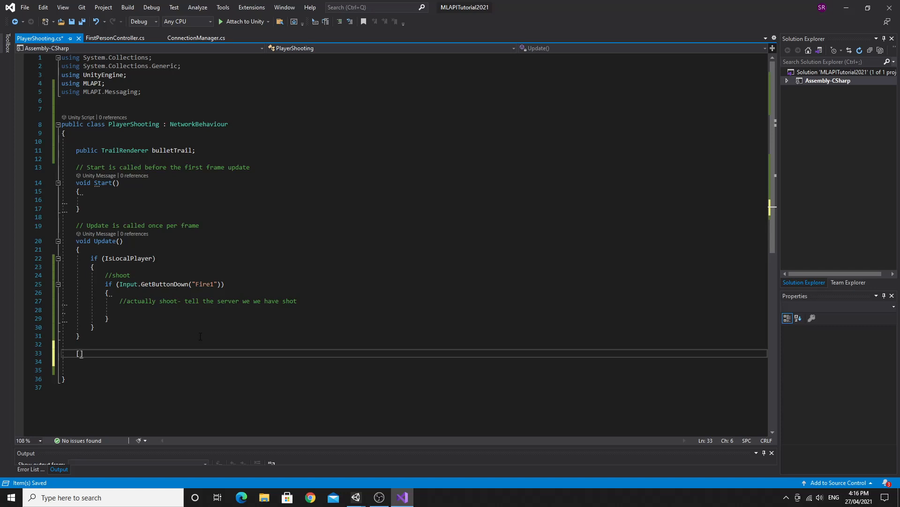
type("ServerRpc")
type("//")
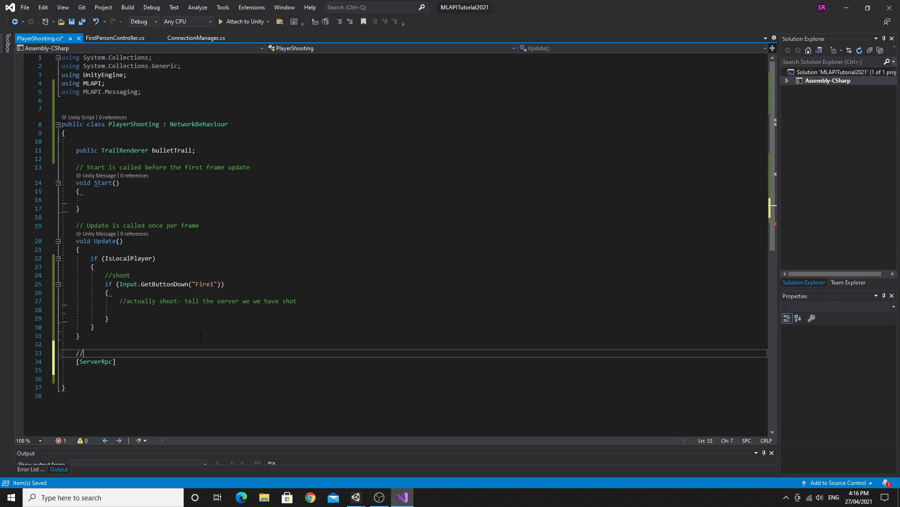
type("these run on the server called by  ali")
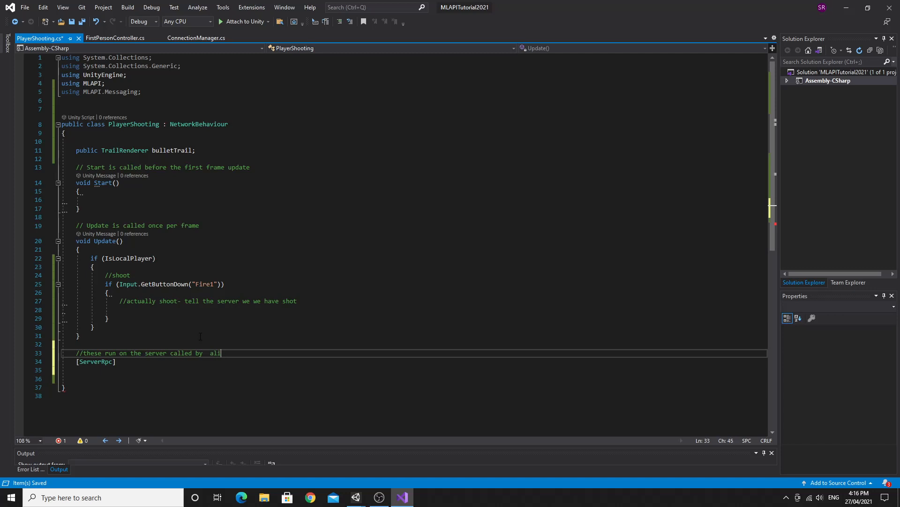
type("client")
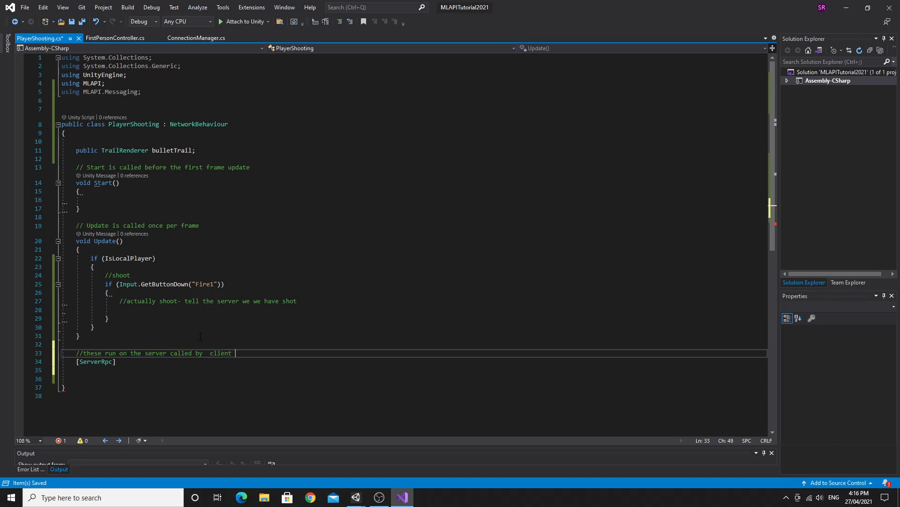
type("client")
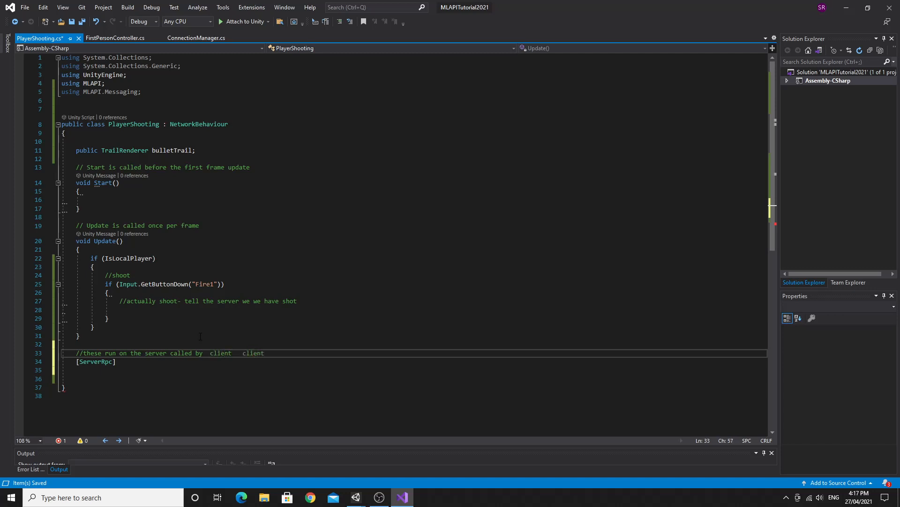
type("=>server")
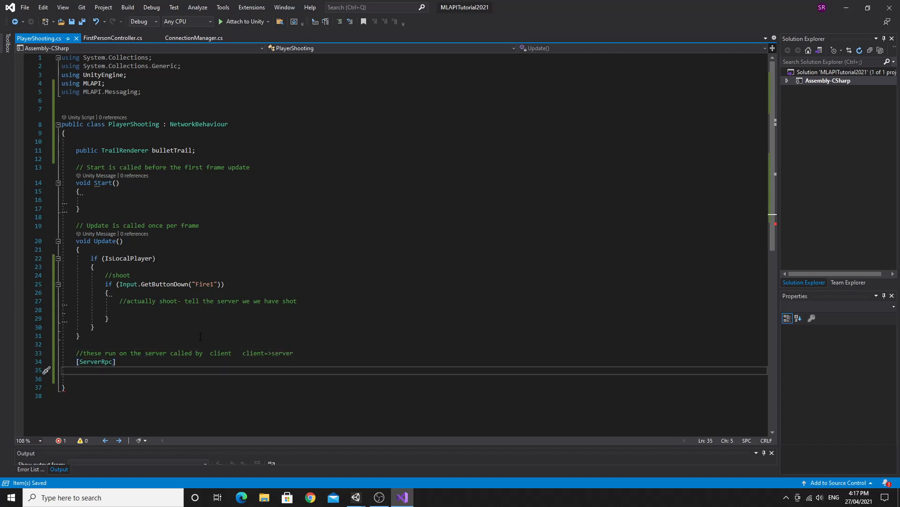
key("enter")
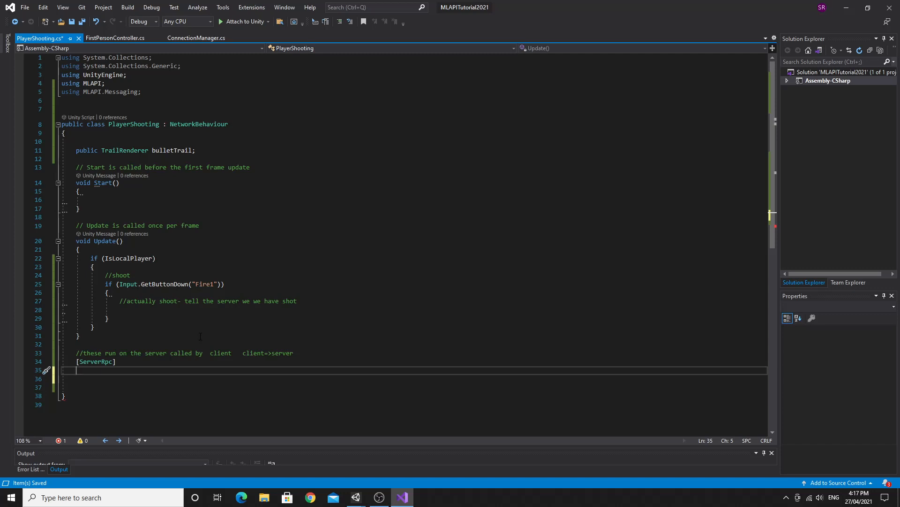
- Add an empty 'void ShootServerRpc() { }' method and return to the Fire1 block
type("void")
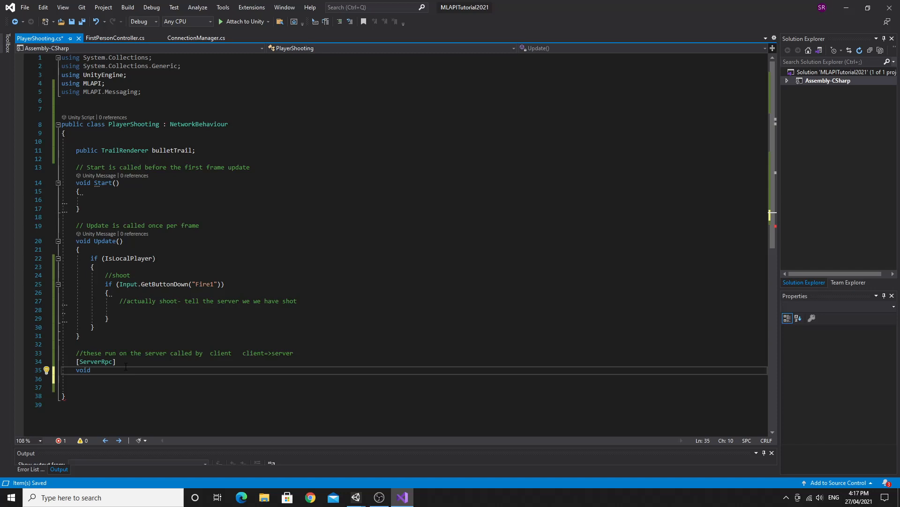
type("ShootS")
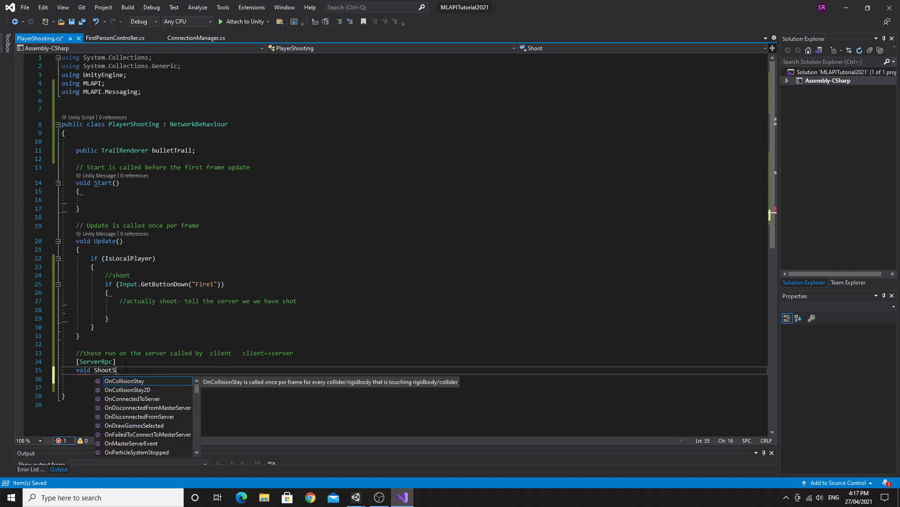
type("erverRp")
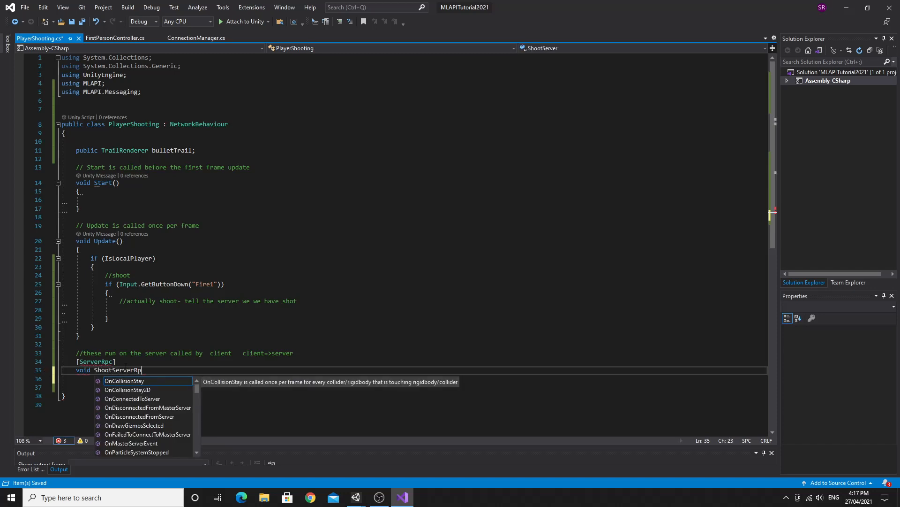
type("c() { }")
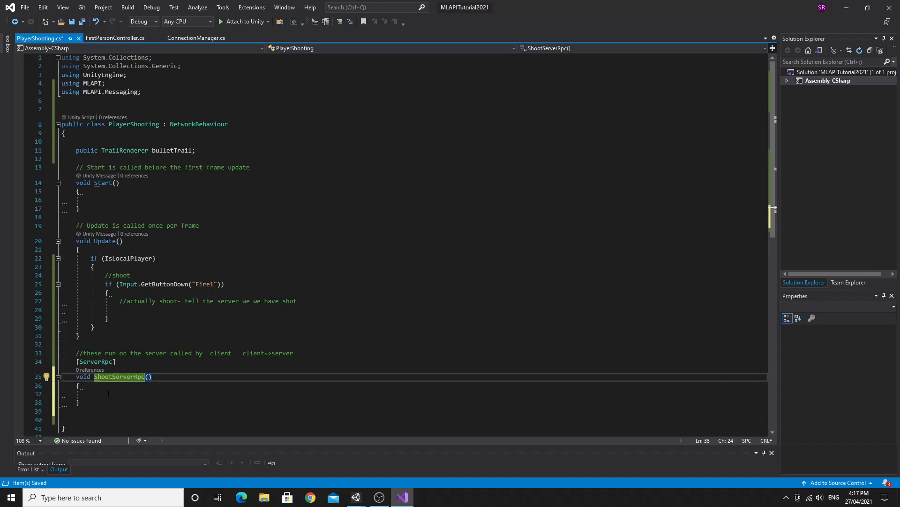
left_click(115, 393)
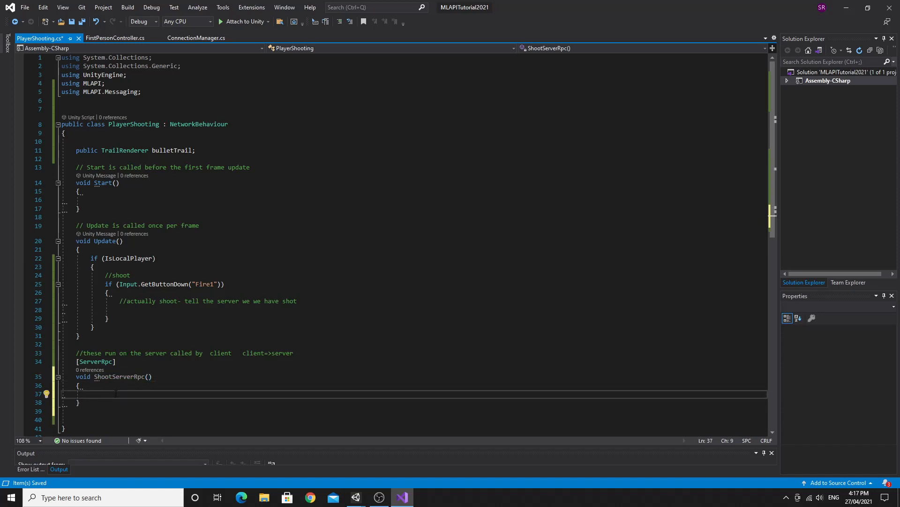
double_click(119, 376)
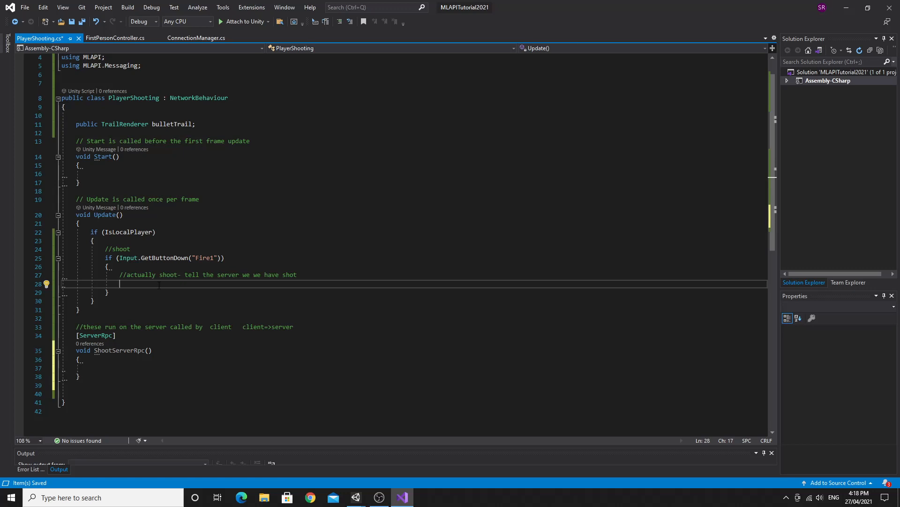
- Call ShootServerRpc(); inside the Fire1 branch
type("ShootServerRpc")
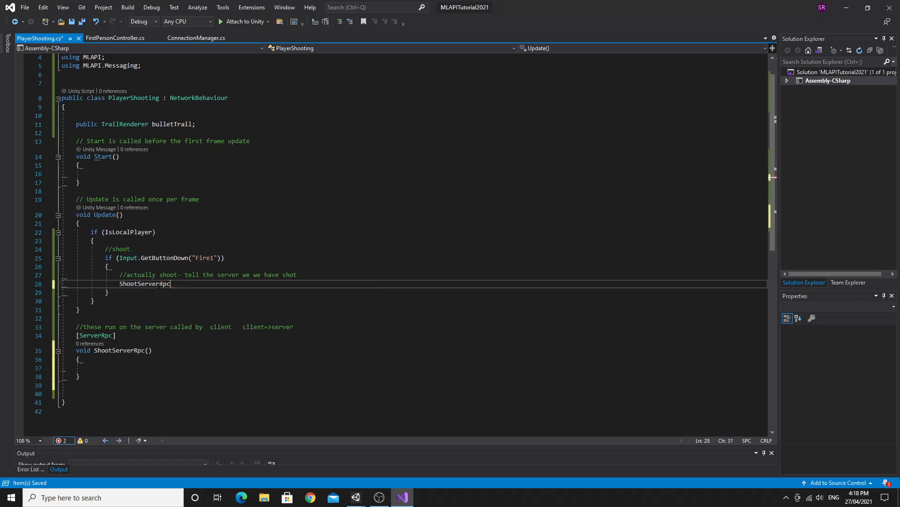
type("();")
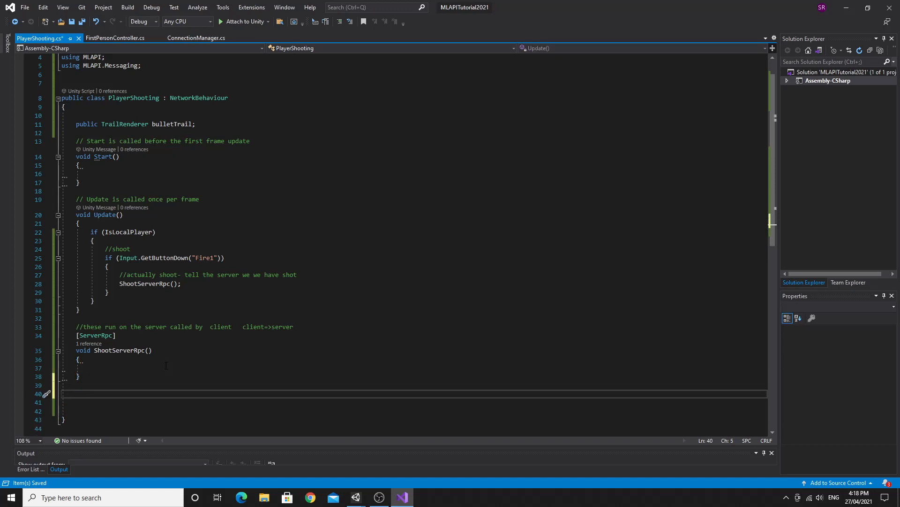
- Write a [ClientRpc] attribute with a '//Server=>Client' comment
type("[]")
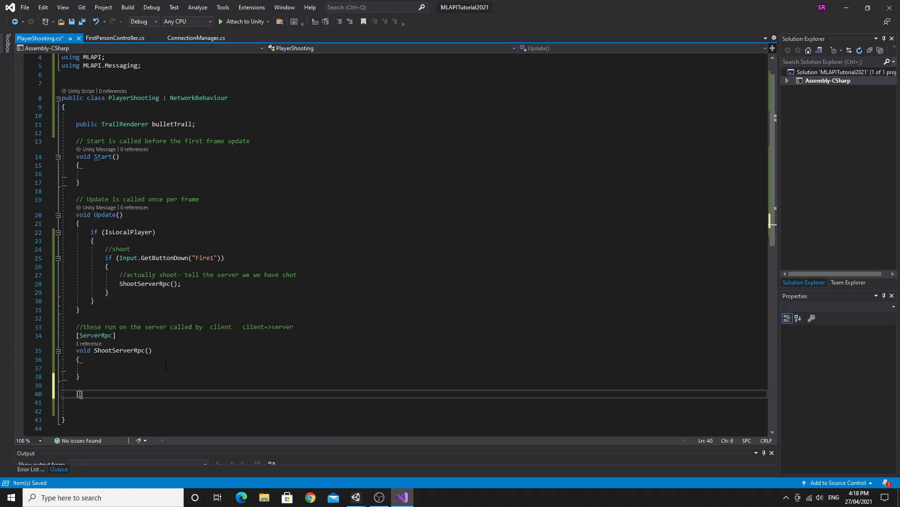
type("ClientRpc")
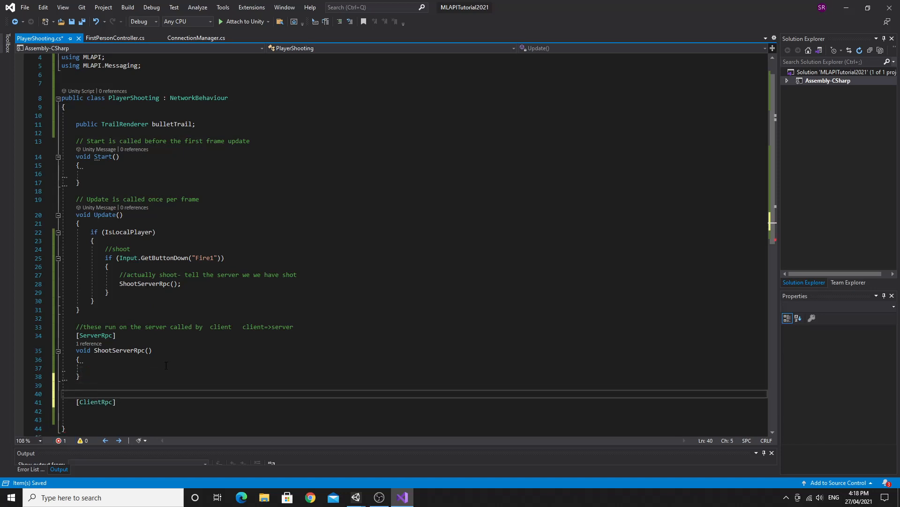
type("//")
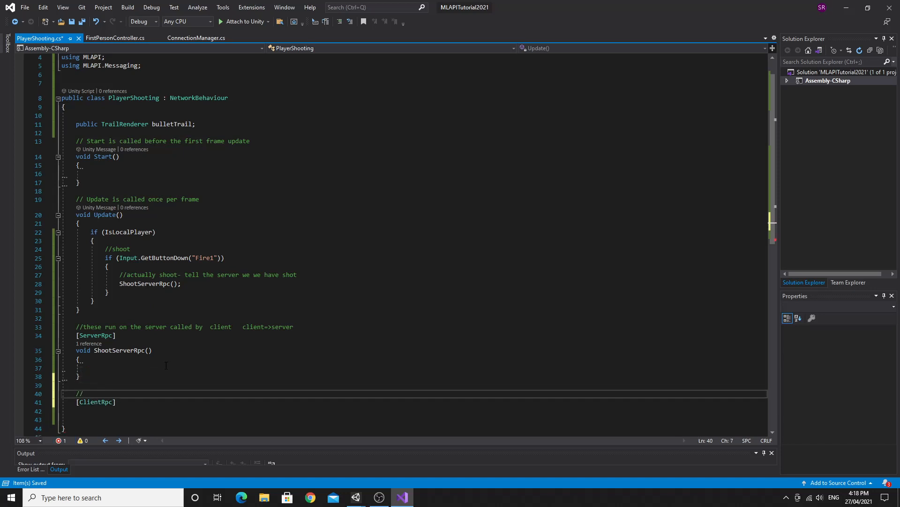
type("Server=")
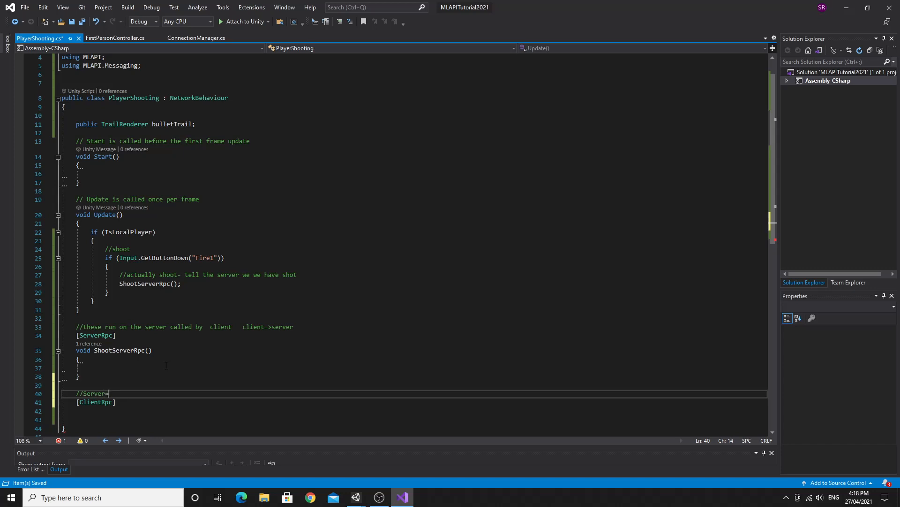
type(">")
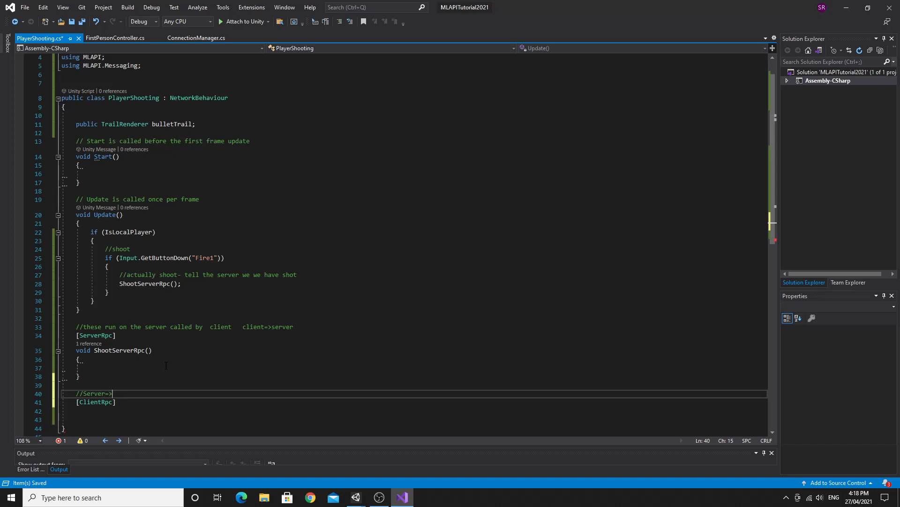
type("Clin")
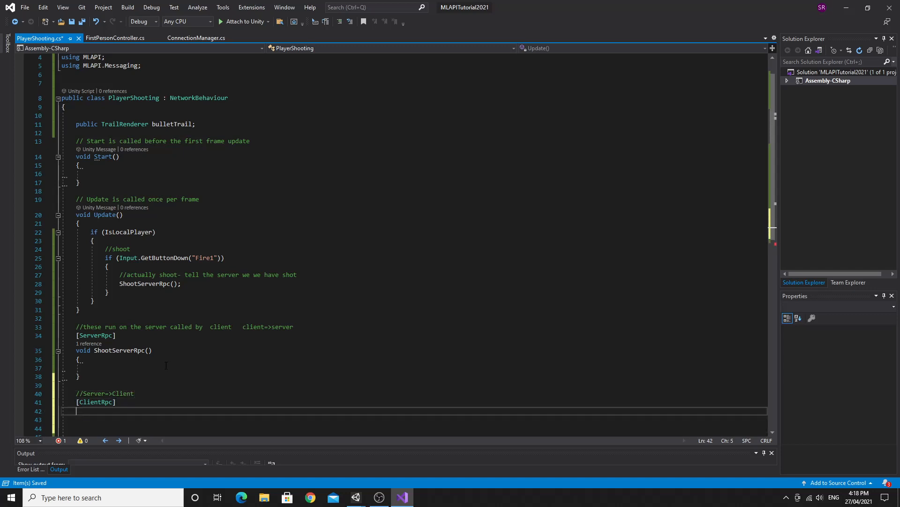
- Add an empty void ShootClientRpc method and move to the line after the bulletTrail field
type("void")
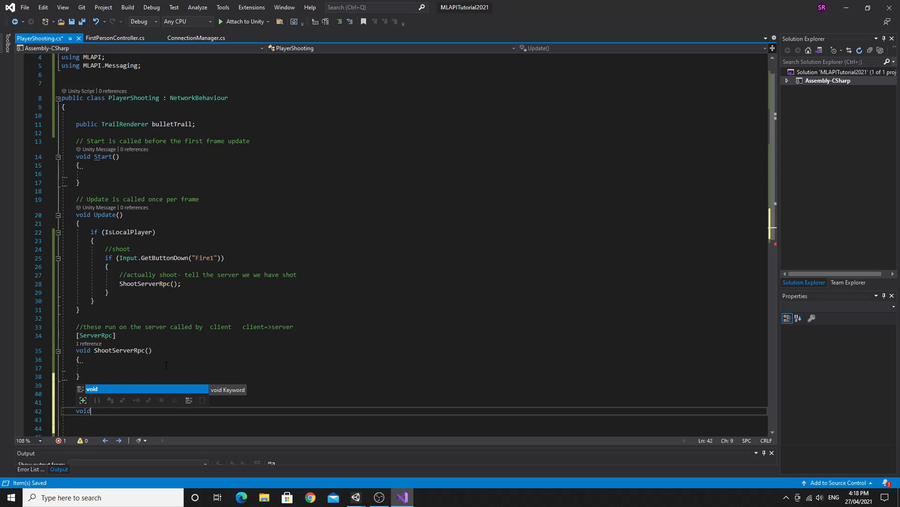
type("Shoot")
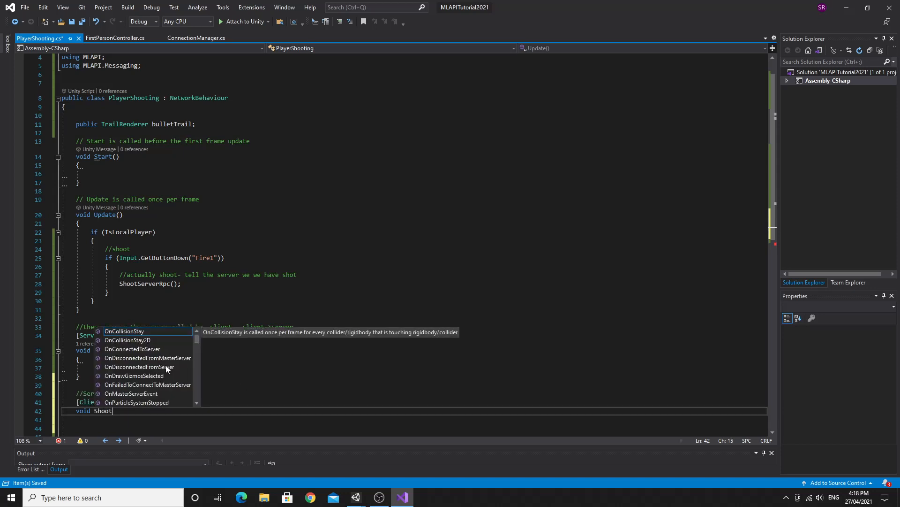
type("ClientRpc(")
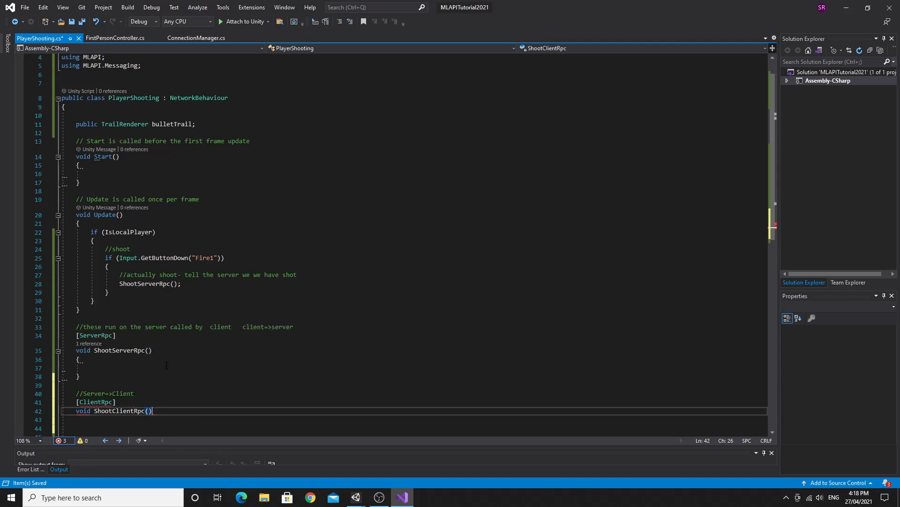
key("enter")
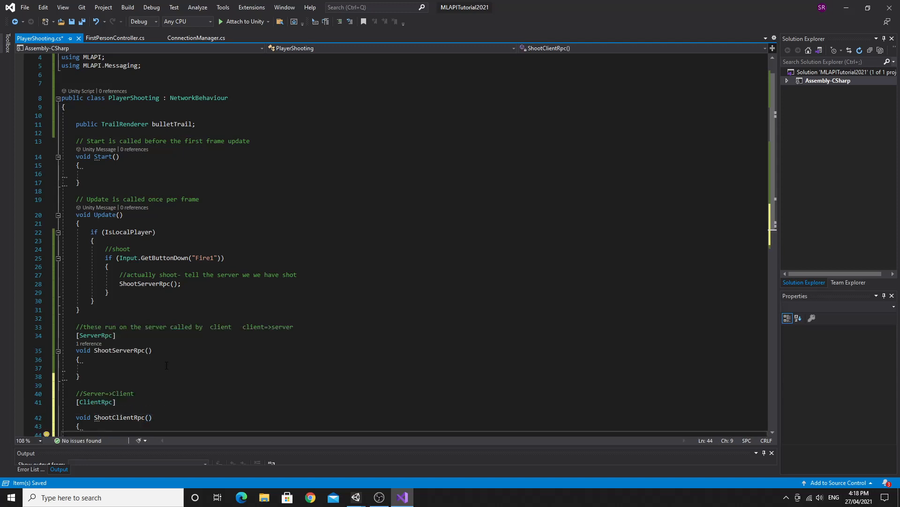
scroll("down", 3)
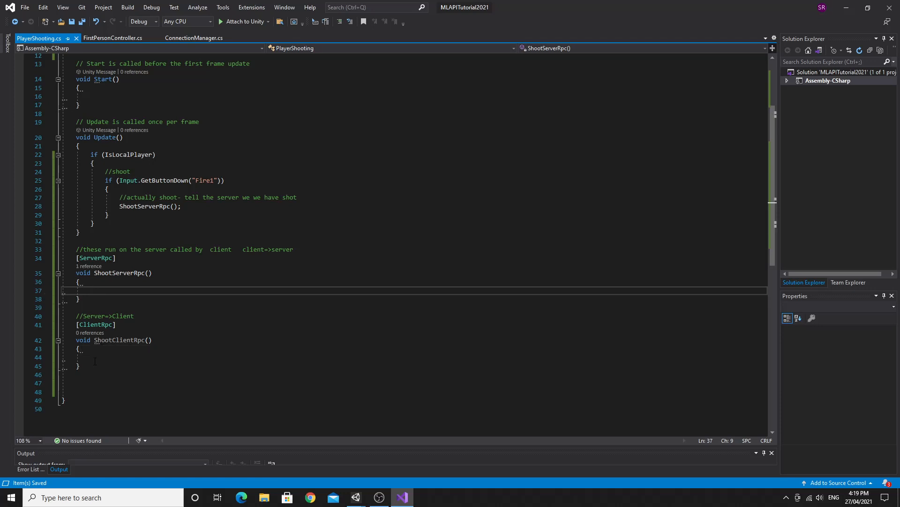
left_click(92, 358)
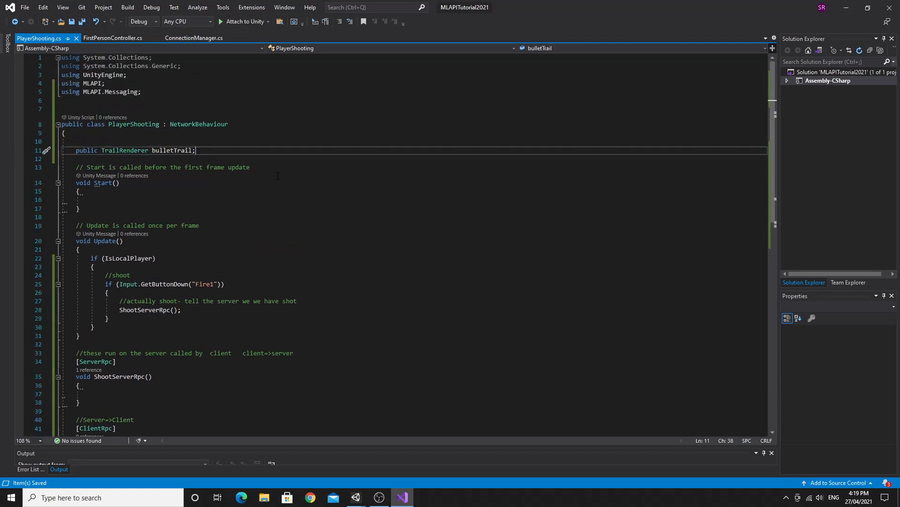
- Declare 'public Transform gunBarrell;' below bulletTrail and save
type("public Transform")
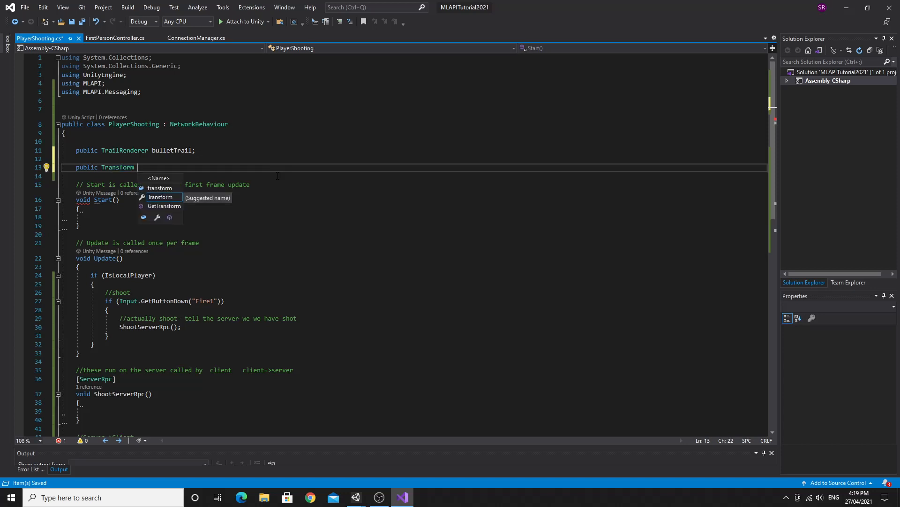
type("gunBarrel")
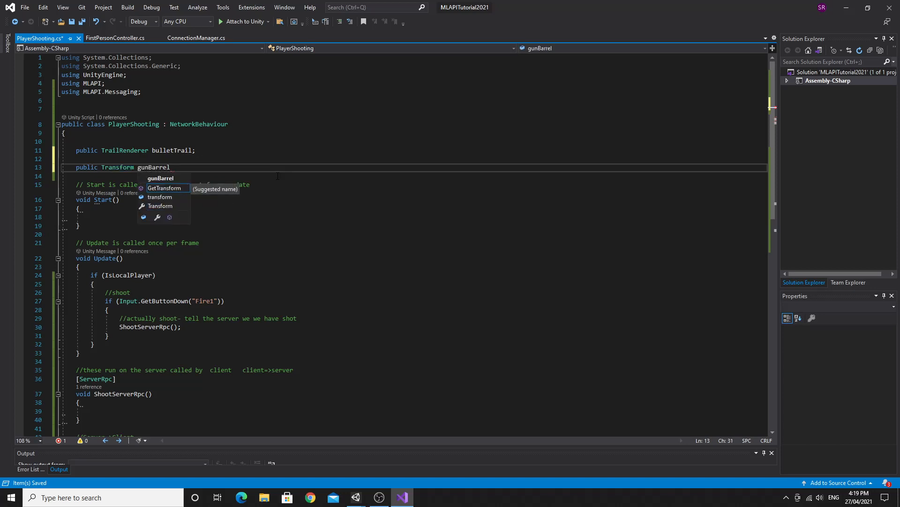
type("l;")
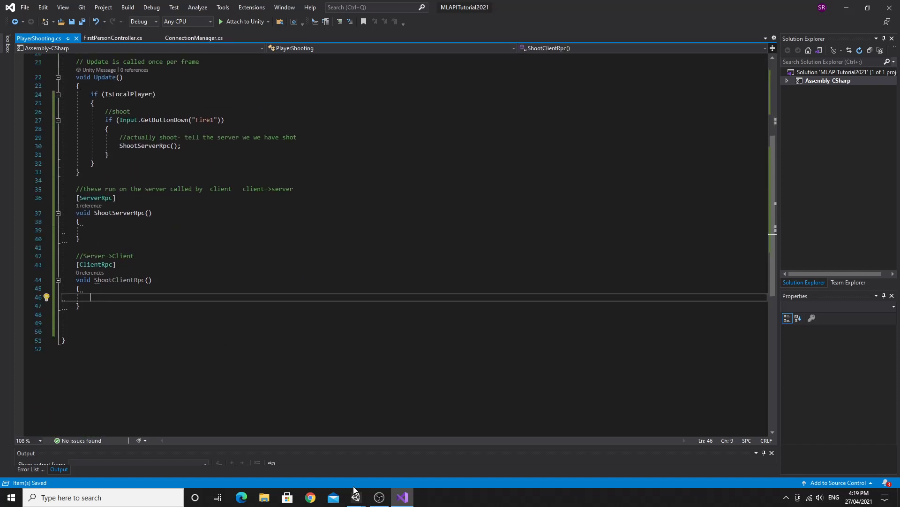
- In Unity, add the PlayerShooting script as a component on the Player prefab
left_click(357, 497)
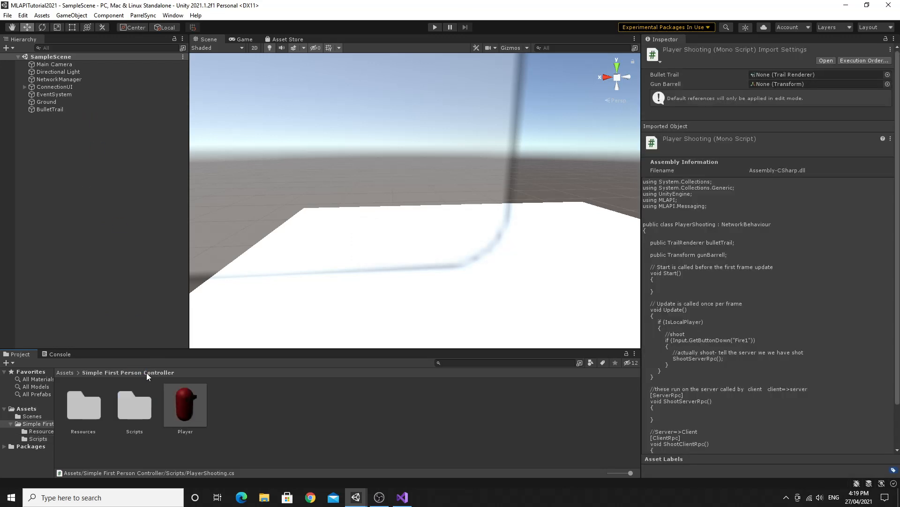
left_click(185, 402)
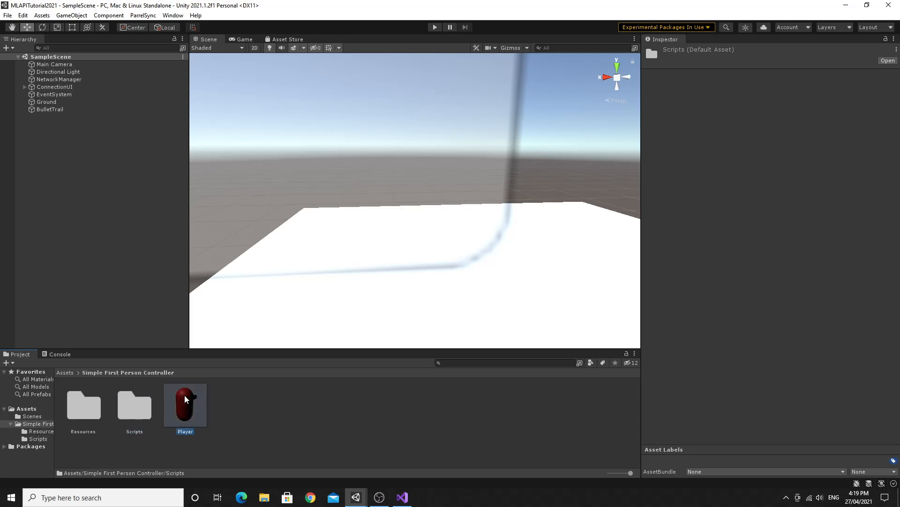
double_click(185, 403)
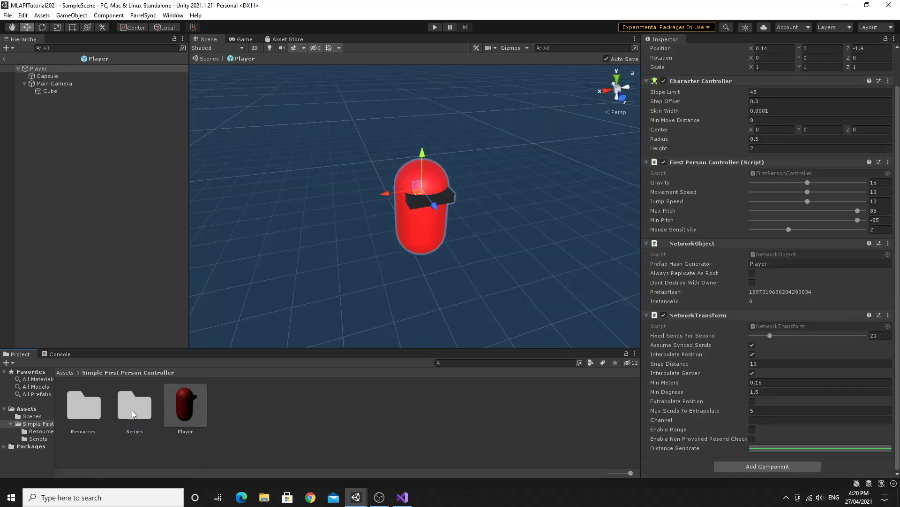
double_click(135, 403)
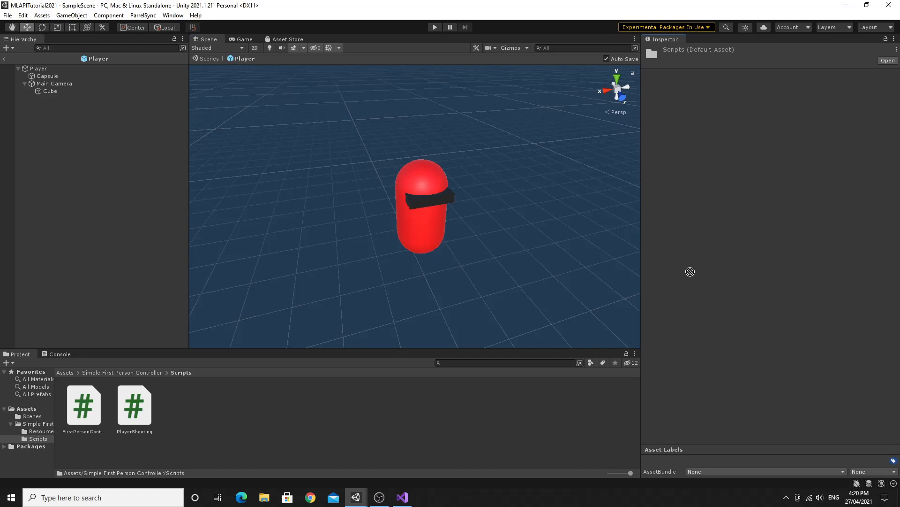
left_click(38, 68)
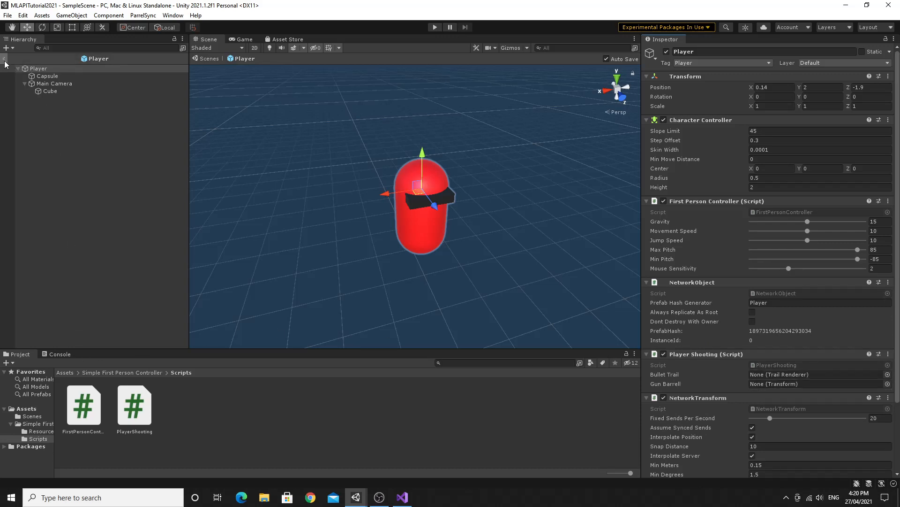
- Leave prefab editing and reselect the Player prefab asset in the scene view
left_click(49, 108)
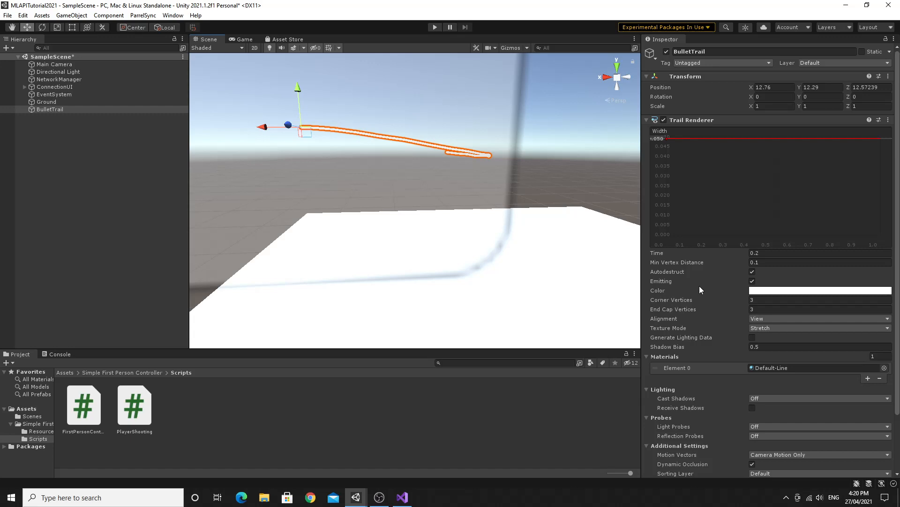
left_click(185, 402)
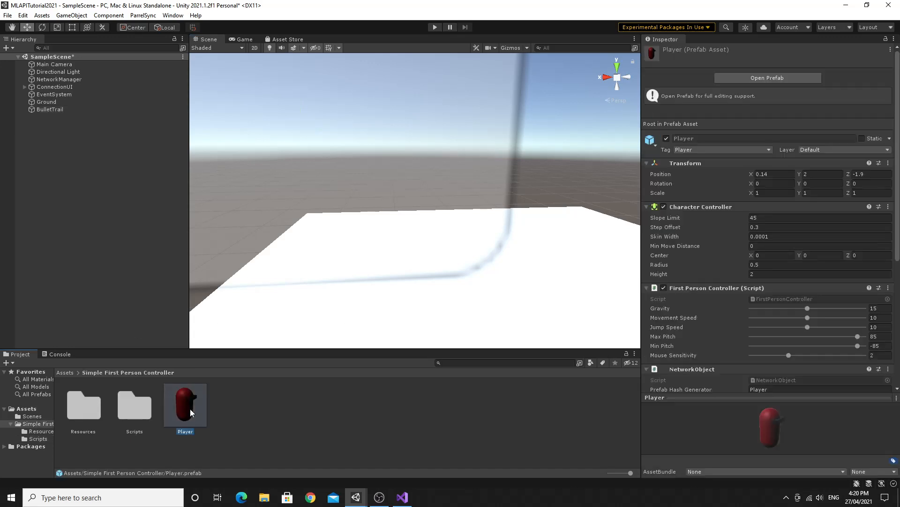
left_click(65, 147)
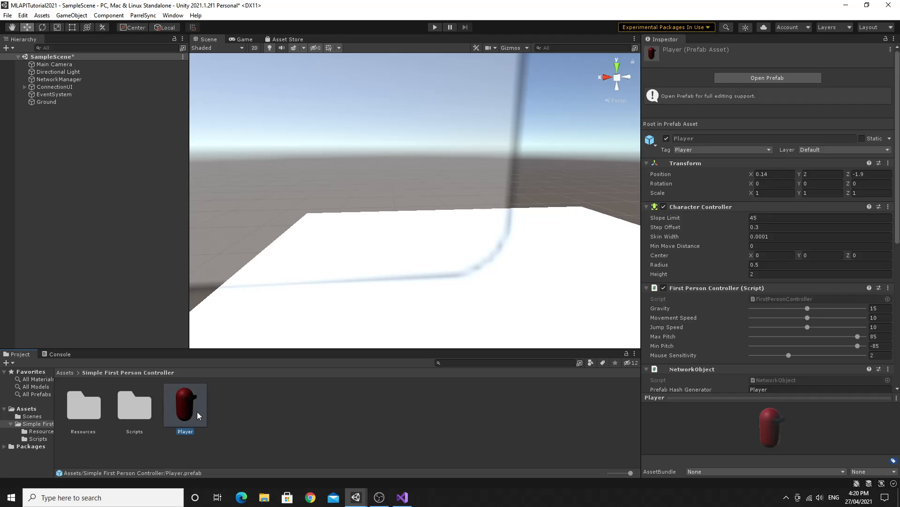
- Drag the BulletTrail prefab from Assets into the Player Shooting Bullet Trail field
left_click(767, 78)
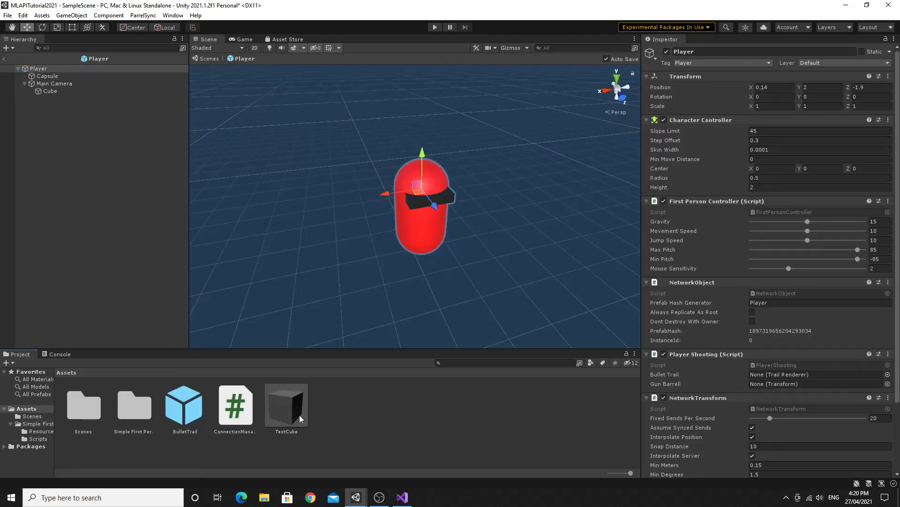
left_click(184, 402)
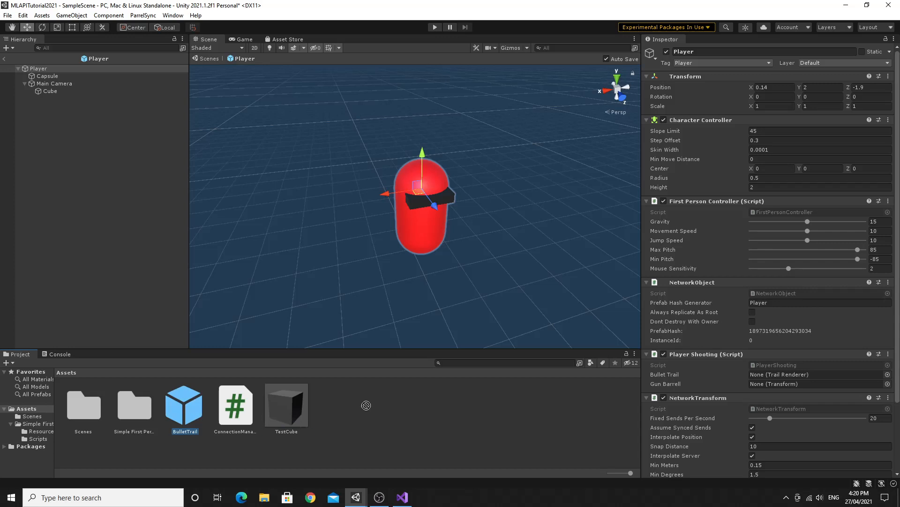
left_click_drag(184, 399, 804, 375)
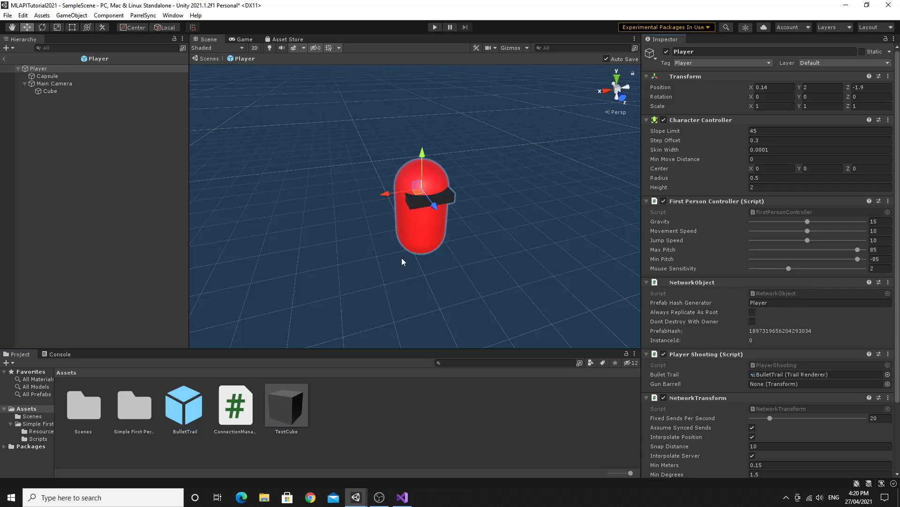
- Create an empty GunBarrell child under Main Camera and move it to the gun's tip
right_click(55, 83)
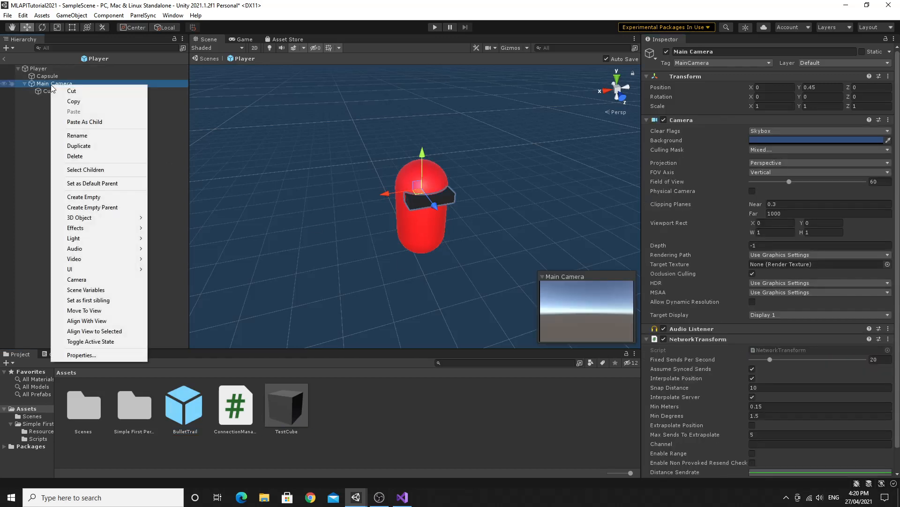
left_click(83, 196)
type("GunBarrell")
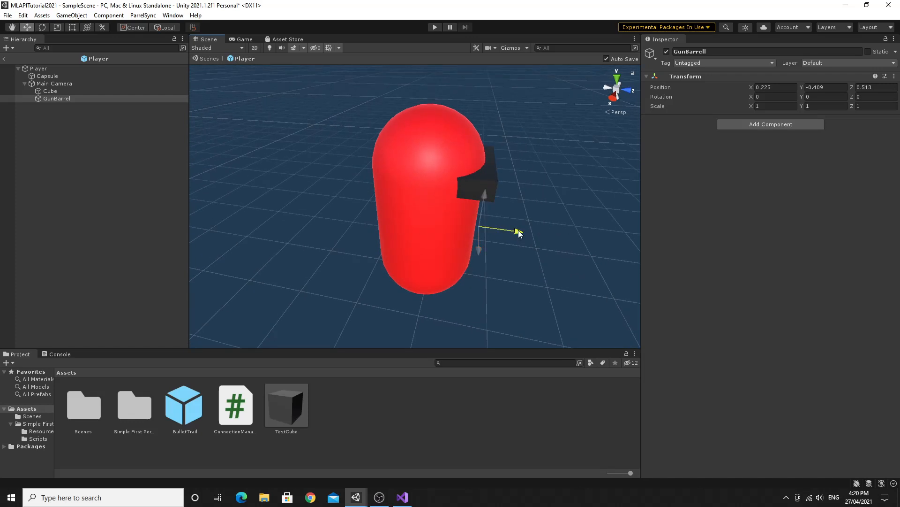
left_click_drag(514, 231, 413, 233)
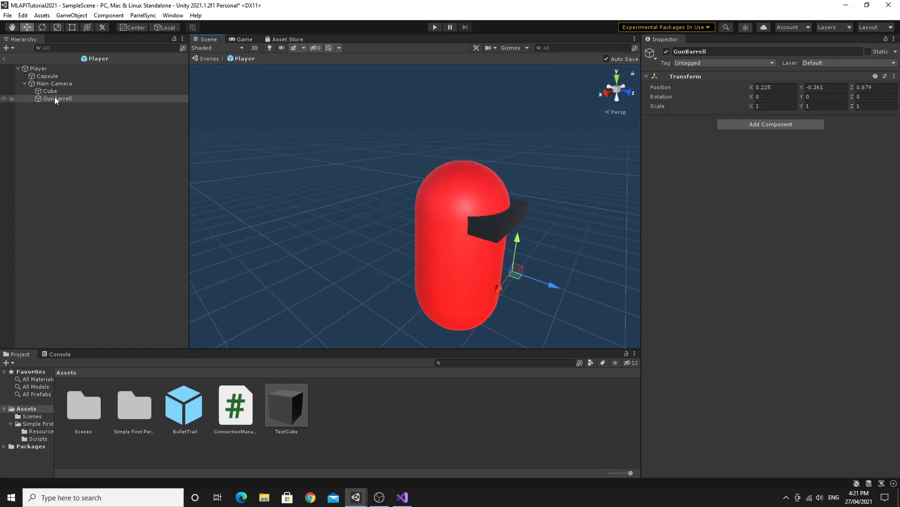
left_click(39, 68)
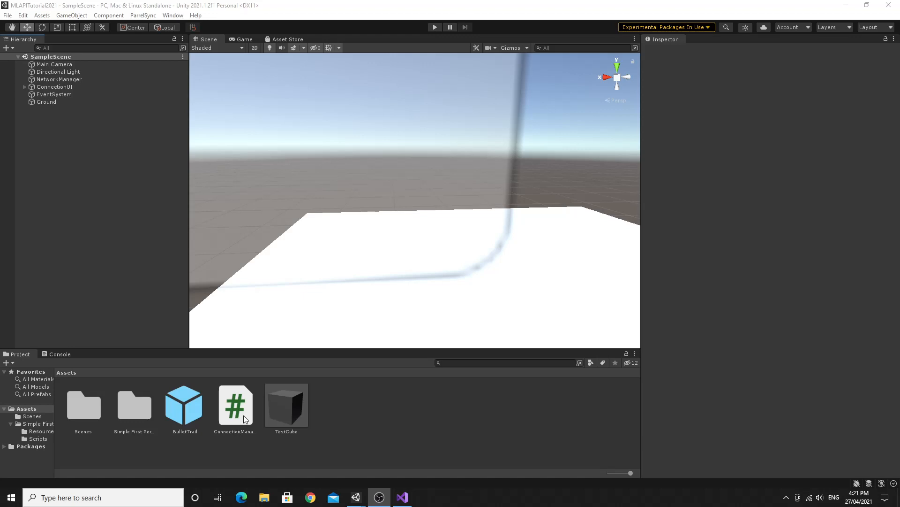
- In PlayerShooting.cs, add the call ShootClientRpc(); inside ShootServerRpc
left_click(401, 498)
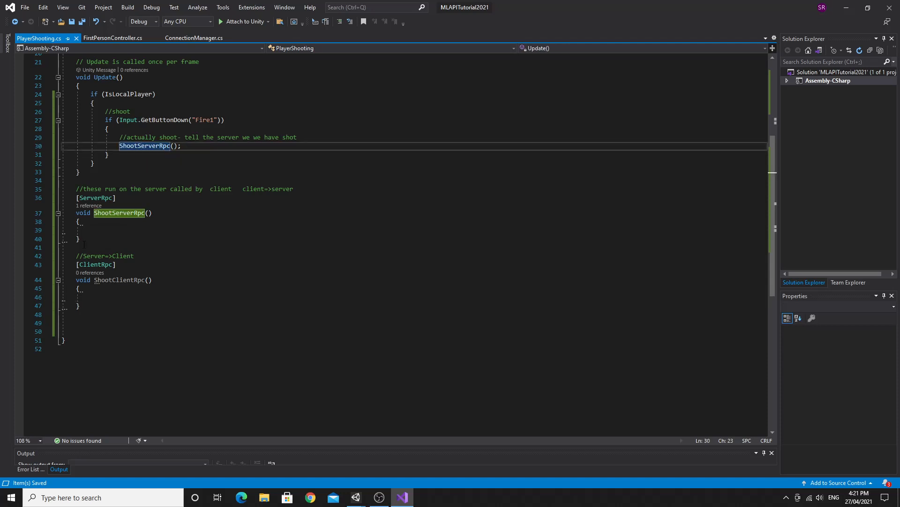
type("ShootServerRpc")
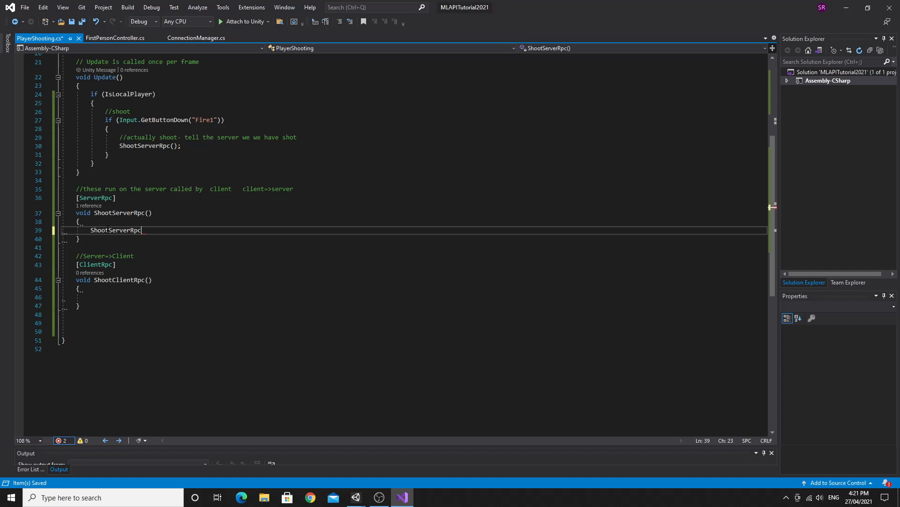
key("BackSpace")
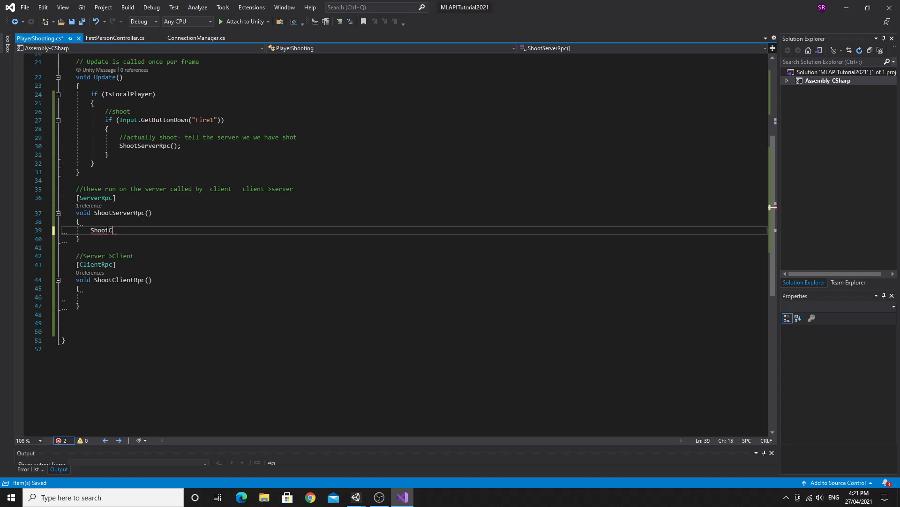
type("lientRpc")
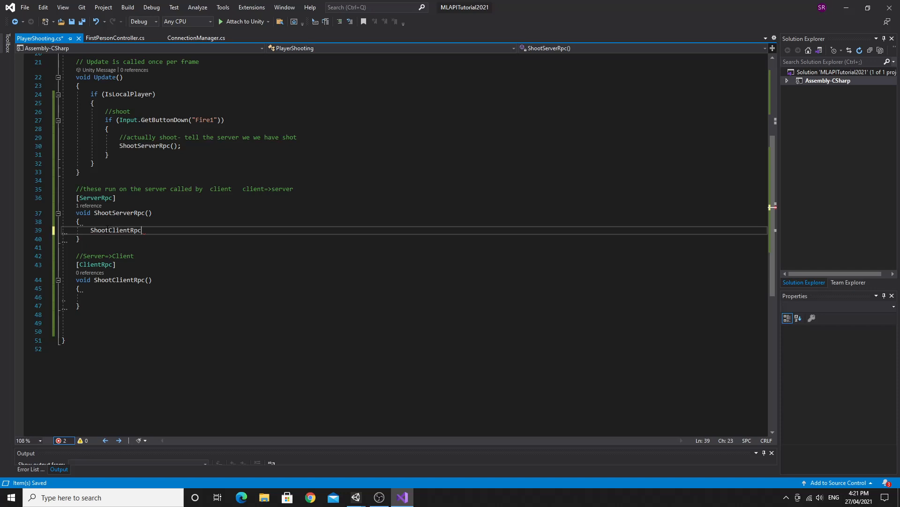
type("();")
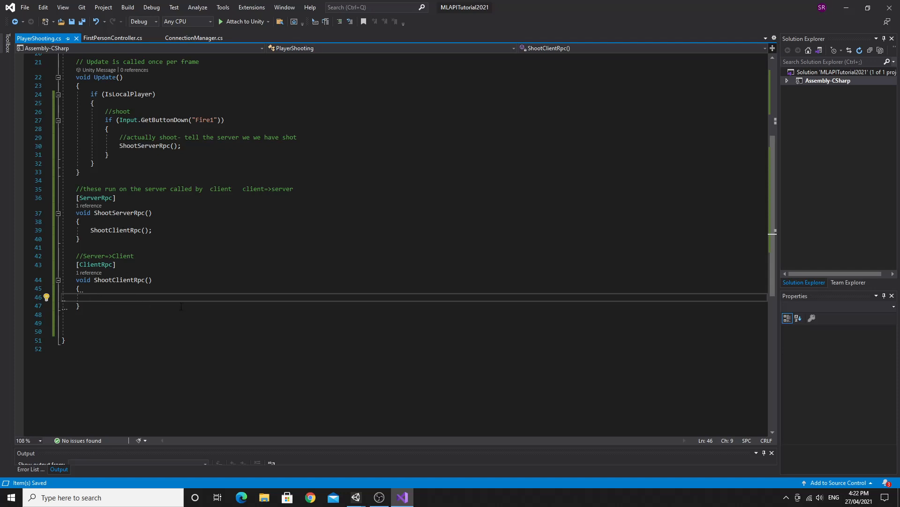
- Write var bullet = Instantiate(bulletTrail, gunBarrell.position, Quaternion.identity); in ShootClientRpc
type("var")
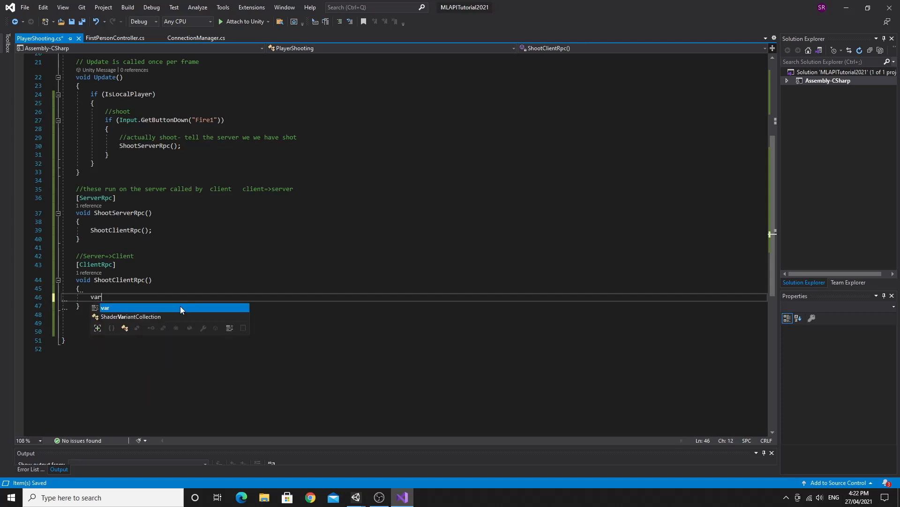
type("bullet =")
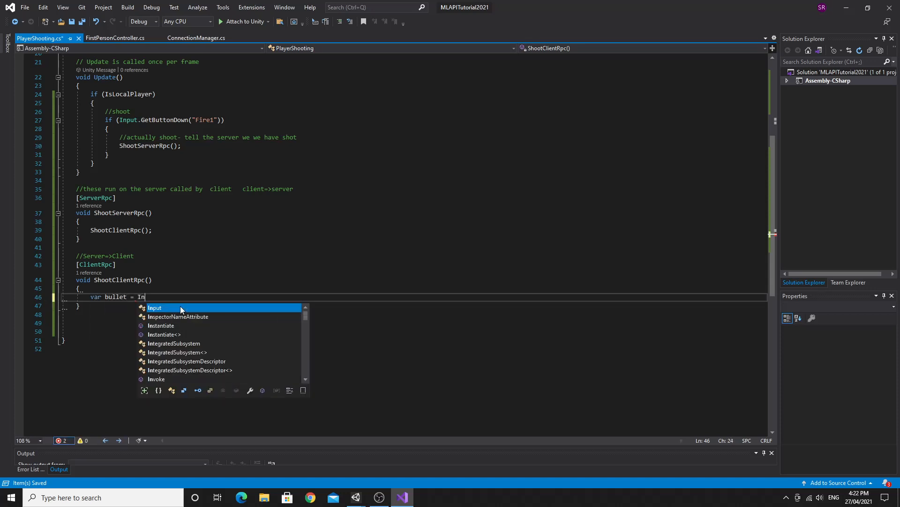
type("Instantiate(")
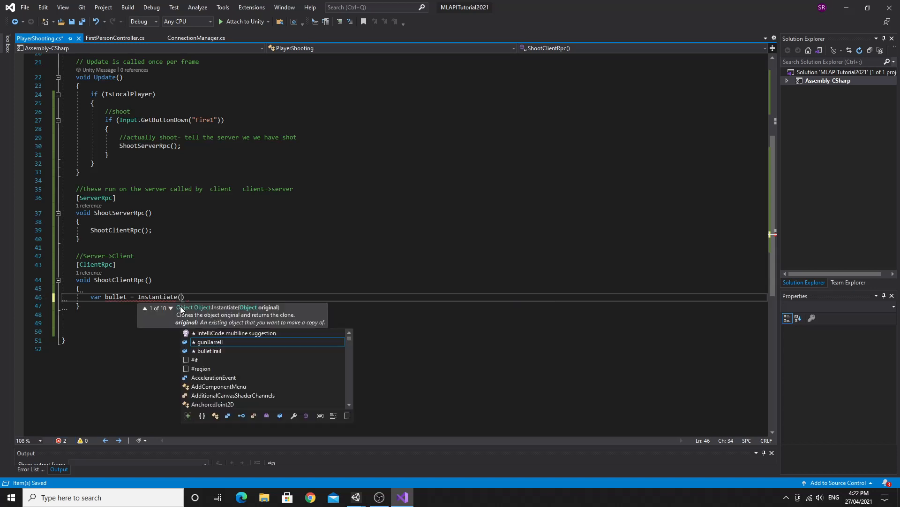
type("bulletTrail")
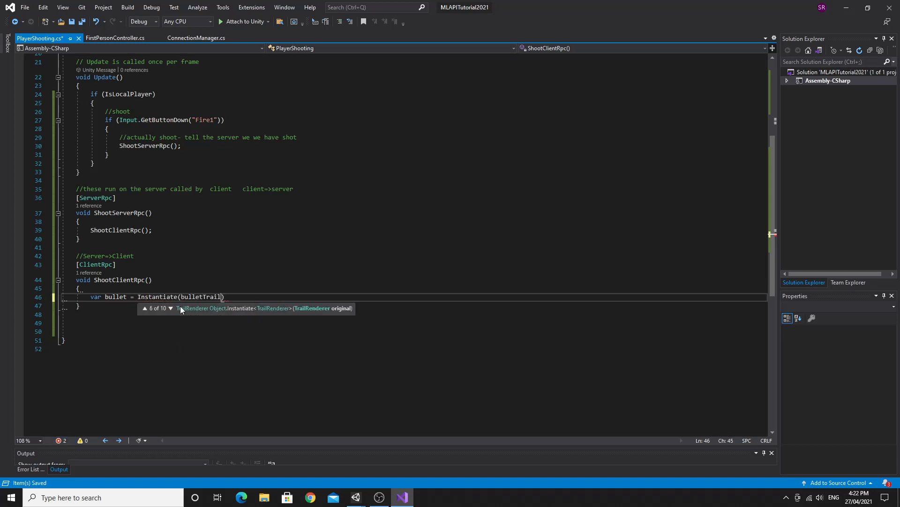
type(",")
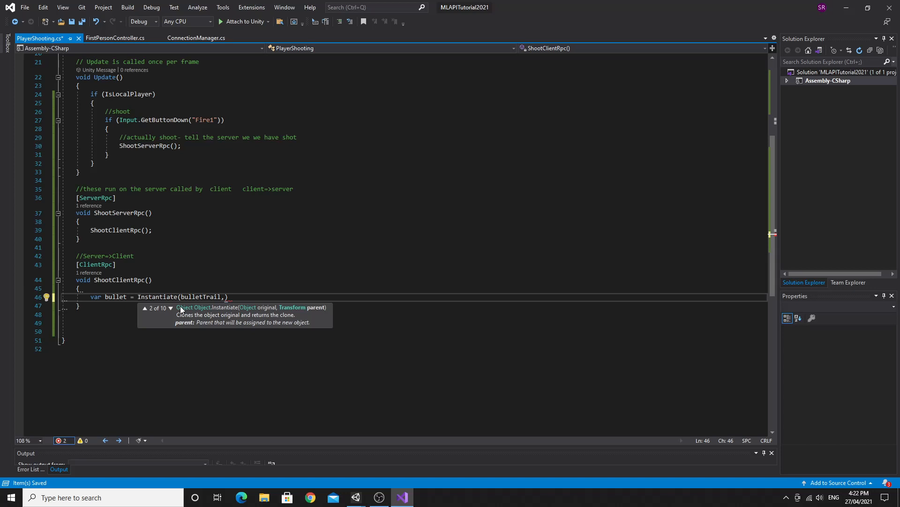
type("gunBarrell")
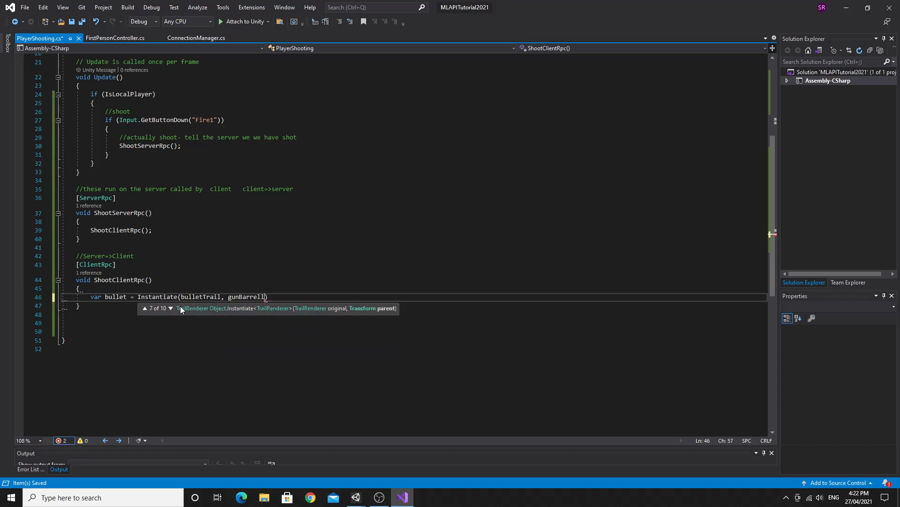
type(".position,")
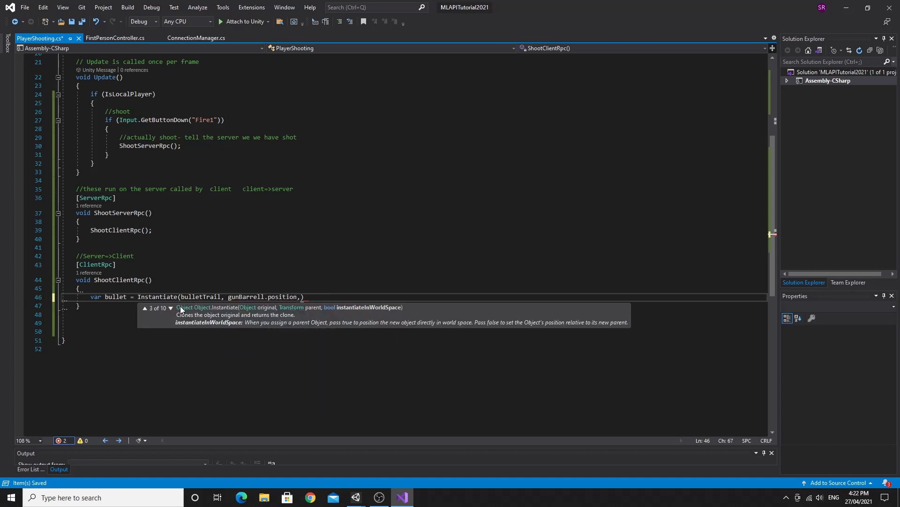
type("Quaternion.identity")
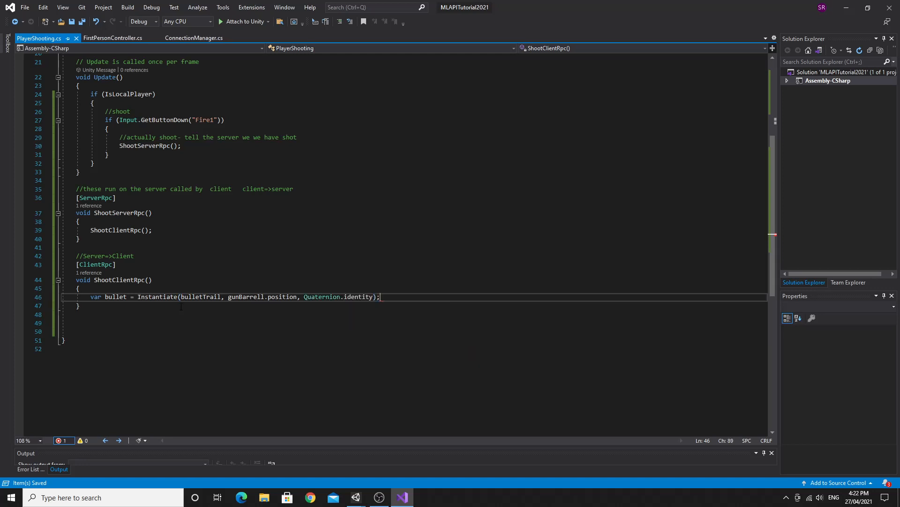
double_click(200, 296)
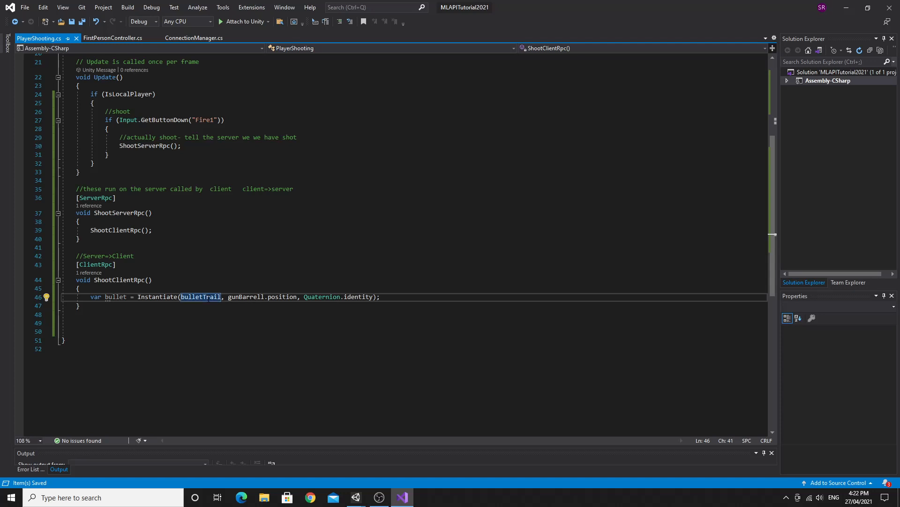
left_click(379, 297)
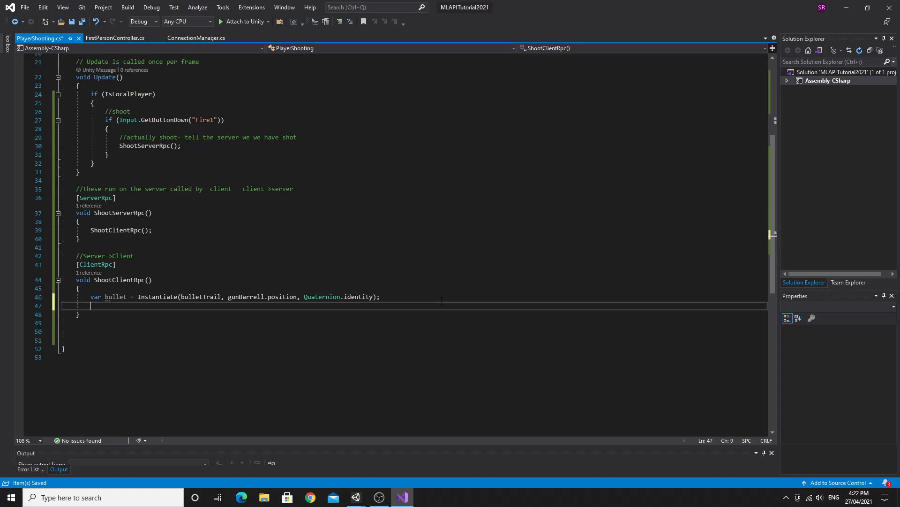
- Add bullet.AddPosition(gunBarrell.position); below the Instantiate call
type("bullet")
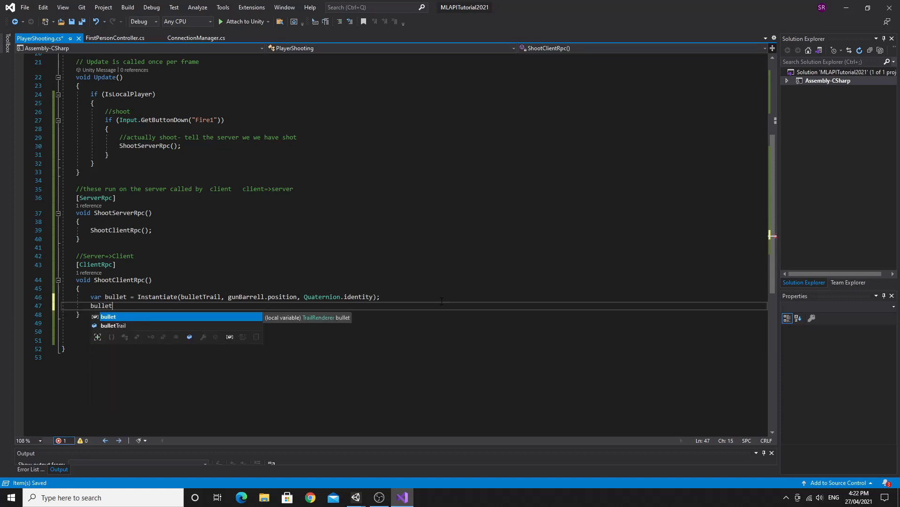
type(".")
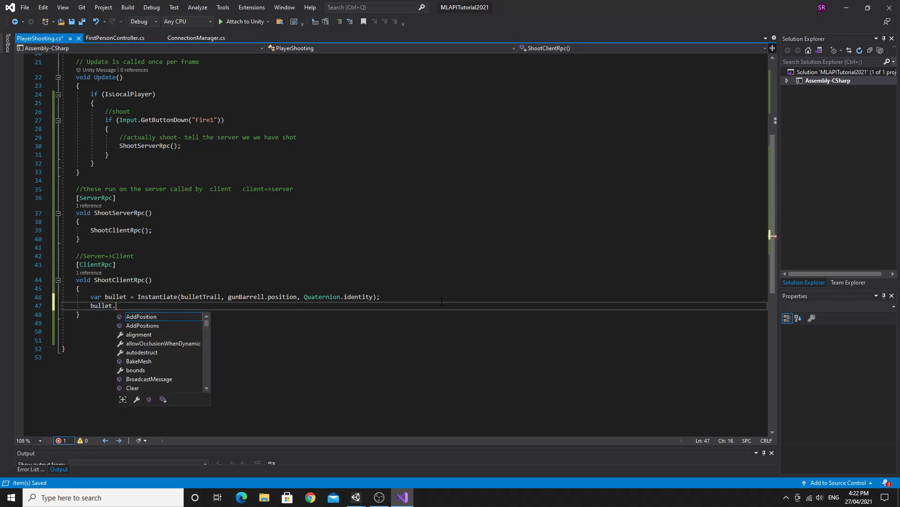
type("AddPosition")
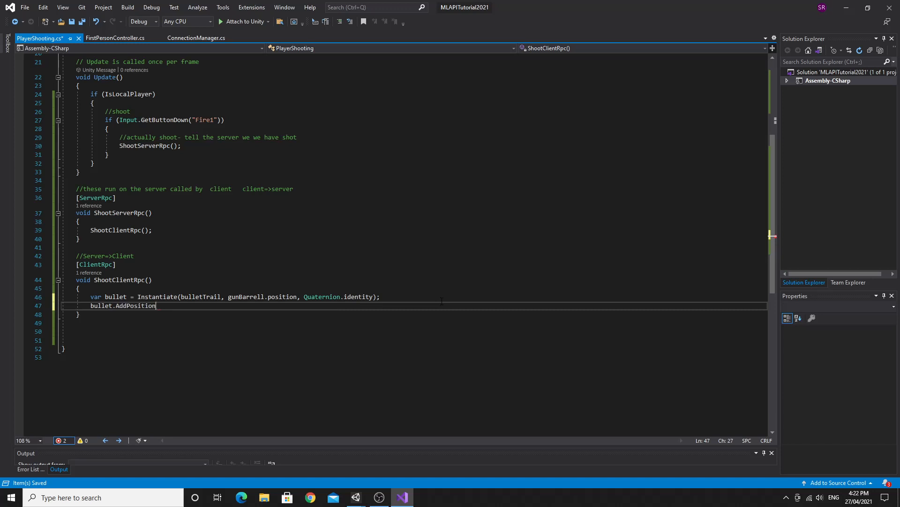
type("()")
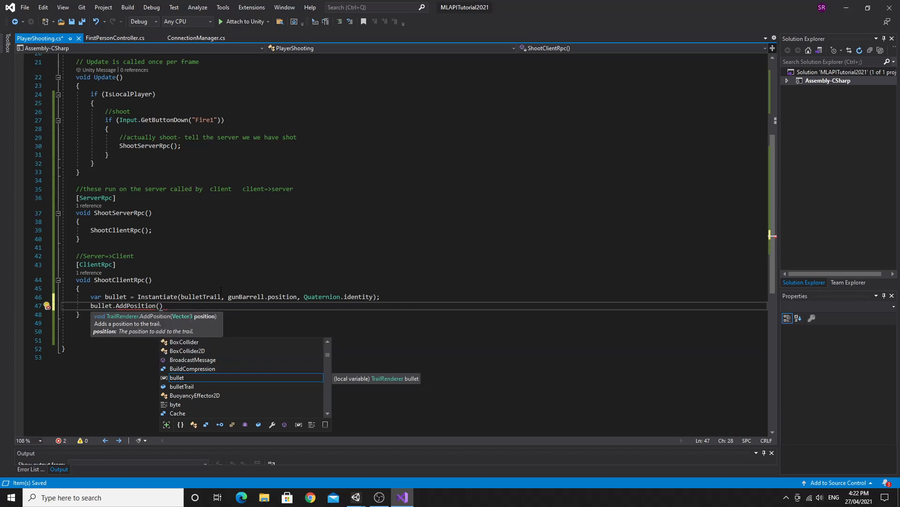
type("g")
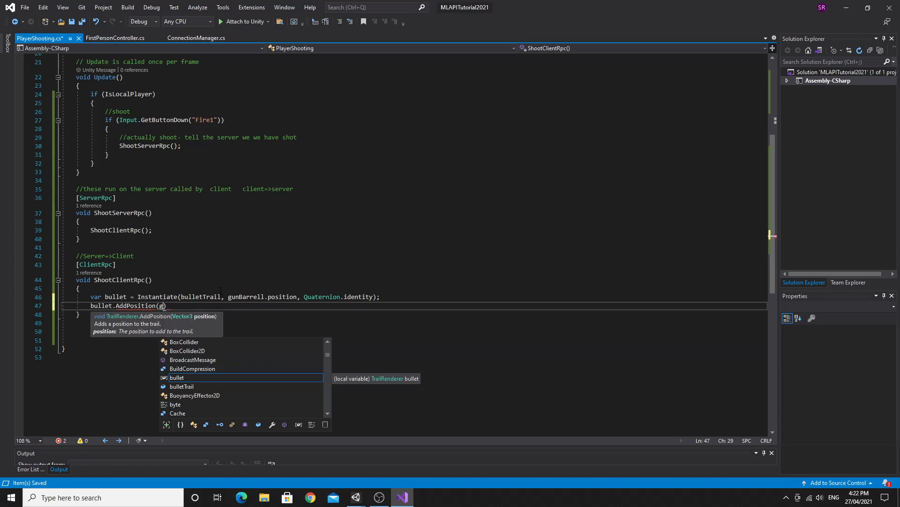
type("gunBarrell.position")
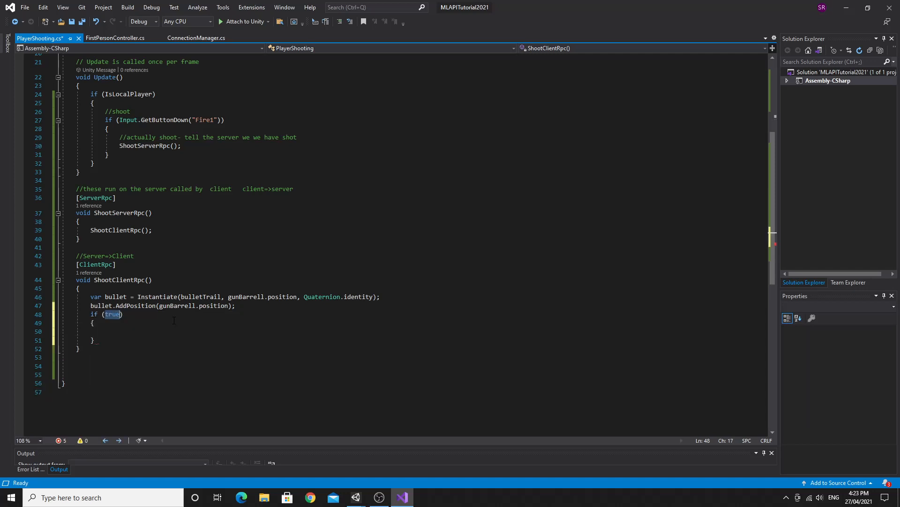
- Write if (Physics.Raycast(gunBarrell.position, gunBarrell.forward, out RaycastHit hit))
type("Physic")
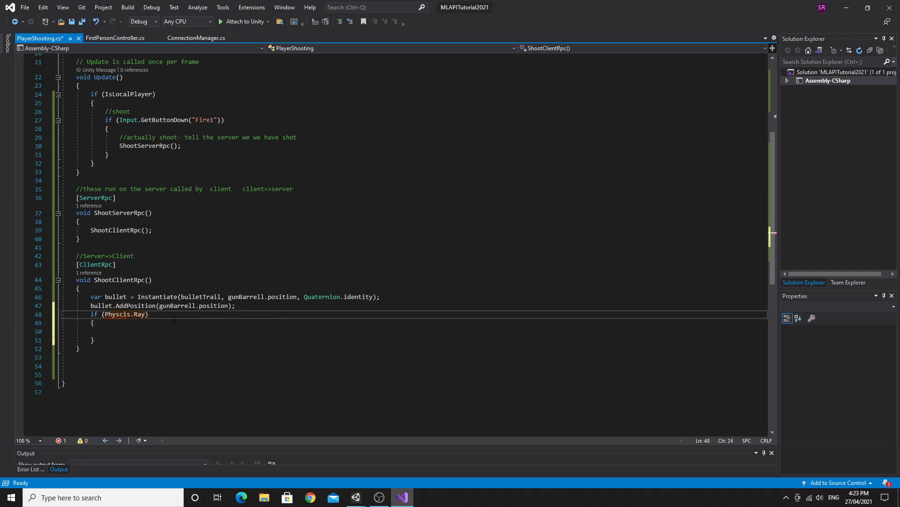
key("Backspace")
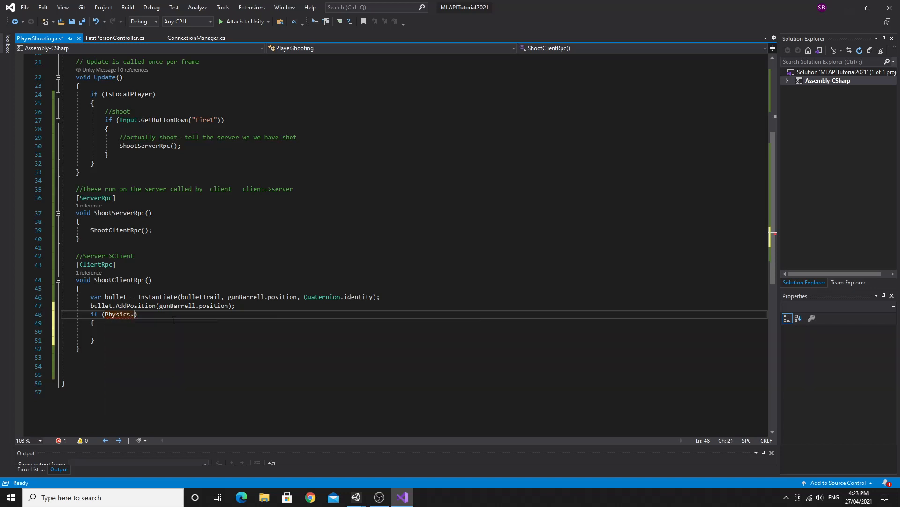
type("Raycast(")
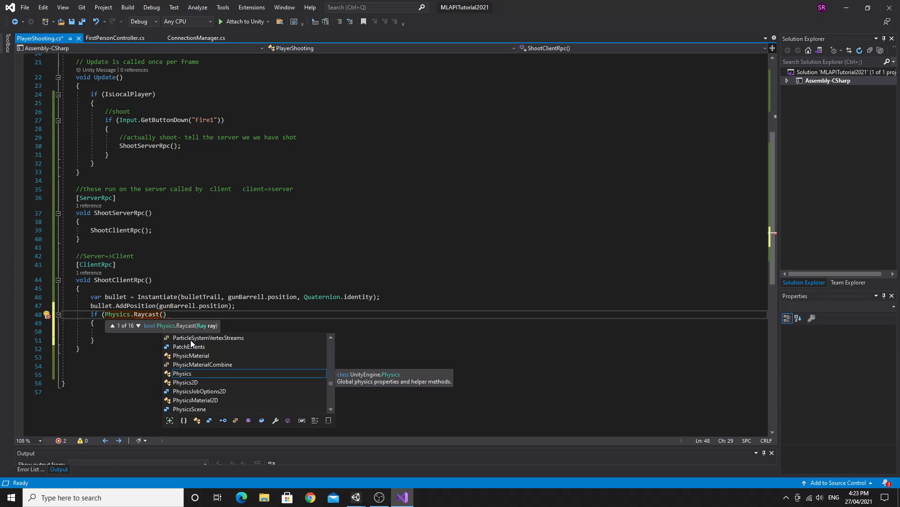
type("gunBarrell.")
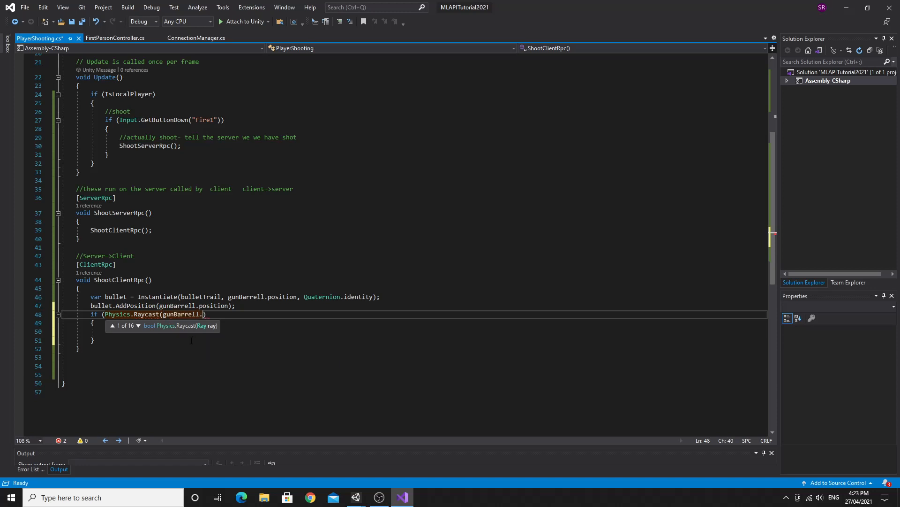
type("position,gunBarrell.forward")
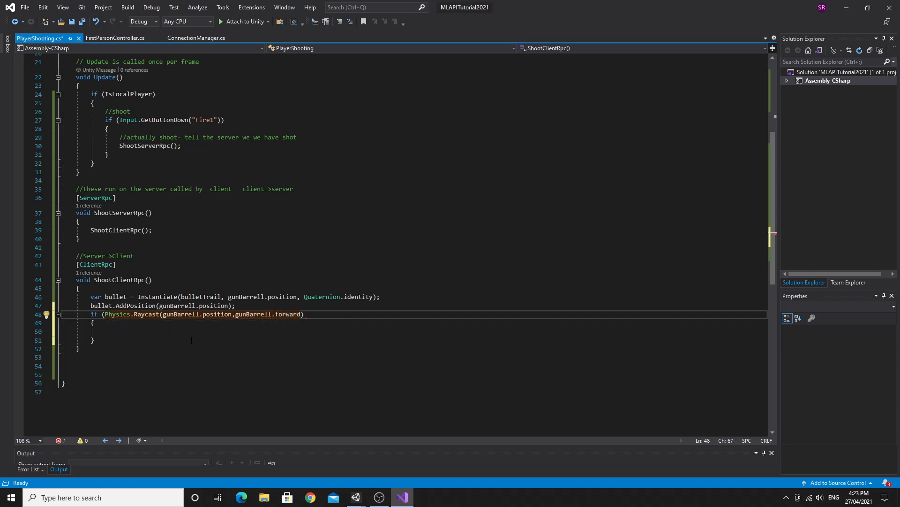
type(", RaycastHit")
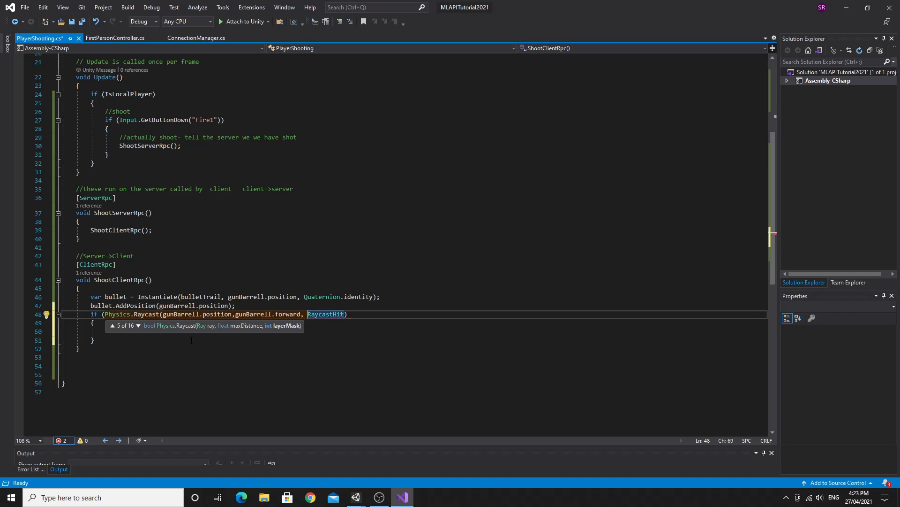
type("out")
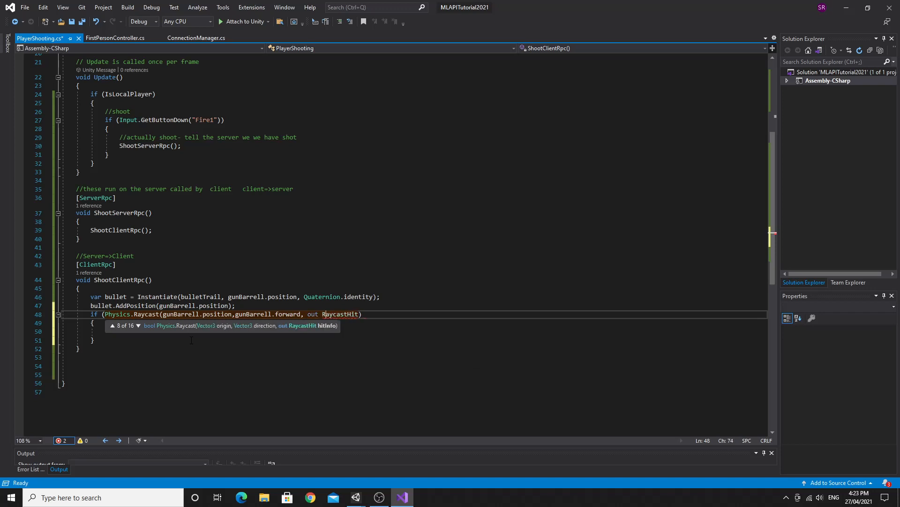
type("h")
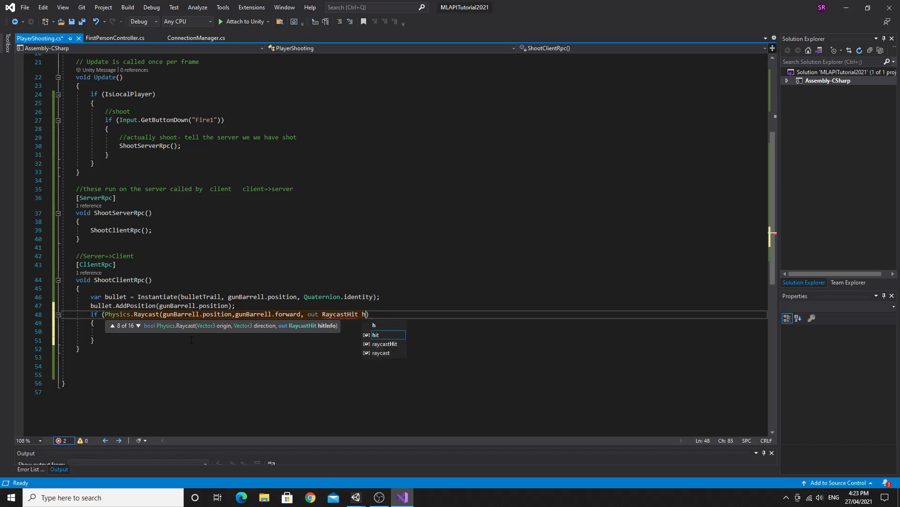
type("it")
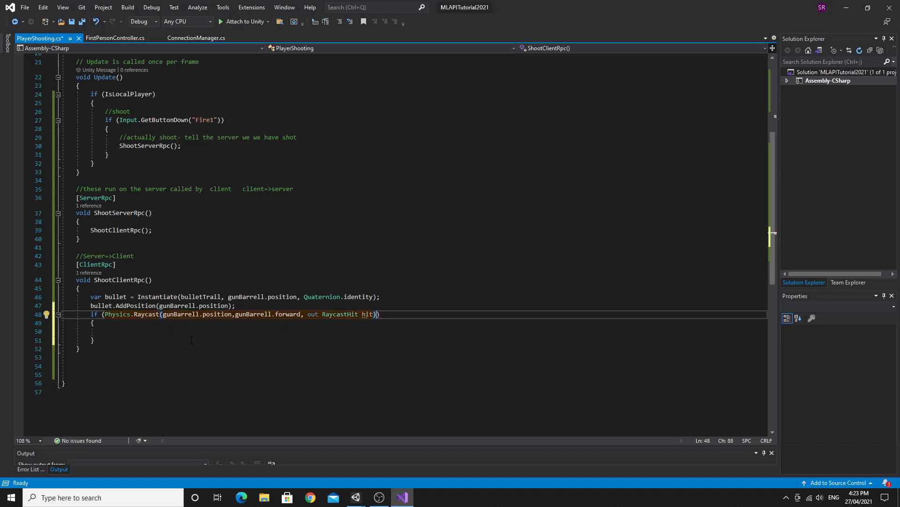
key("enter")
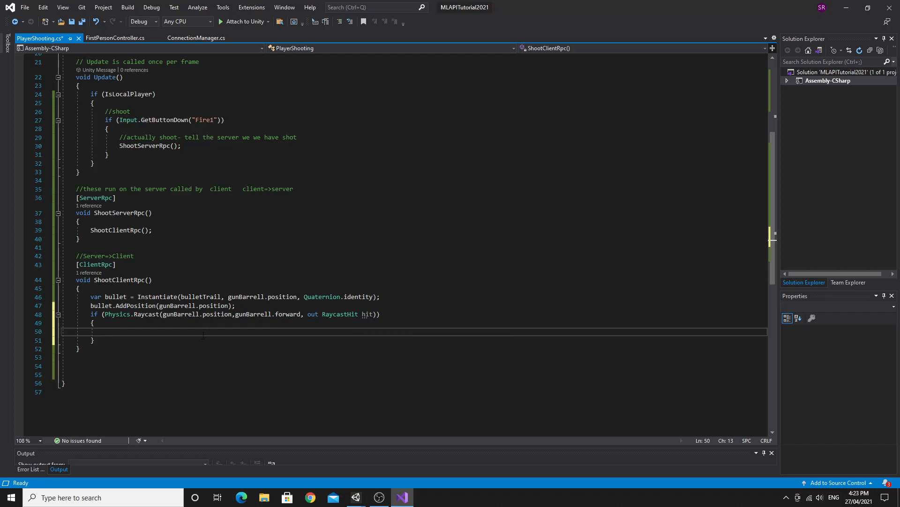
- Inside the if, set bullet.transform.position = hit.point; and begin an else branch
type("hit")
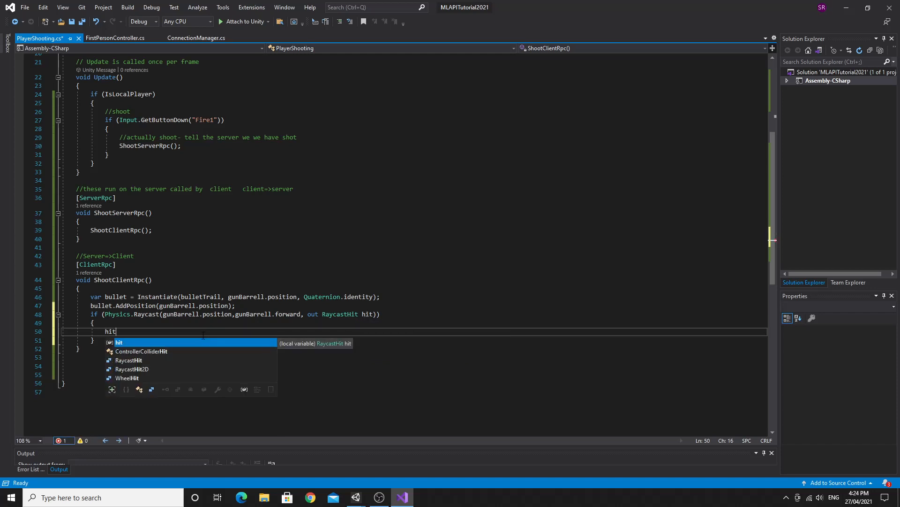
type(".")
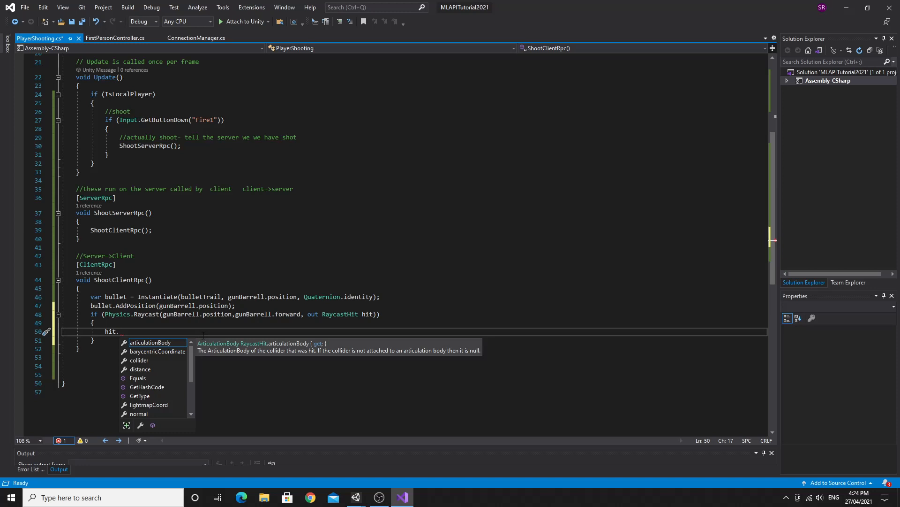
type("point")
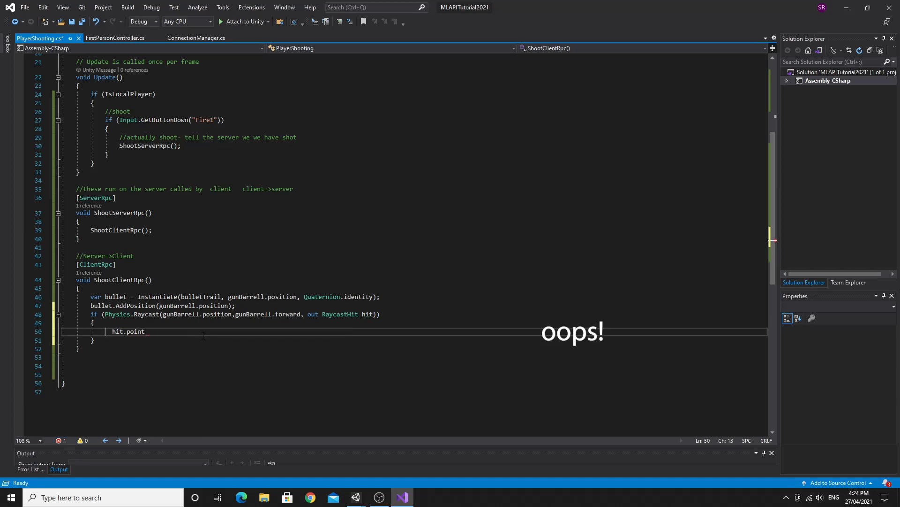
type("bullet.transform(")
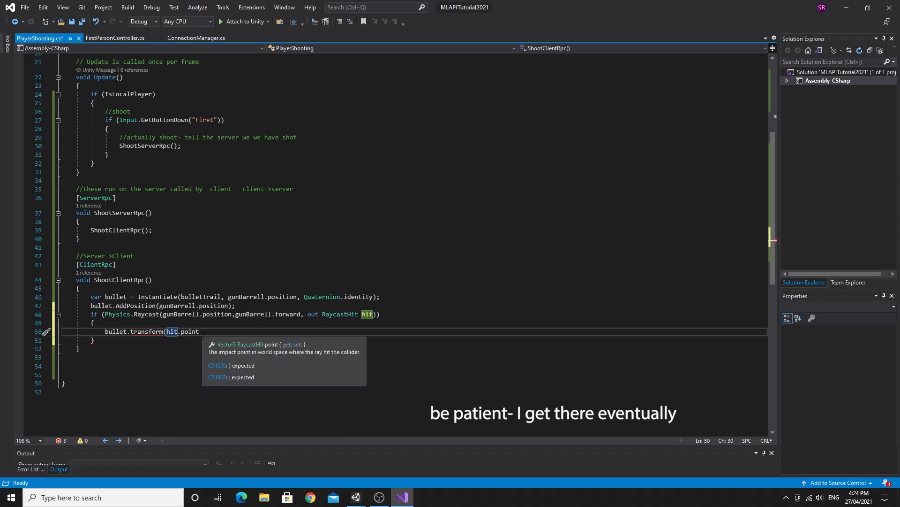
type(".position")
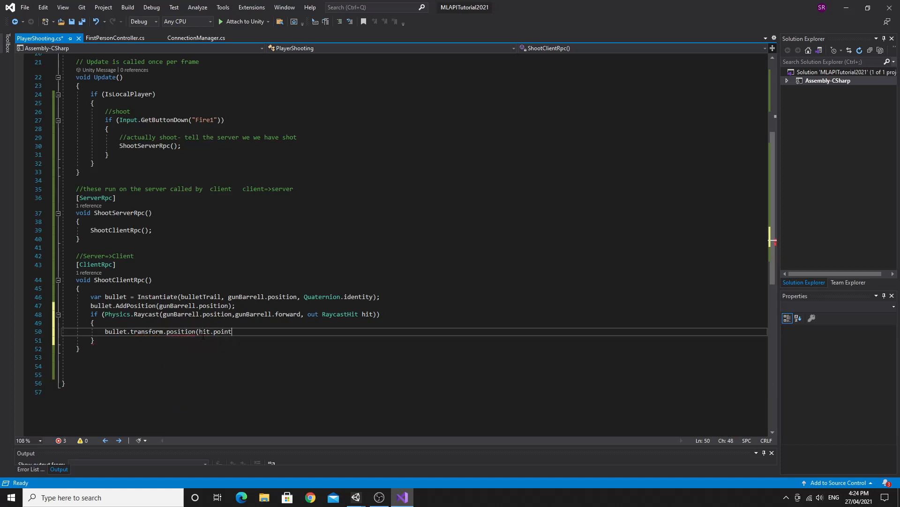
type(");")
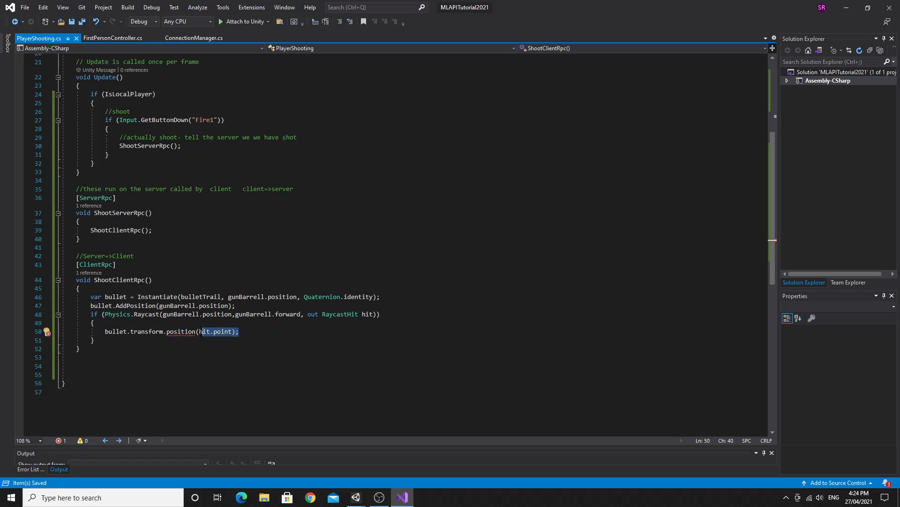
type("+ p")
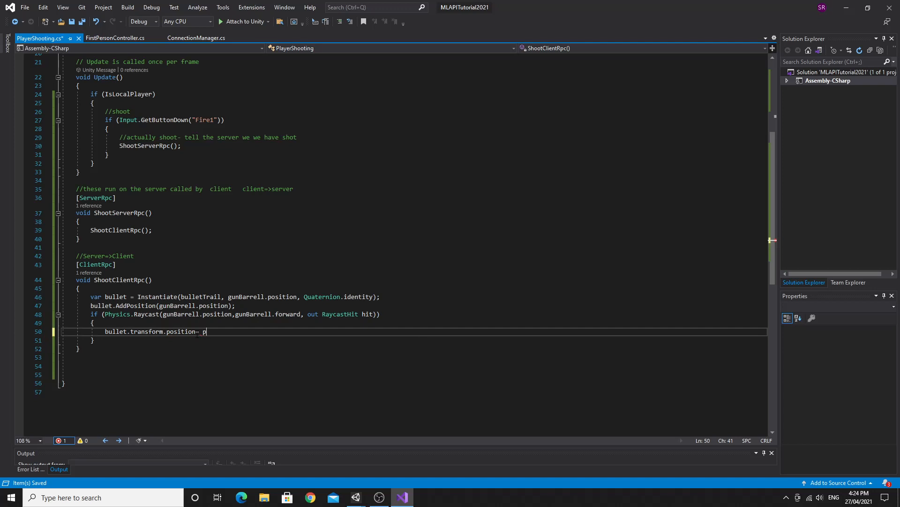
type("o")
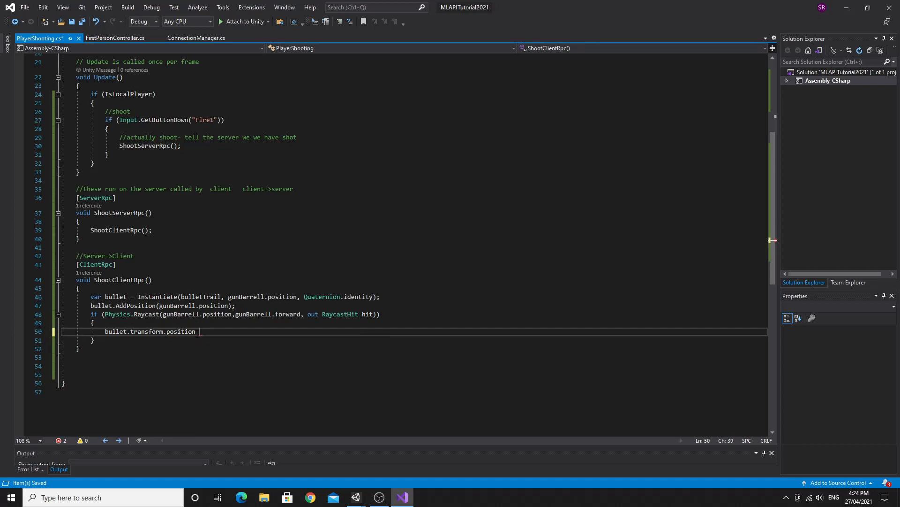
type("= hit")
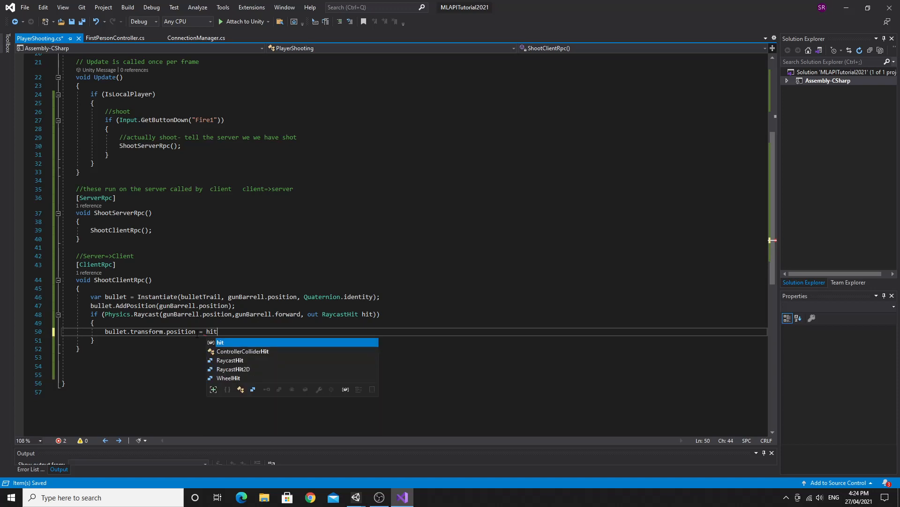
type(".point;")
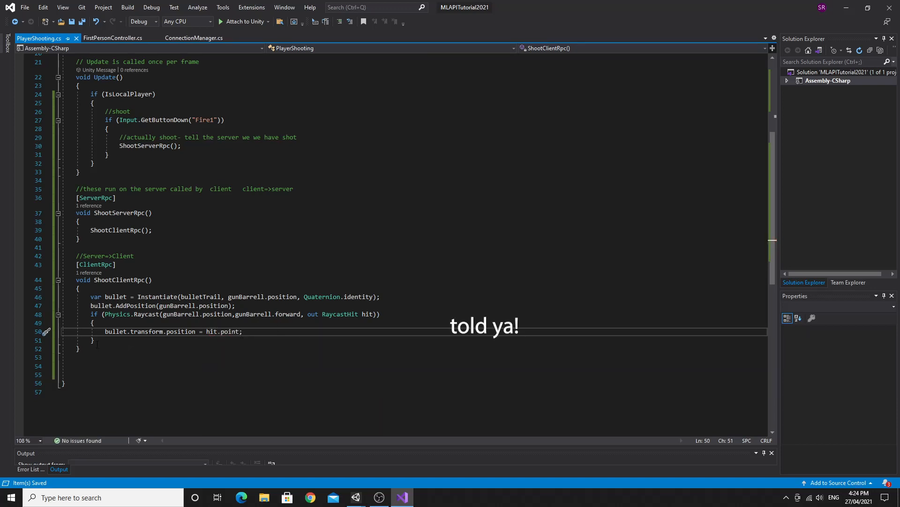
type("else")
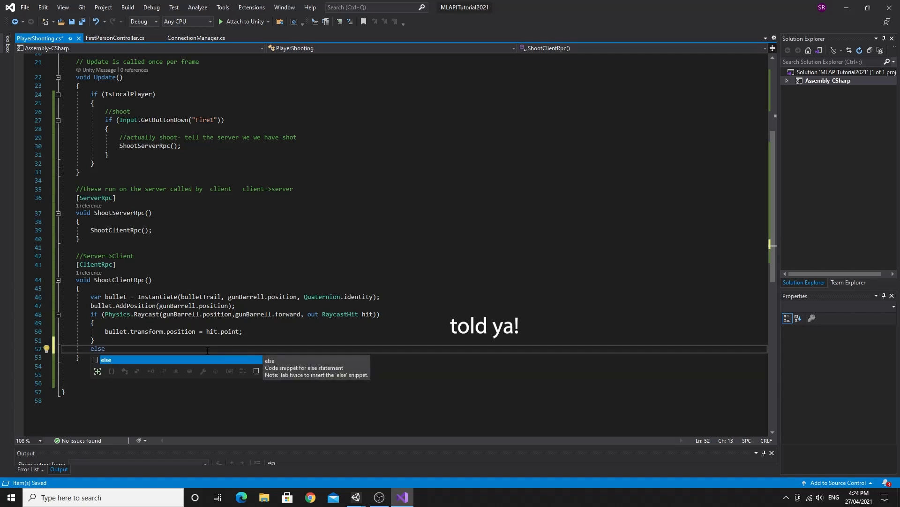
- Complete the empty else block and add 200f as the Raycast max distance argument
key("Tab")
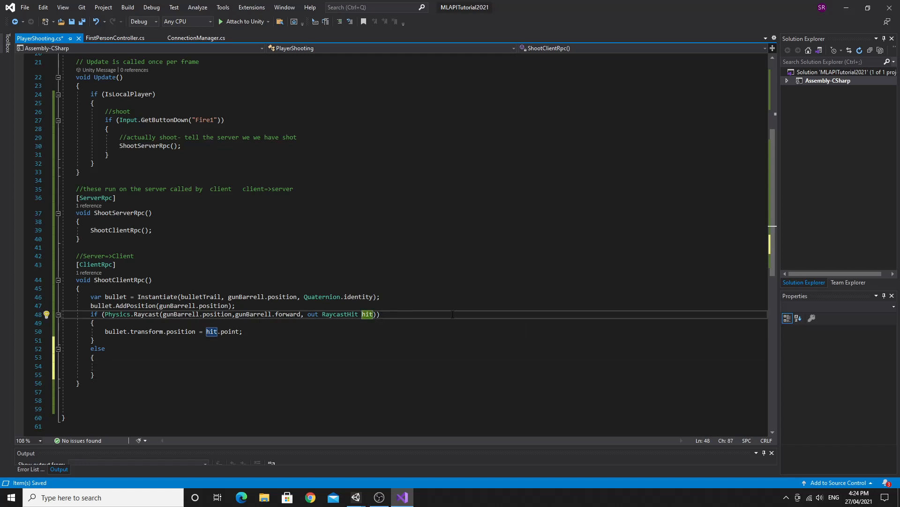
type(",")
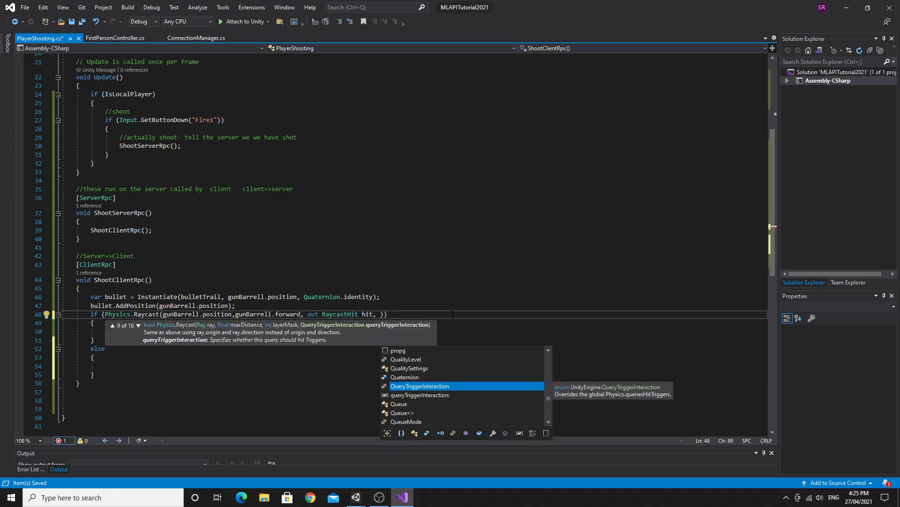
type("200f")
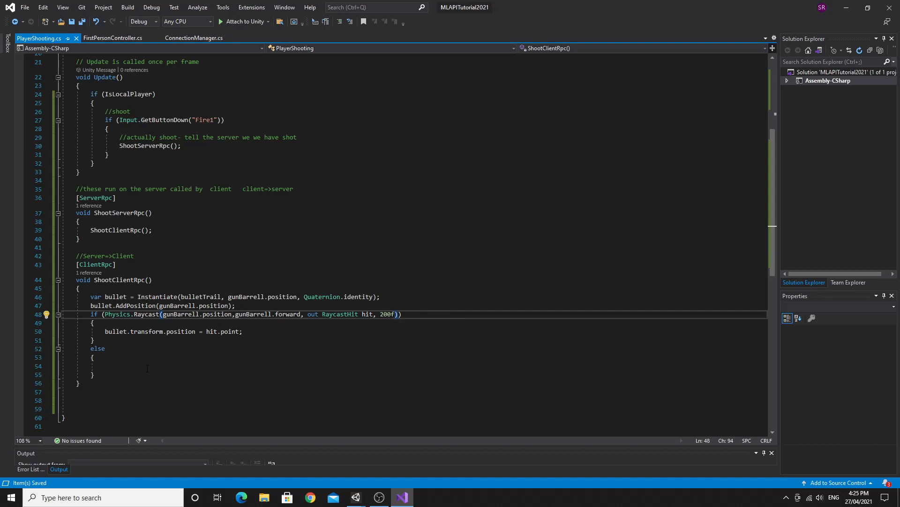
left_click(104, 366)
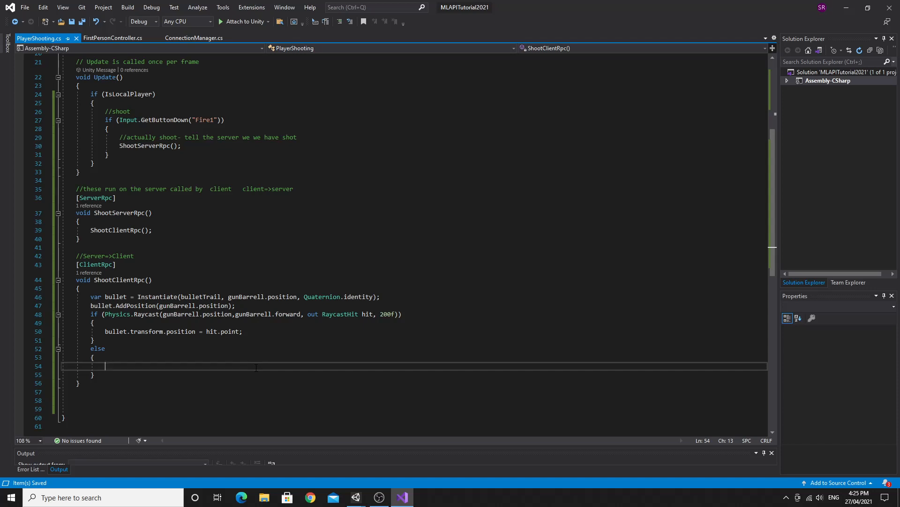
- In else, set bullet.transform.position = gunBarrell.position + (gunBarrell.forward * 200f);
type("bullet")
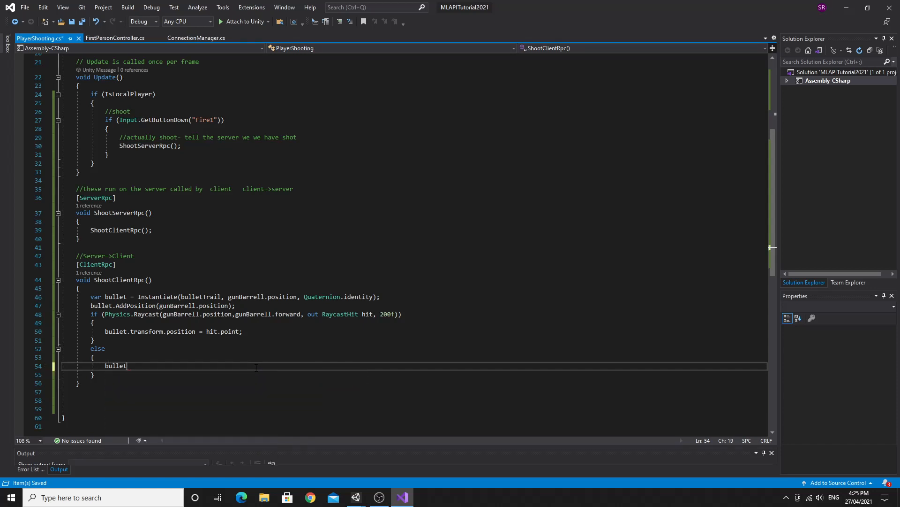
type(".transform.")
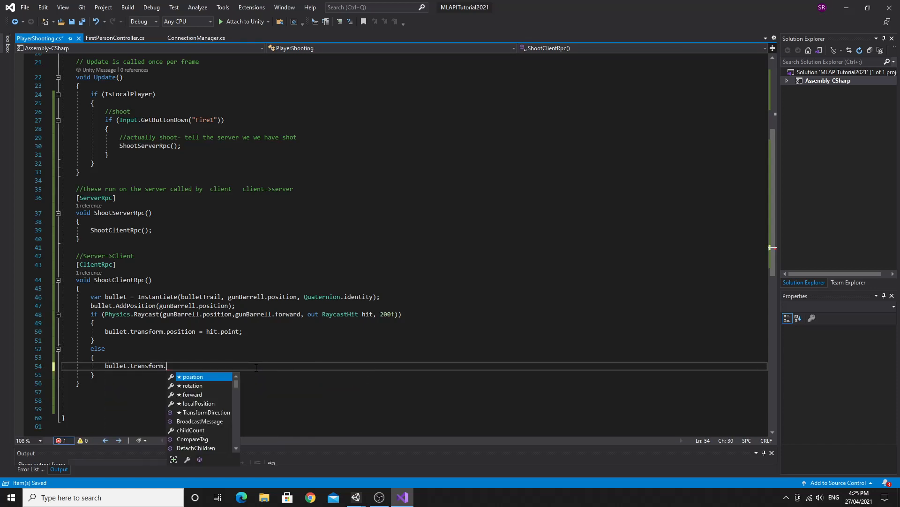
type("position =")
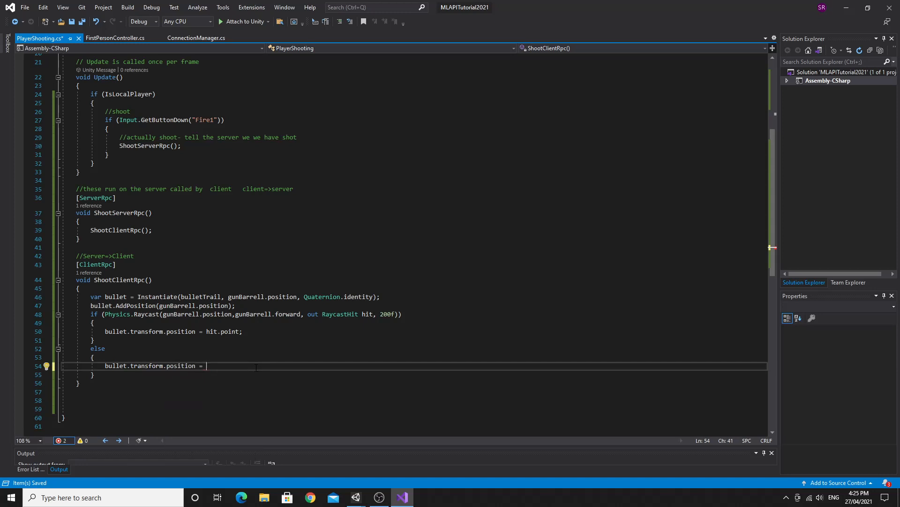
type("gunBarrell.position +")
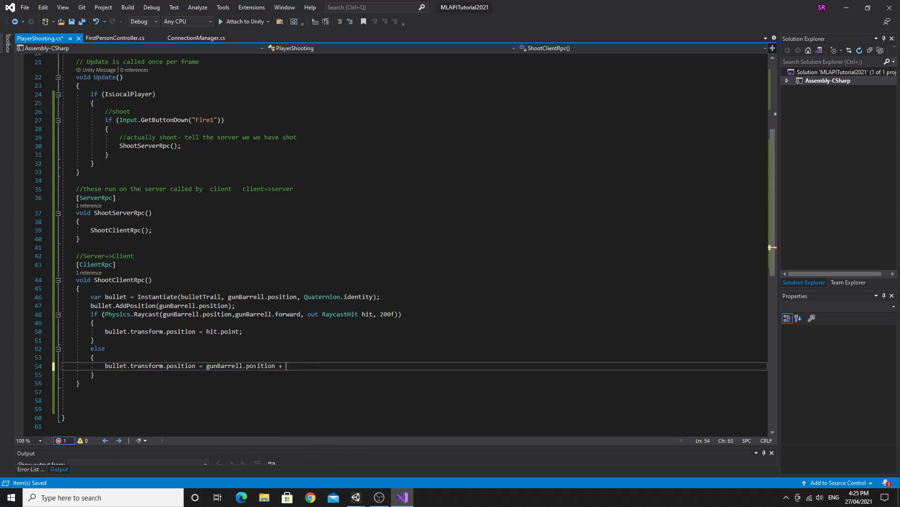
type("(")
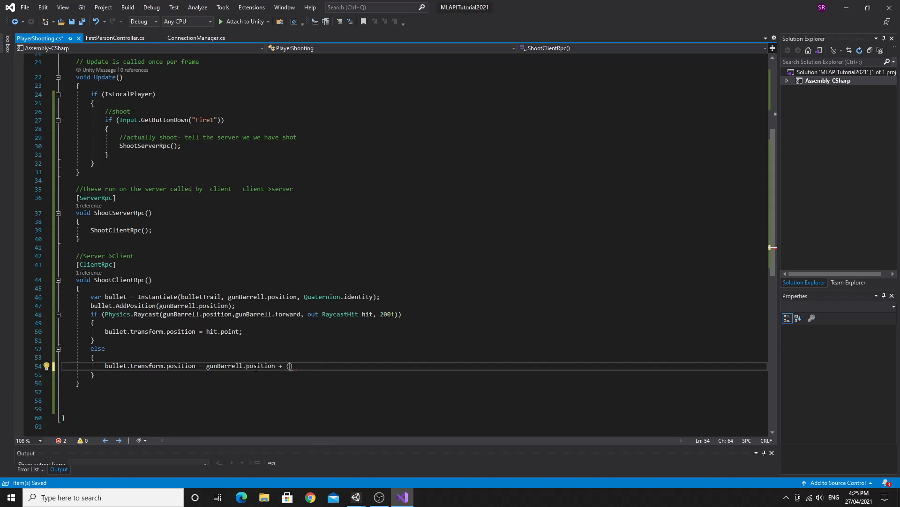
type("gunBarrell")
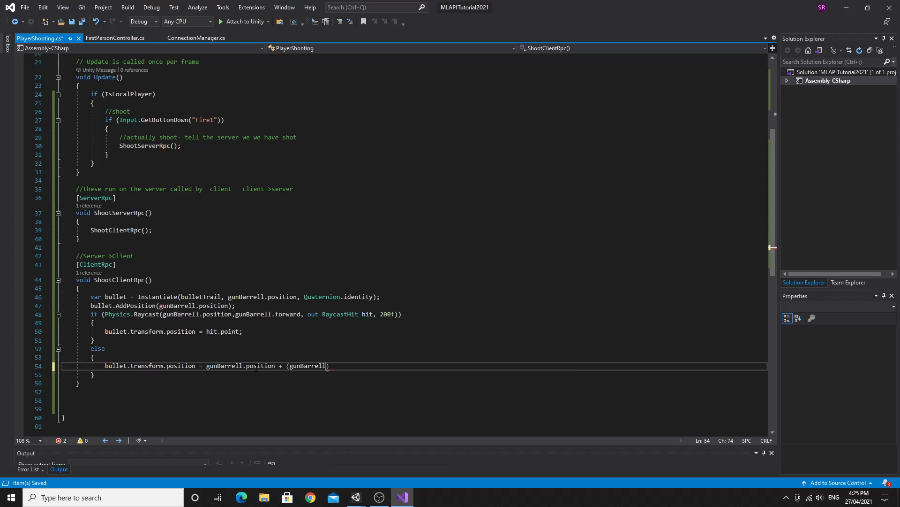
type(".forward")
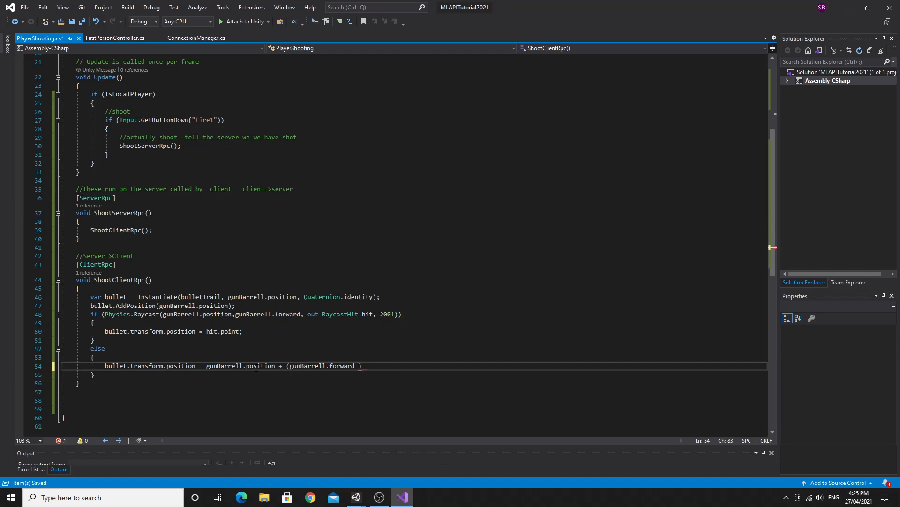
type("* 200f")
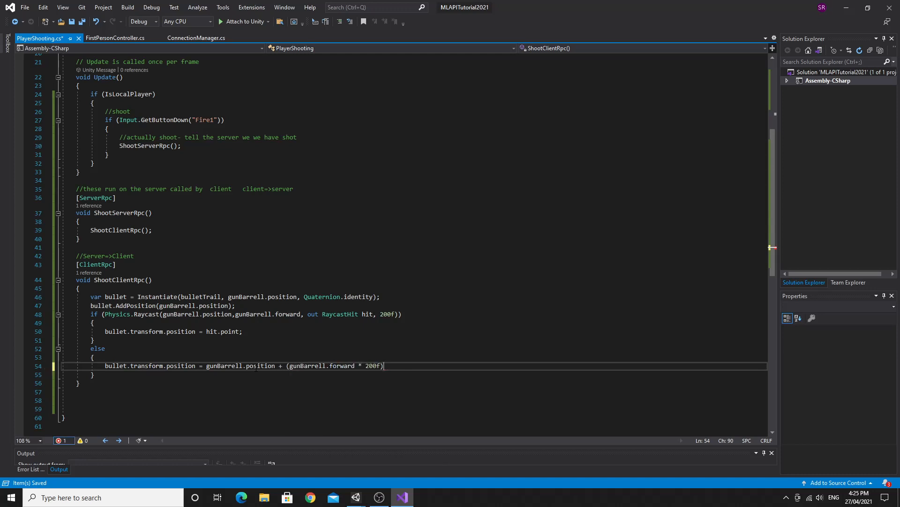
type(";")
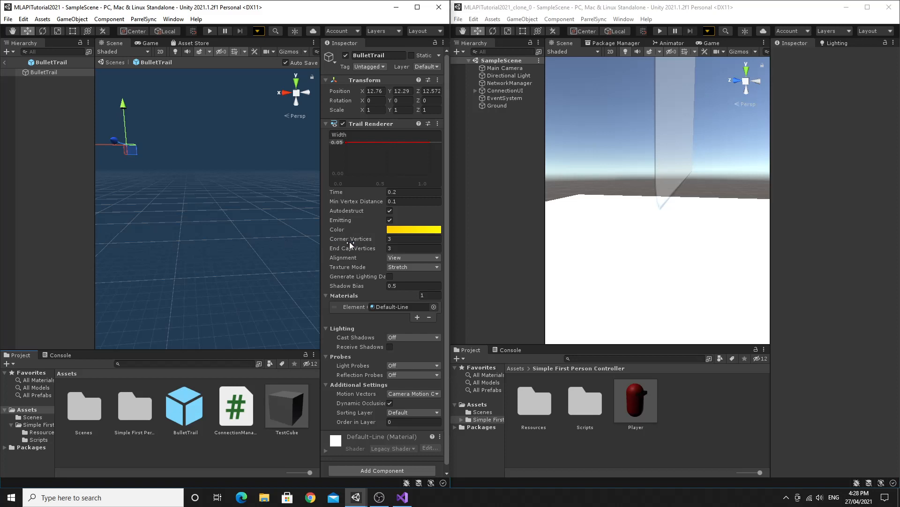
mouse_move(625, 231)
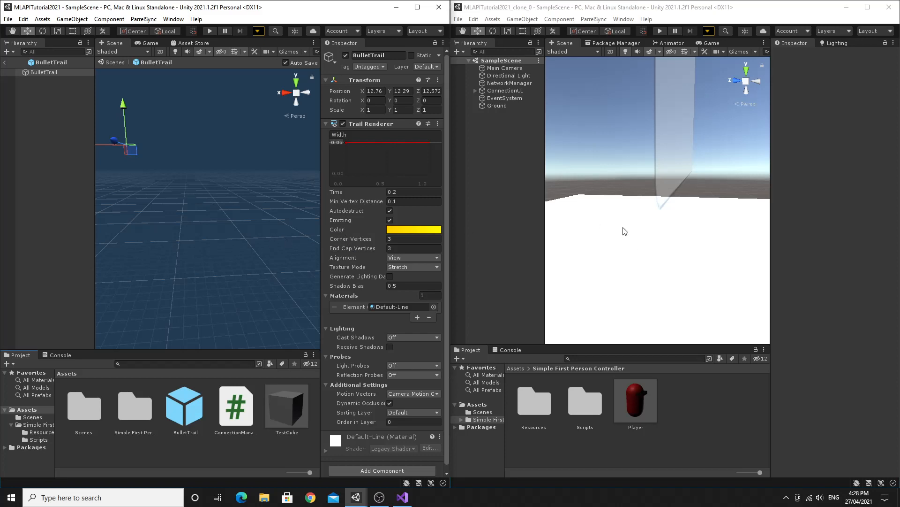
- View the Trail Renderer's yellow colour gradient in the Gradient Editor and close it
left_click(413, 229)
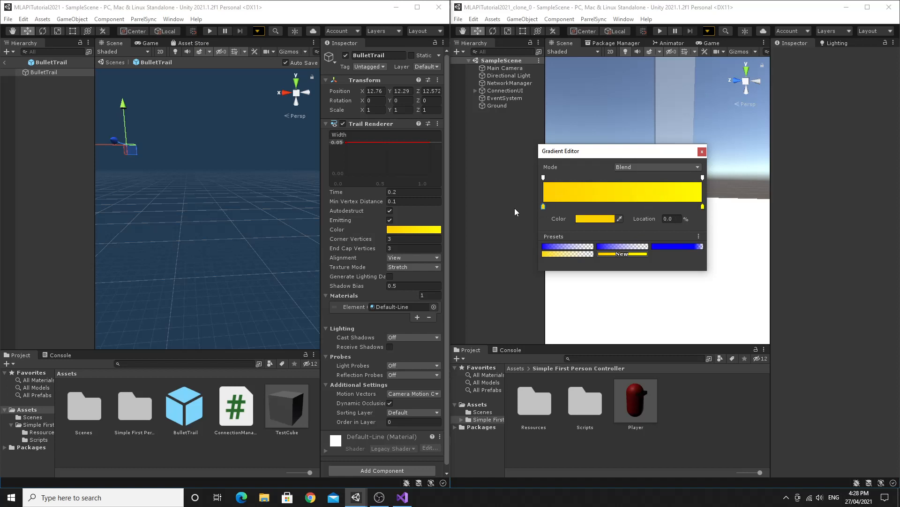
left_click(597, 219)
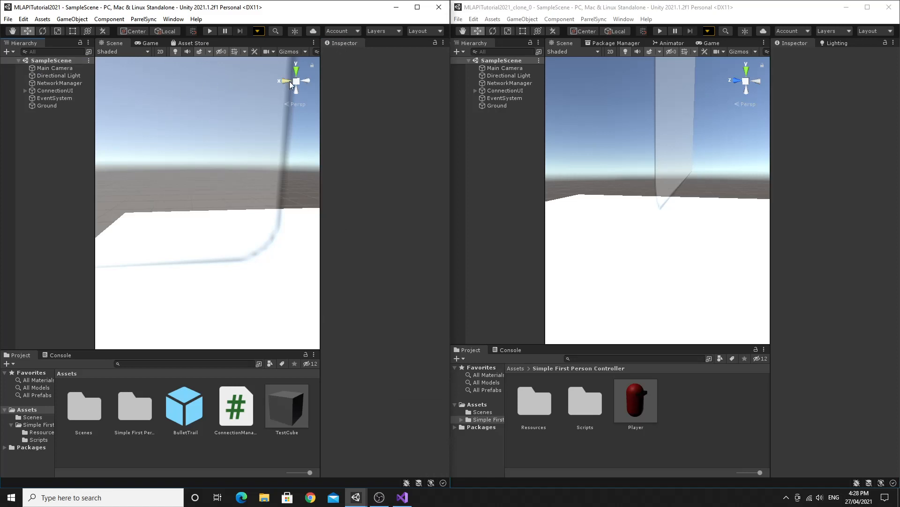
- Run play mode in the Game view, host a session and fire a shot to check the bullet trail
left_click(148, 42)
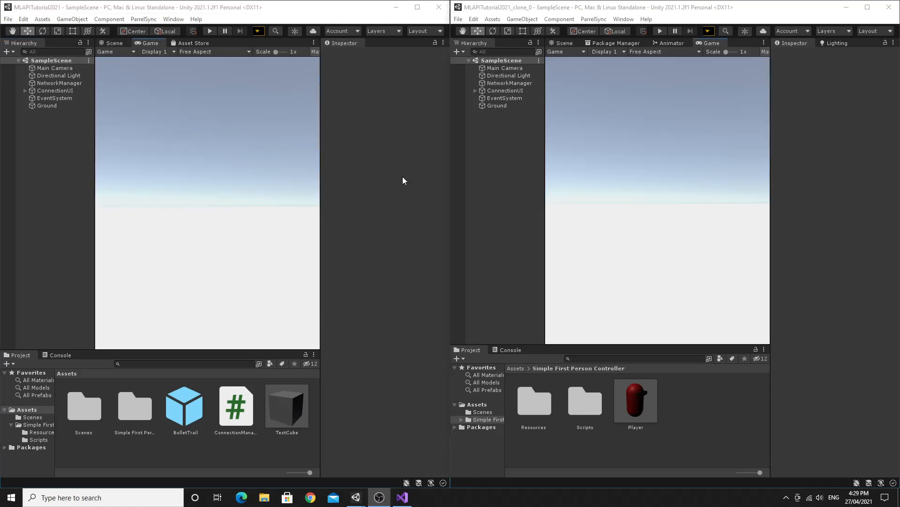
left_click(210, 31)
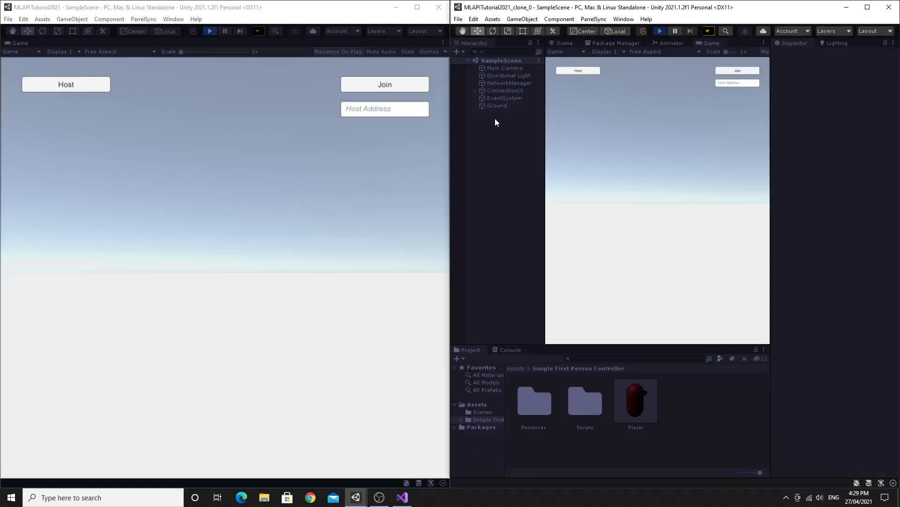
mouse_move(176, 124)
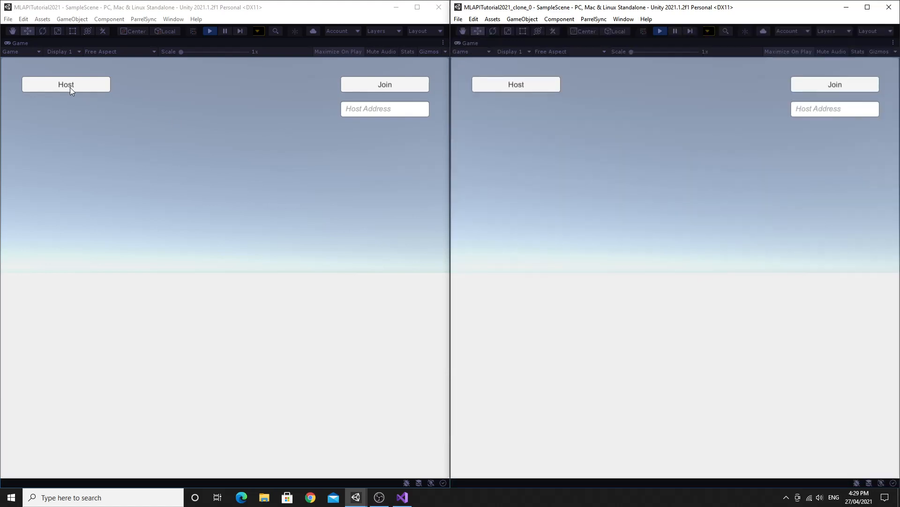
left_click(65, 84)
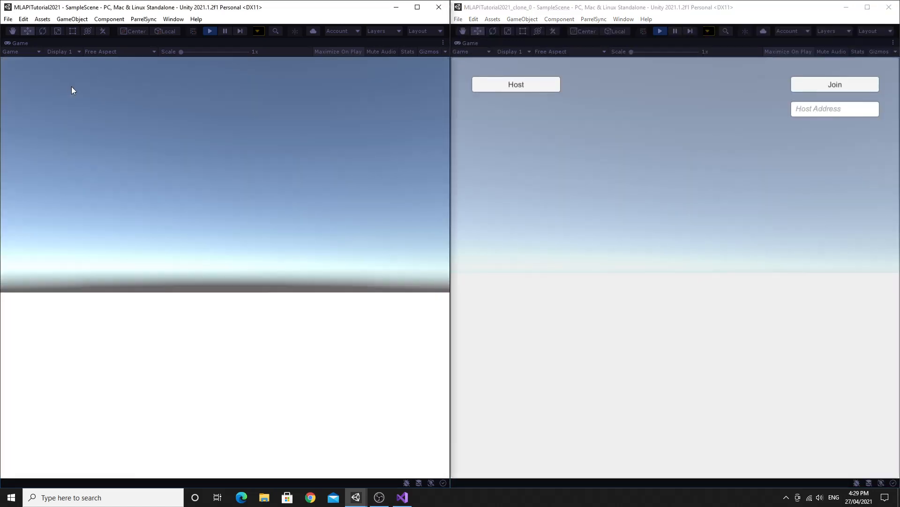
left_click(515, 83)
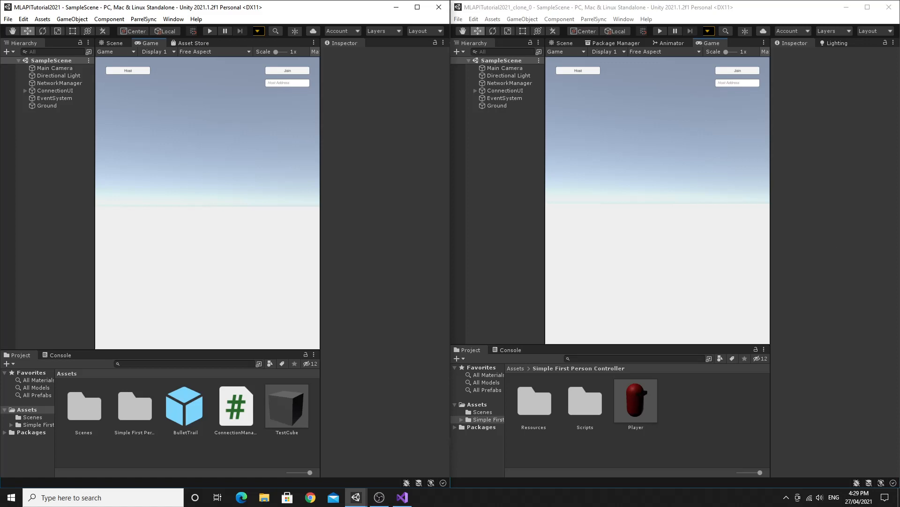
mouse_move(508, 189)
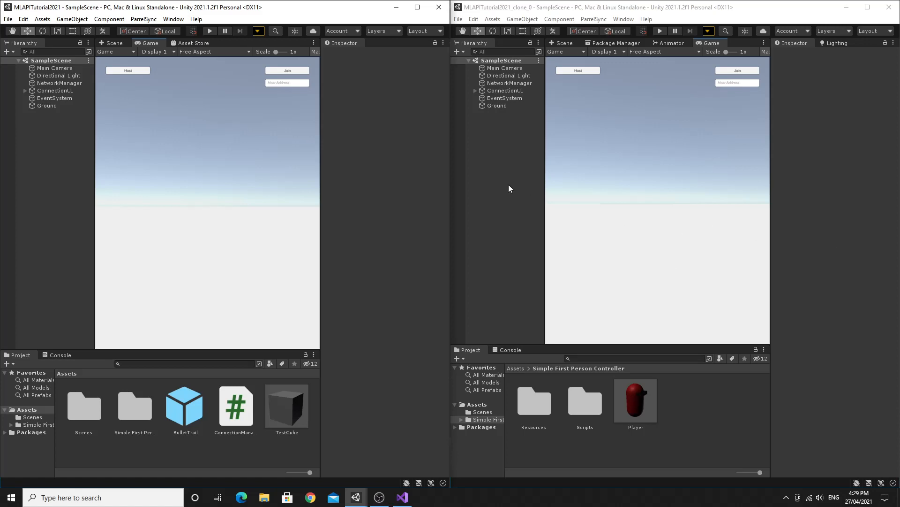
mouse_move(562, 227)
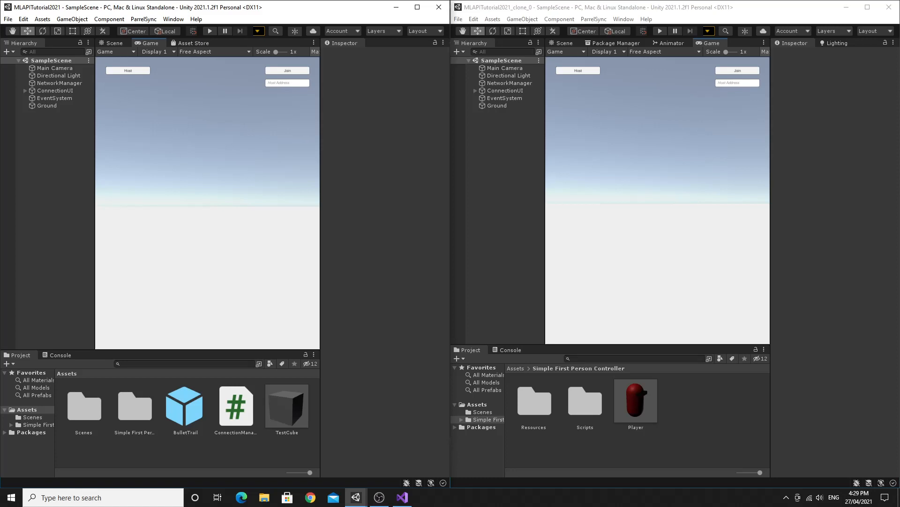
mouse_move(262, 398)
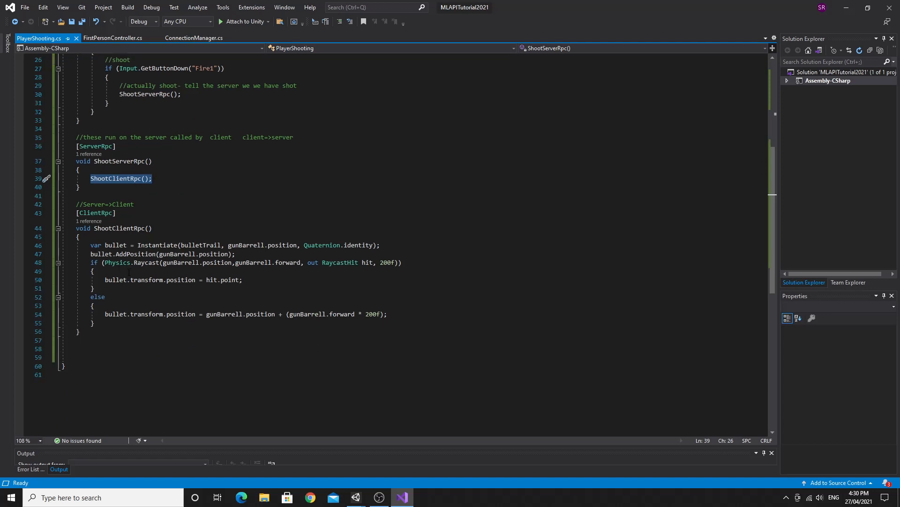
mouse_move(180, 280)
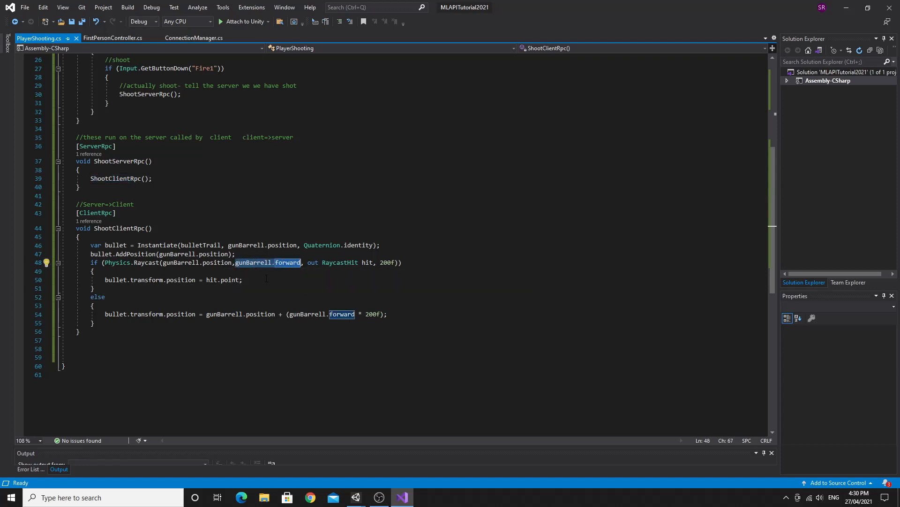
mouse_move(252, 263)
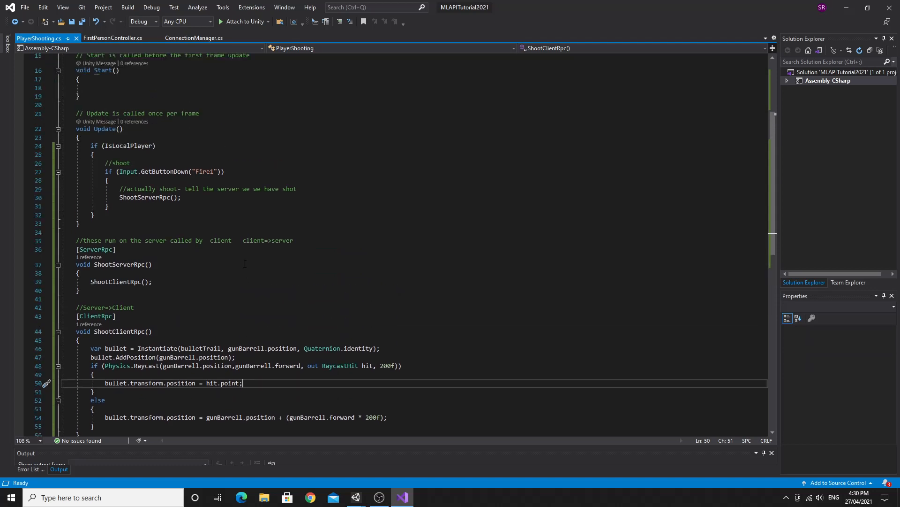
scroll("down", 3)
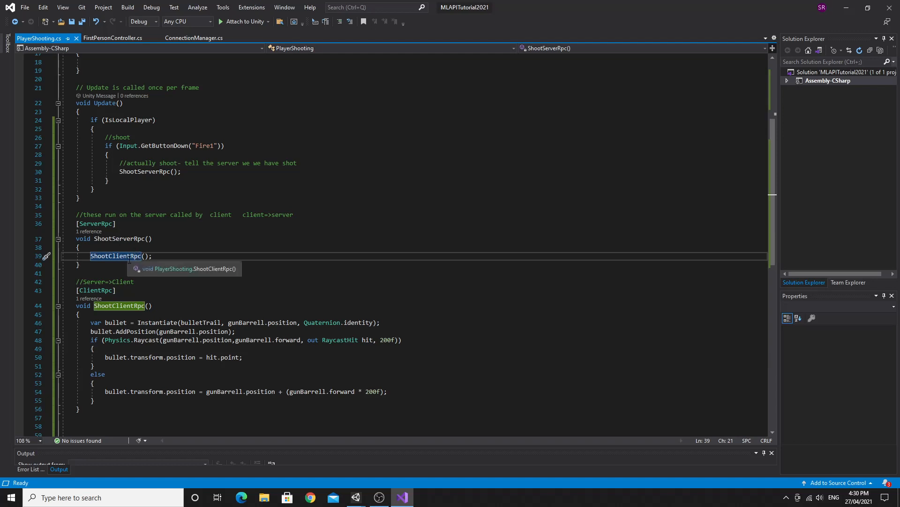
mouse_move(136, 273)
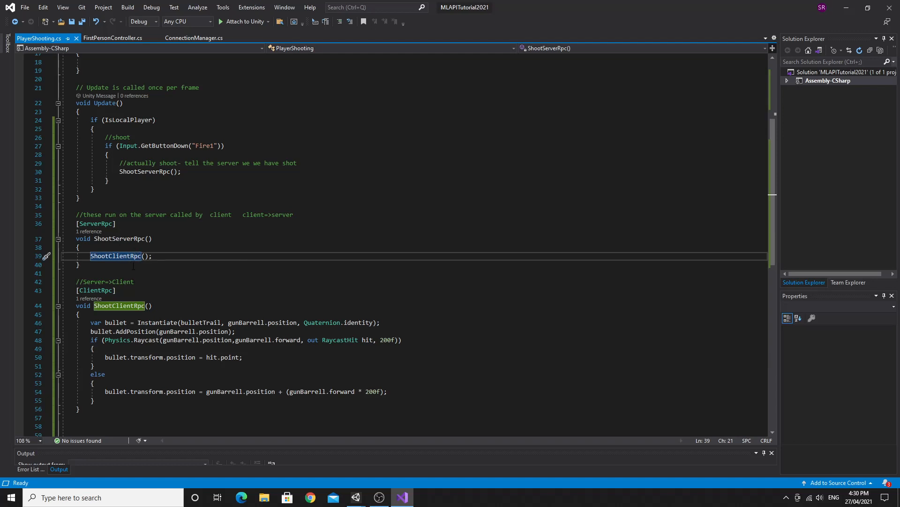